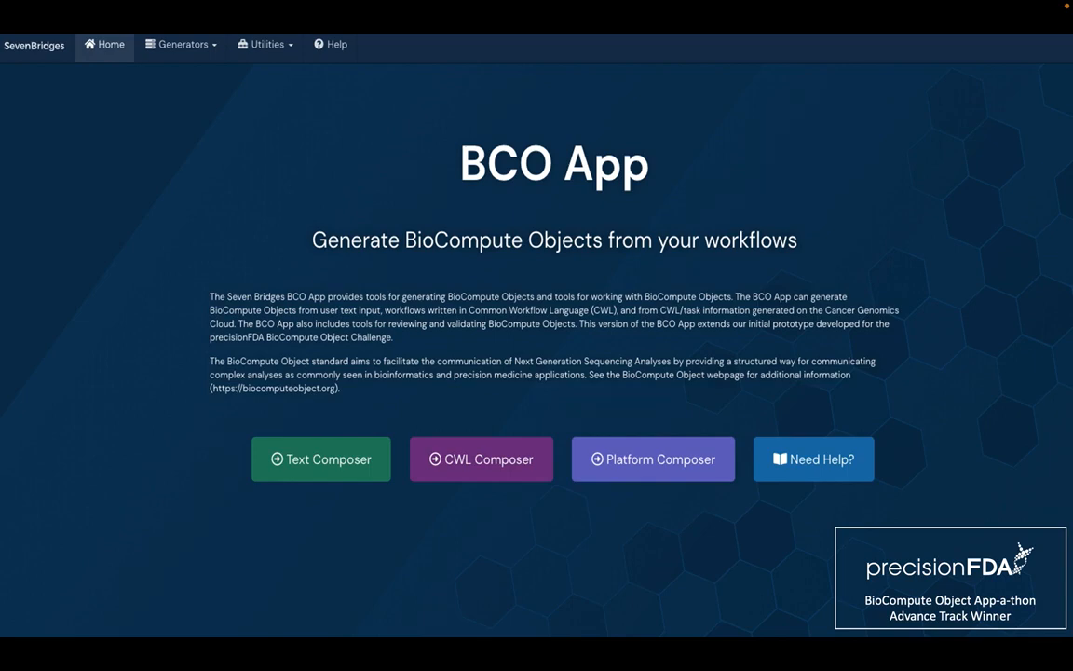
mouse_move(283, 638)
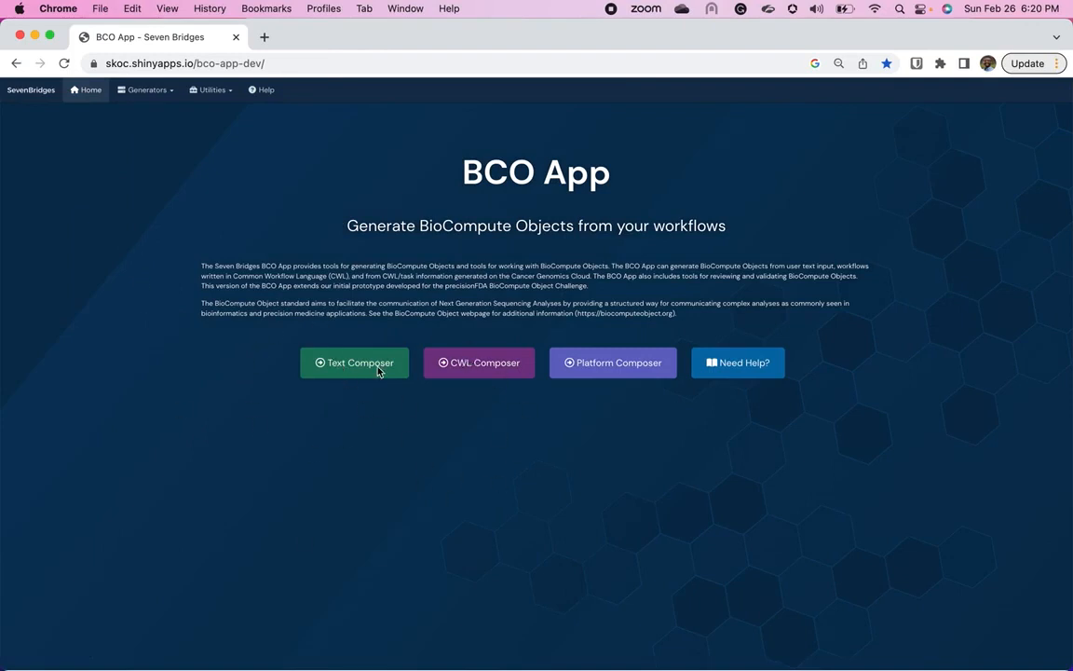
mouse_move(488, 306)
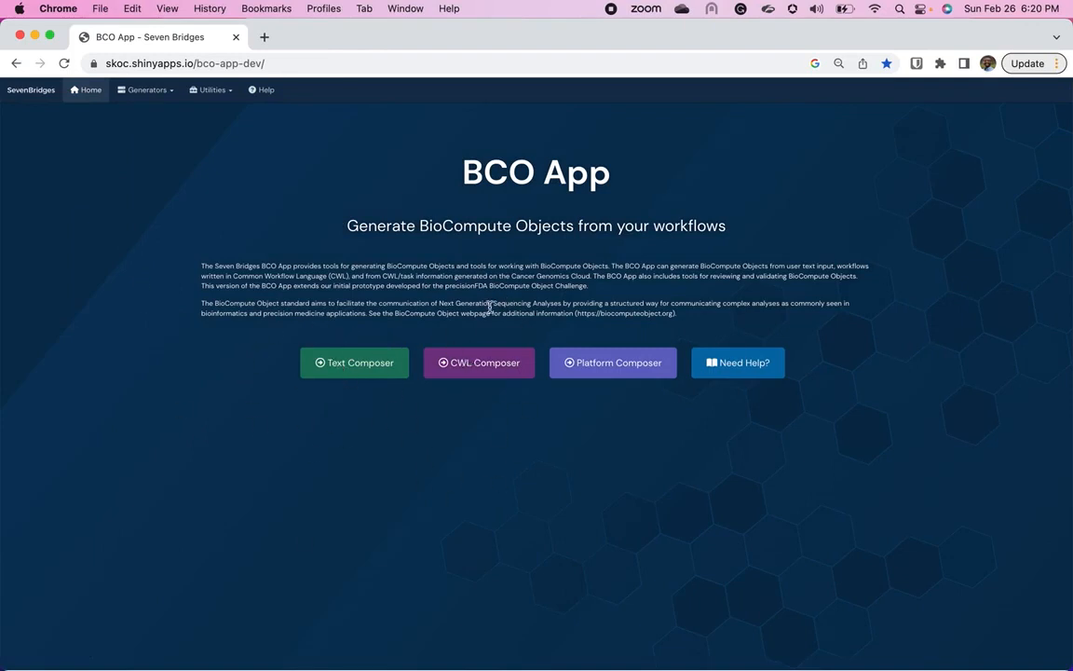
mouse_move(613, 361)
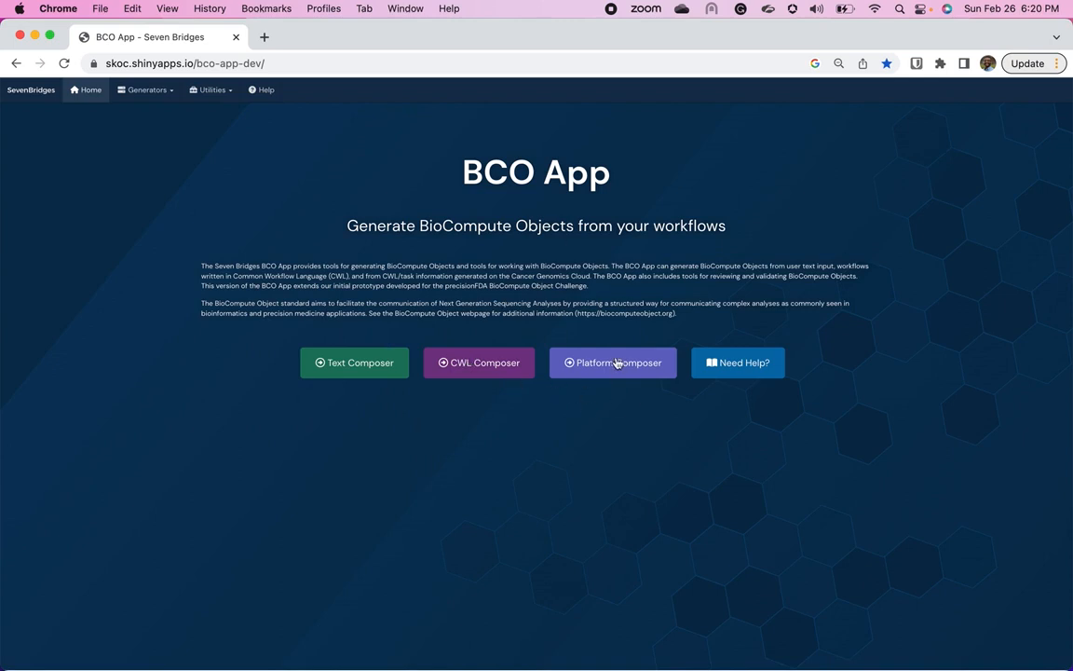
mouse_move(462, 380)
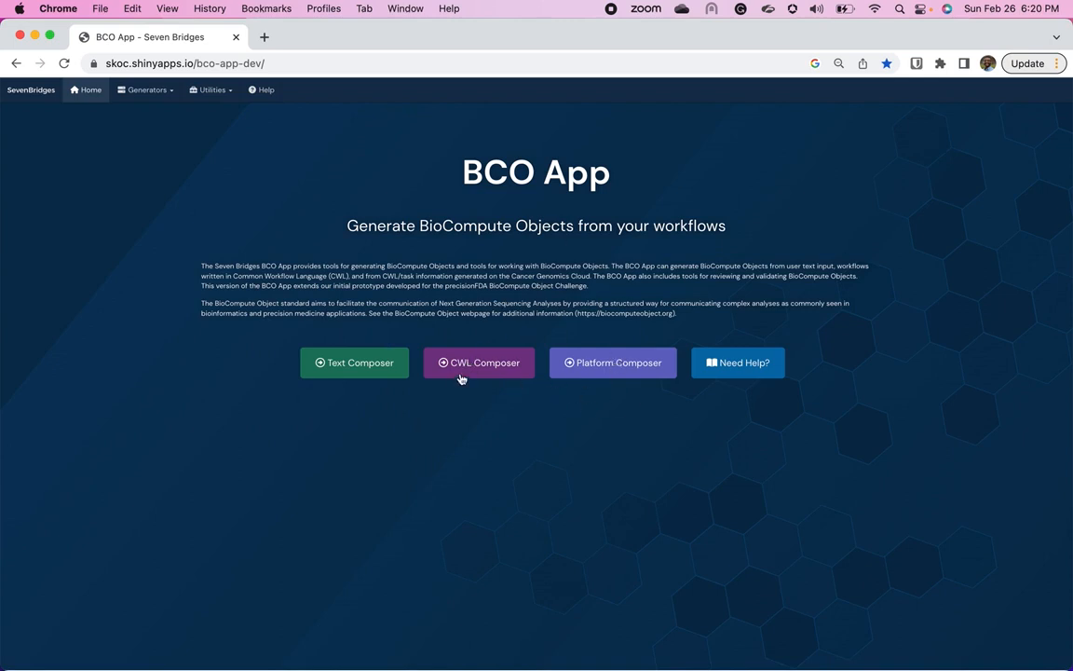
mouse_move(470, 372)
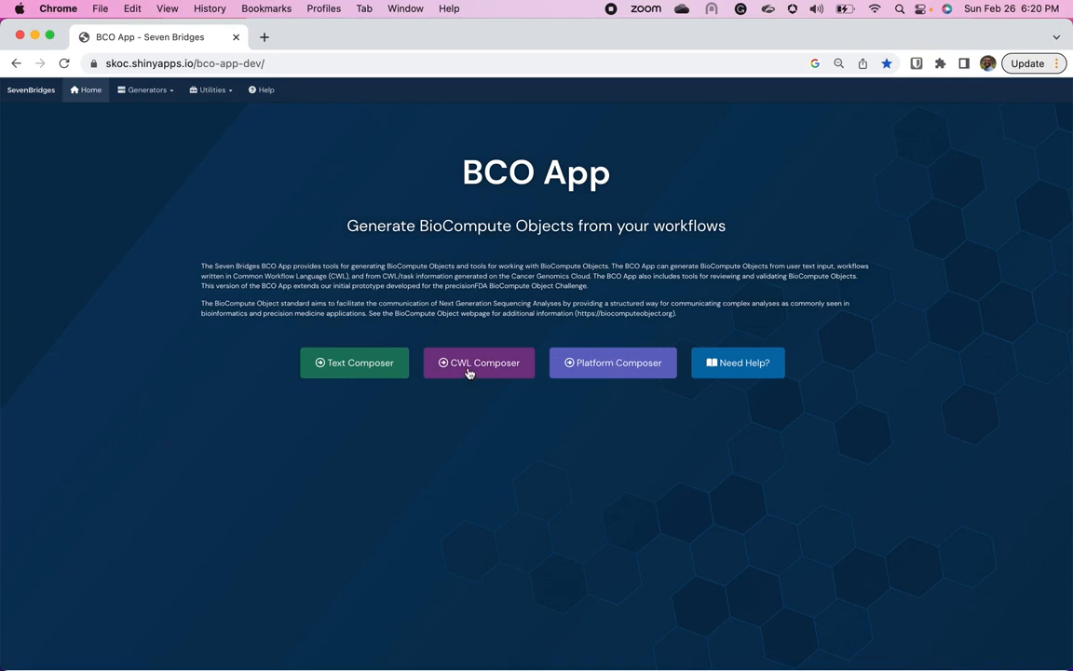
Step: Open the CWL Composer to start a new BioCompute Object from a CWL workflow
click(477, 362)
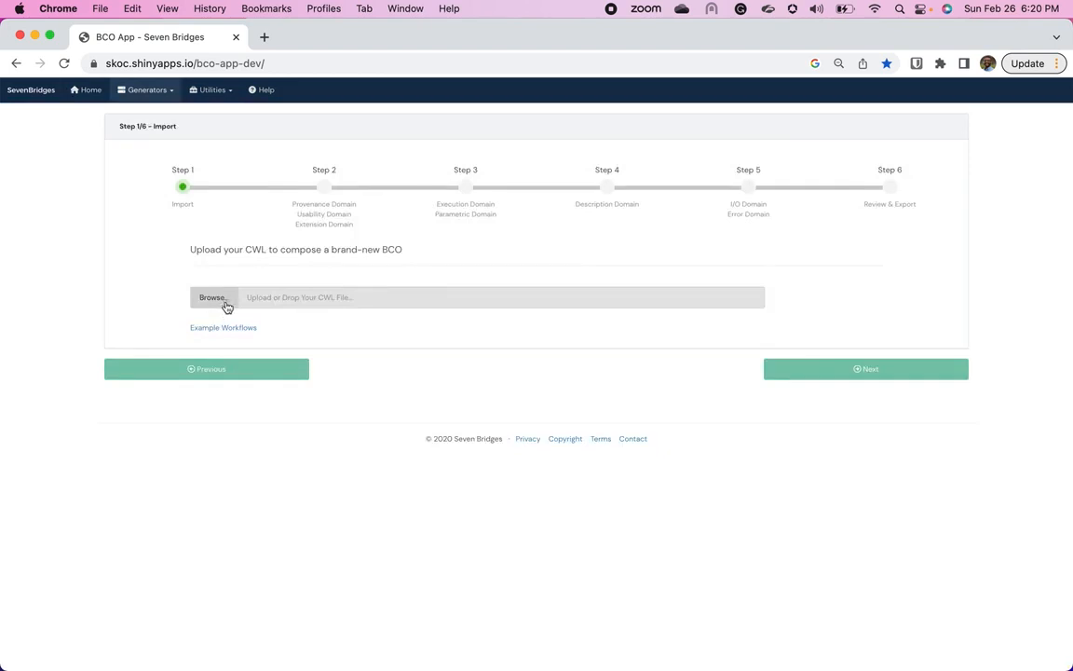
mouse_move(229, 304)
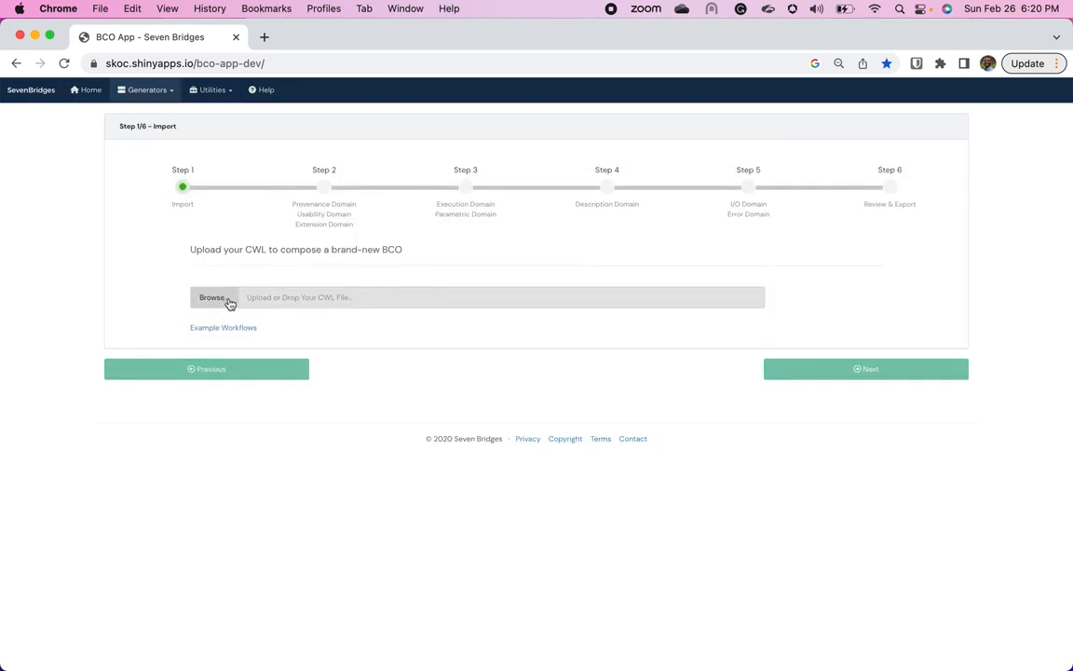
Step: Upload DE_plus_Salmon.json as the workflow file and advance to step 2
click(212, 299)
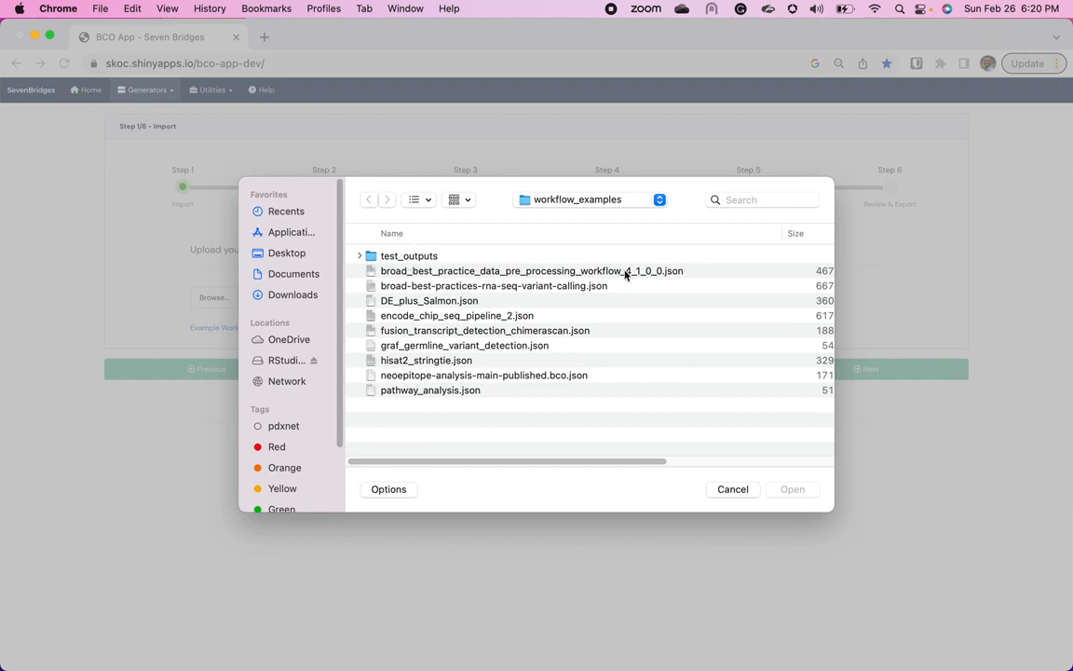
mouse_move(626, 347)
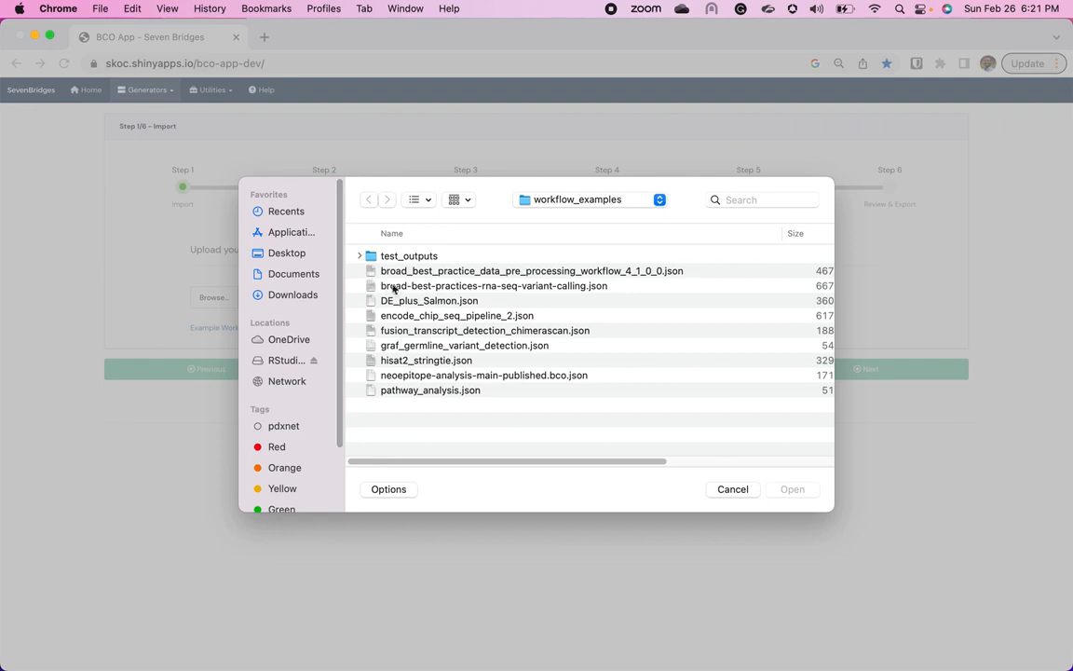
mouse_move(421, 306)
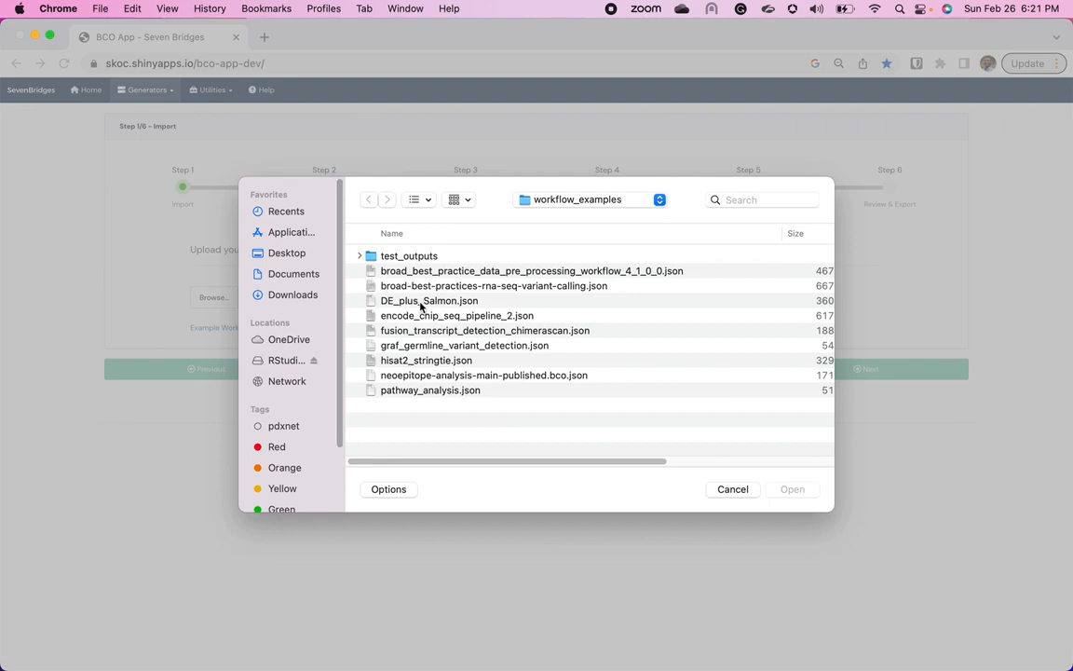
click(429, 300)
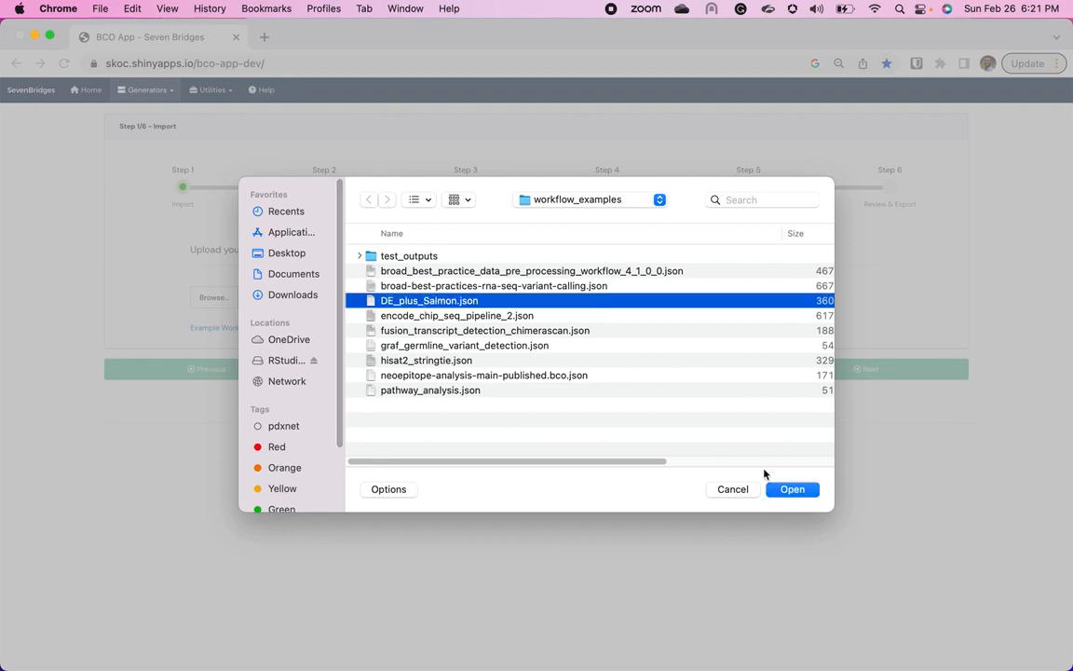
mouse_move(792, 488)
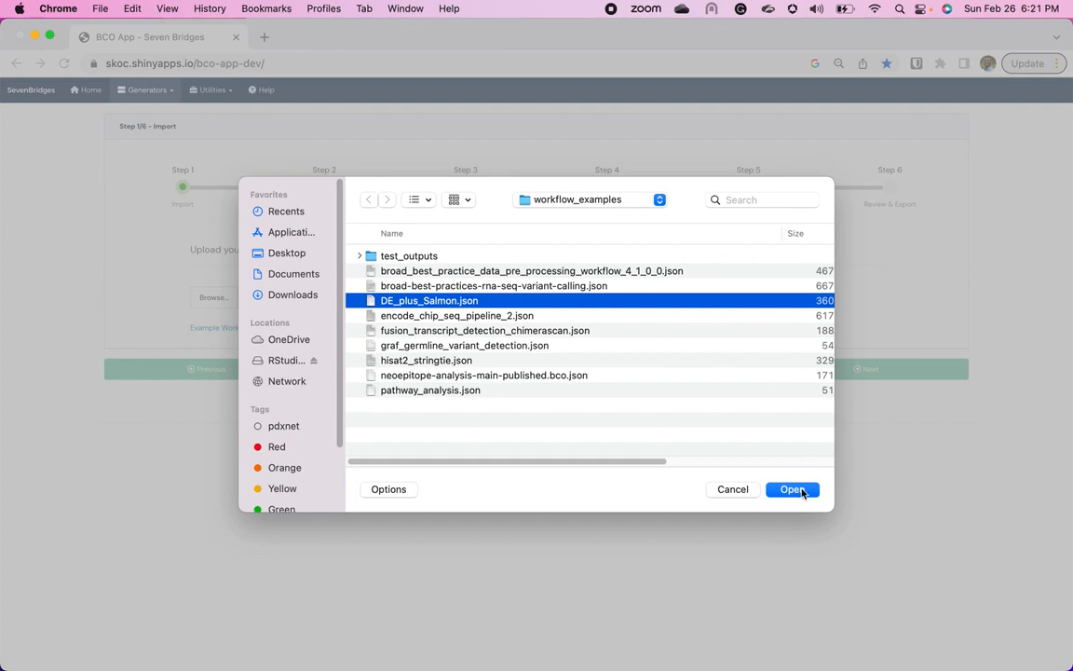
click(792, 488)
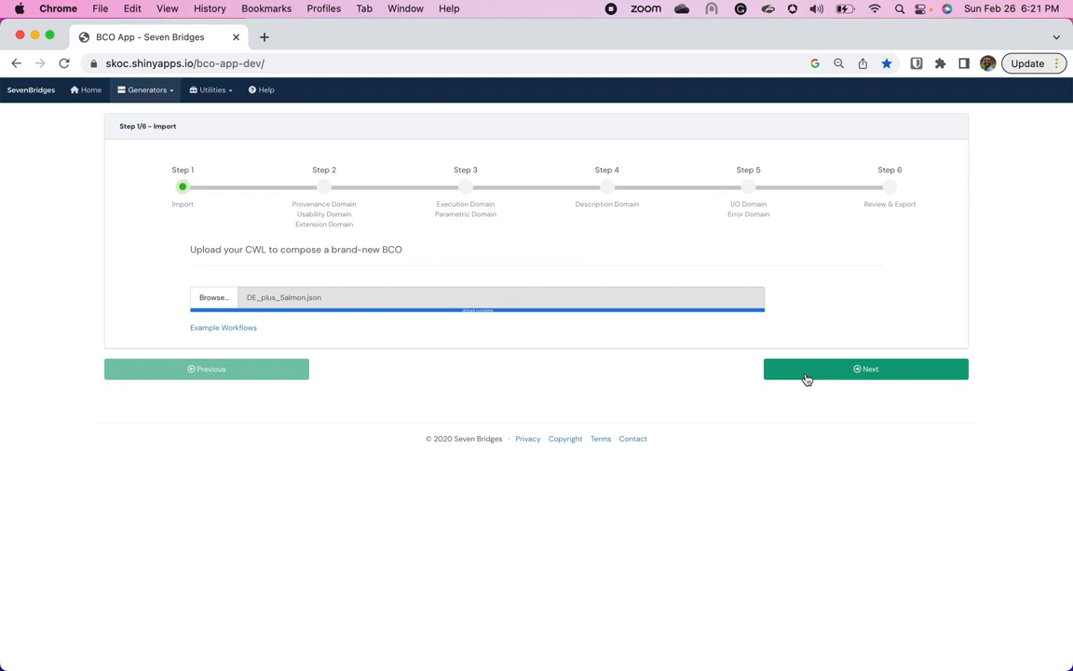
mouse_move(842, 347)
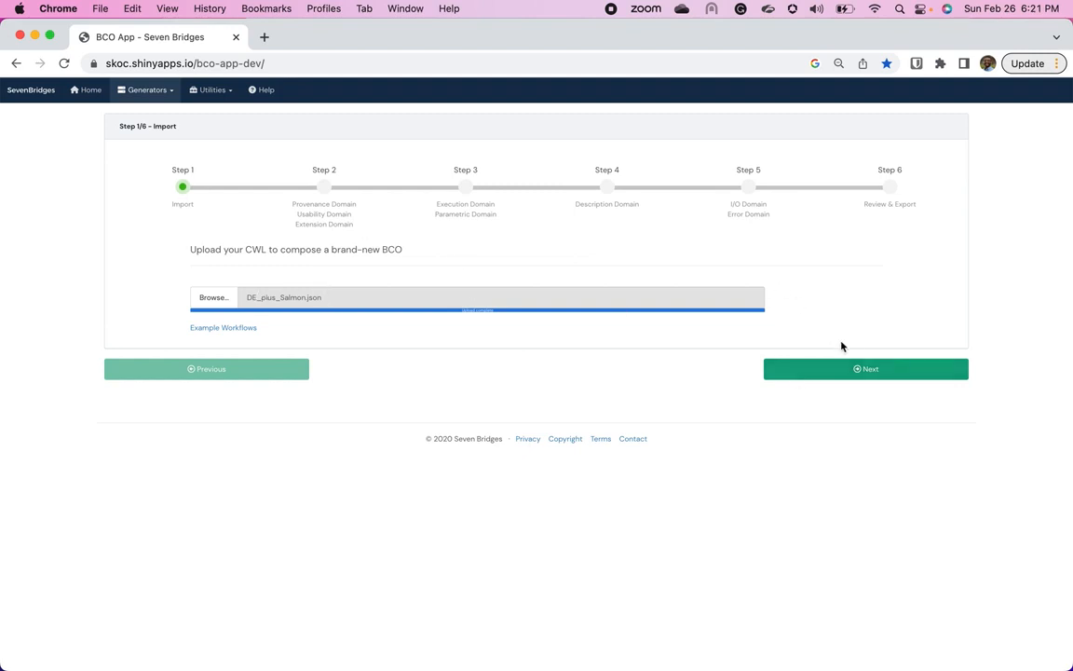
click(864, 368)
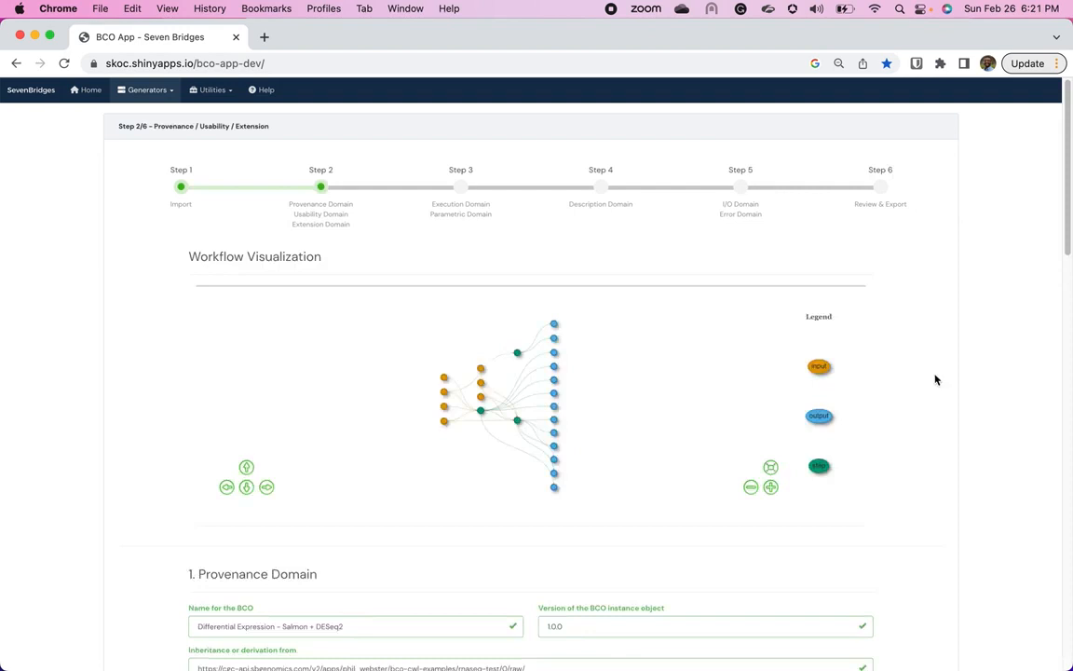
mouse_move(518, 391)
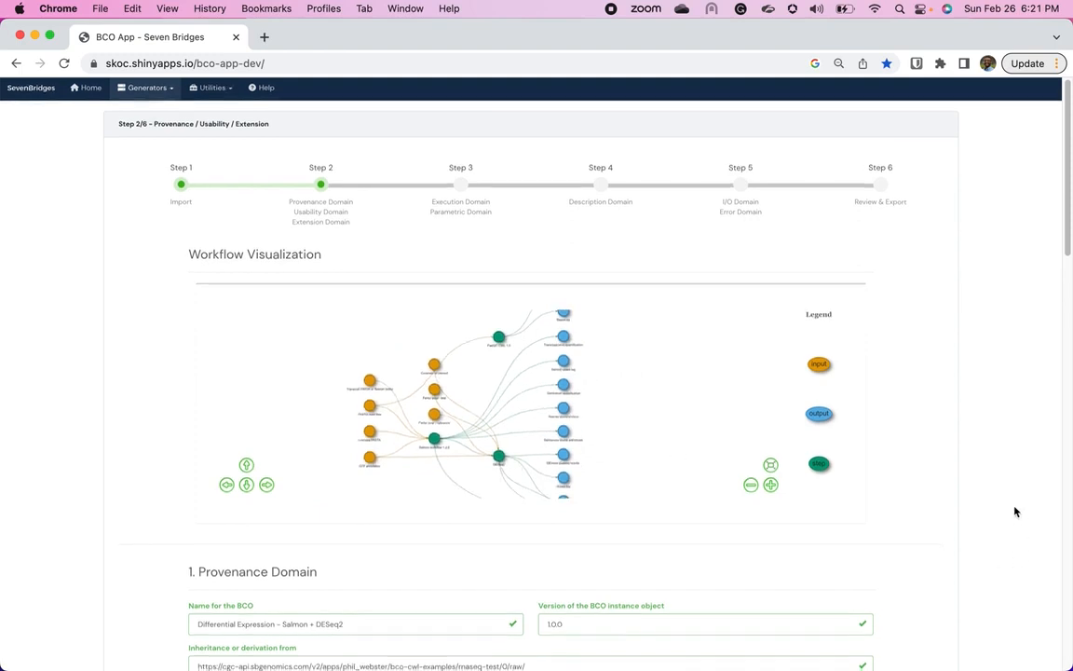
Step: Review the prefilled Provenance, Usability and Extension Domains and advance to step 3
scroll(down, 3)
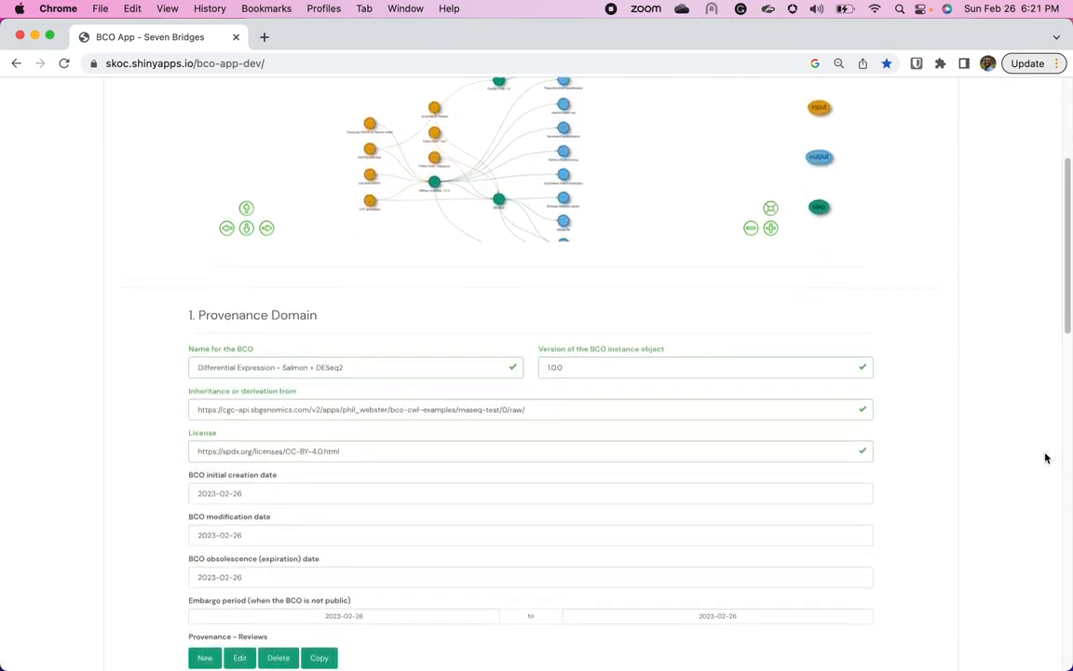
scroll(down, 3)
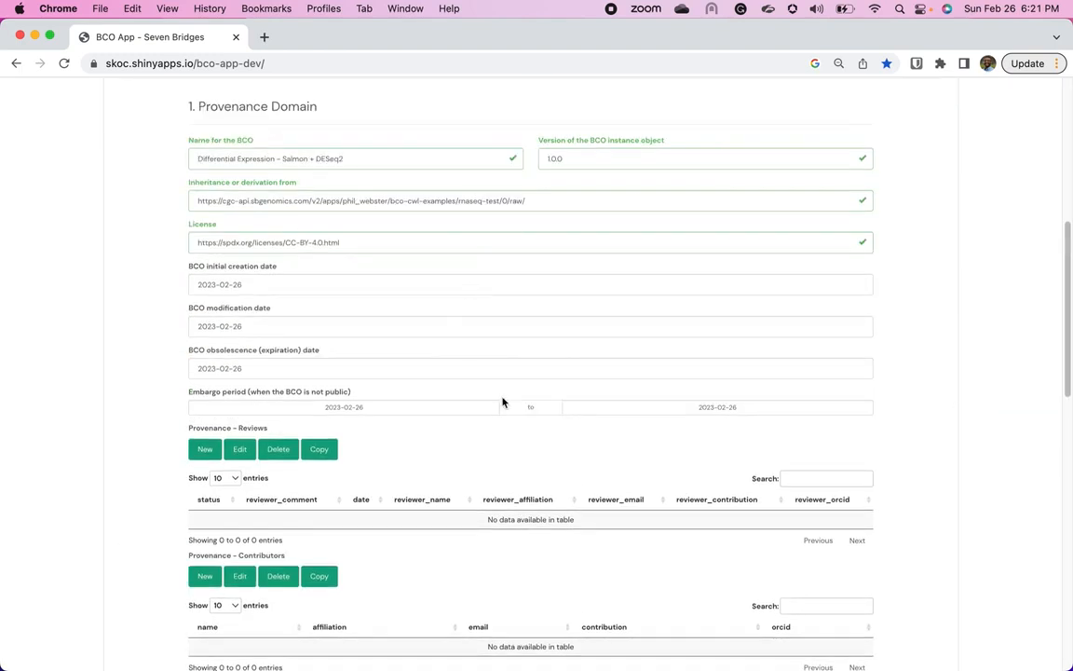
scroll(down, 3)
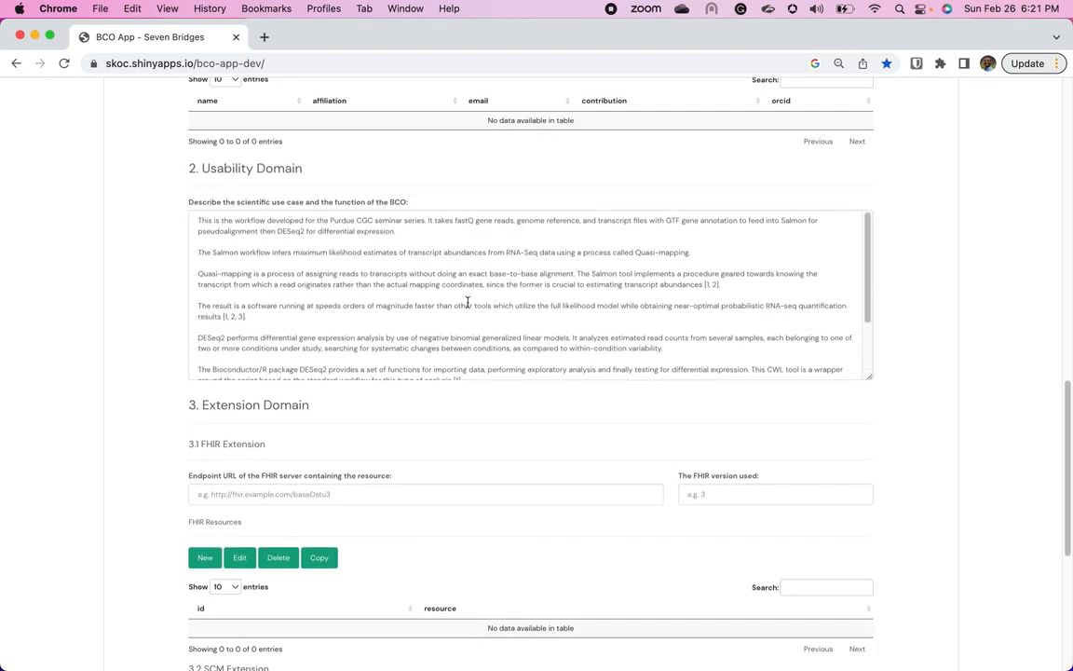
scroll(down, 3)
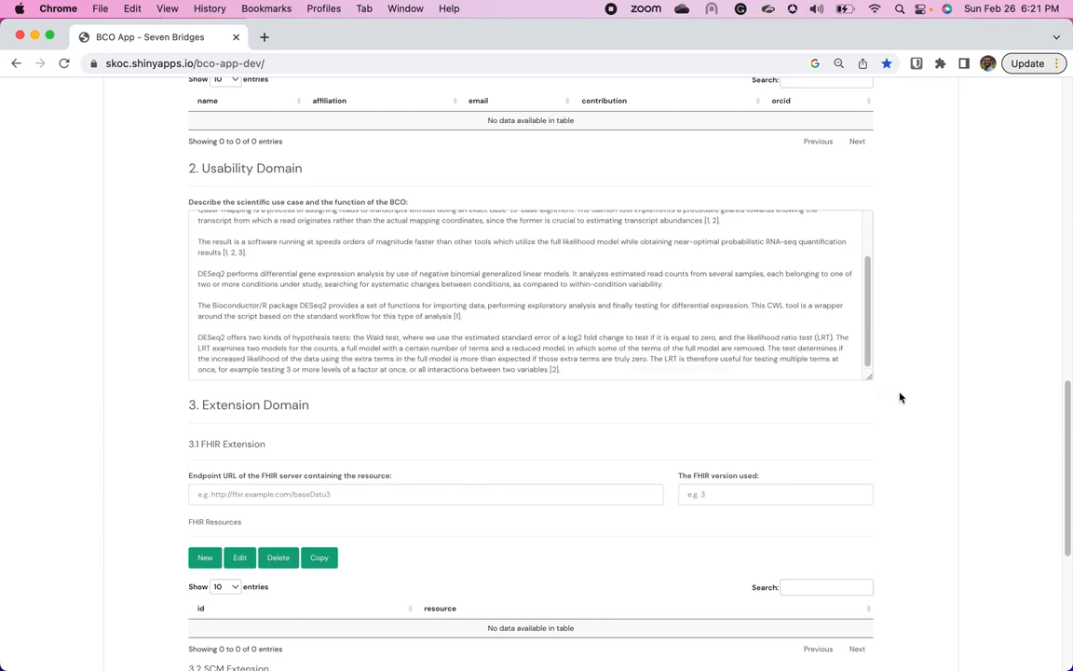
scroll(down, 3)
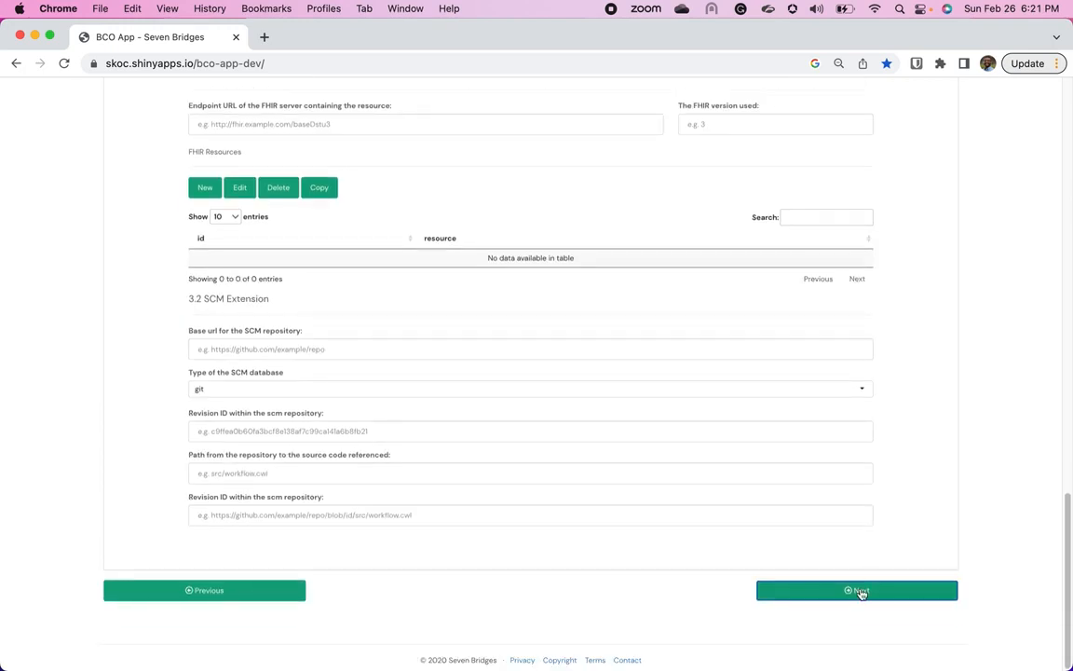
click(857, 589)
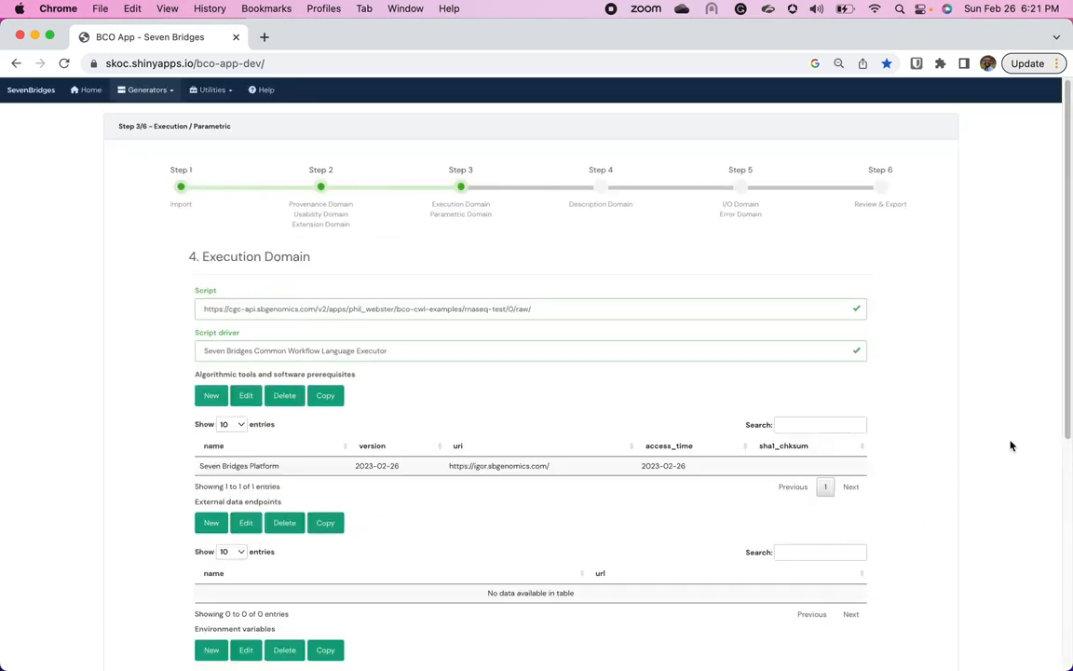
Step: Leave the Parametric Domain without parameters and advance to the Description Domain step
scroll(down, 3)
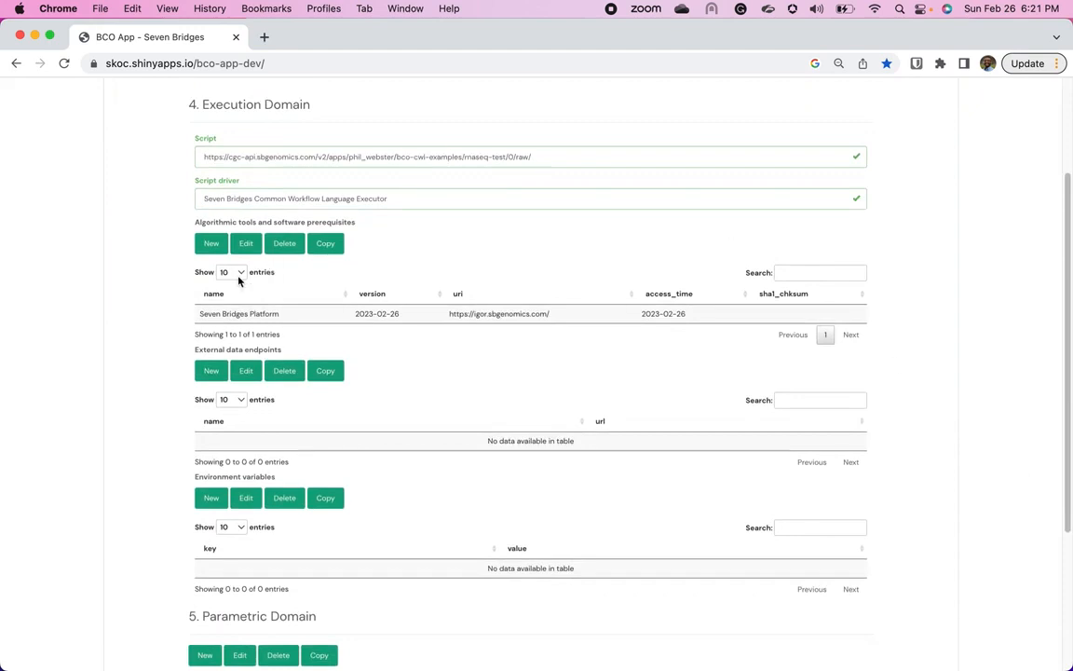
mouse_move(557, 321)
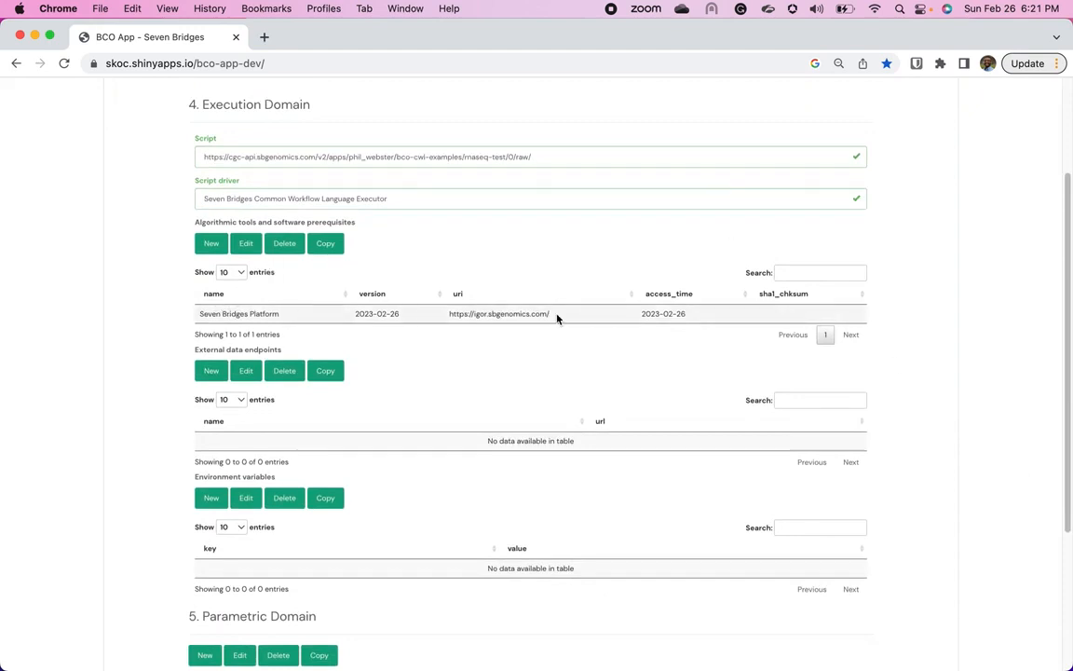
scroll(down, 3)
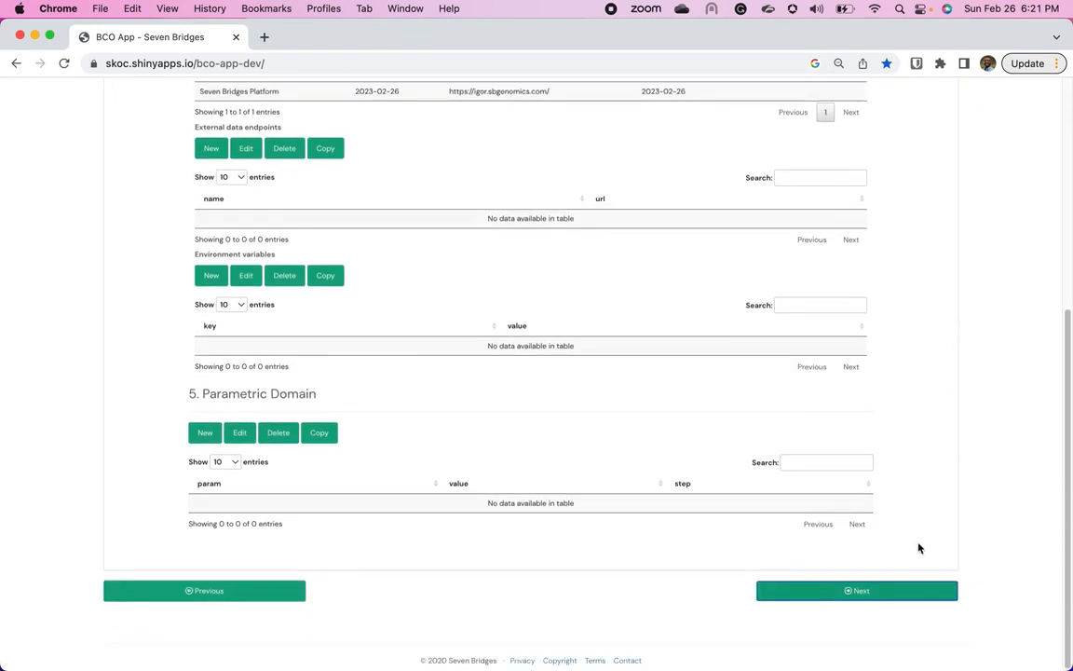
click(857, 588)
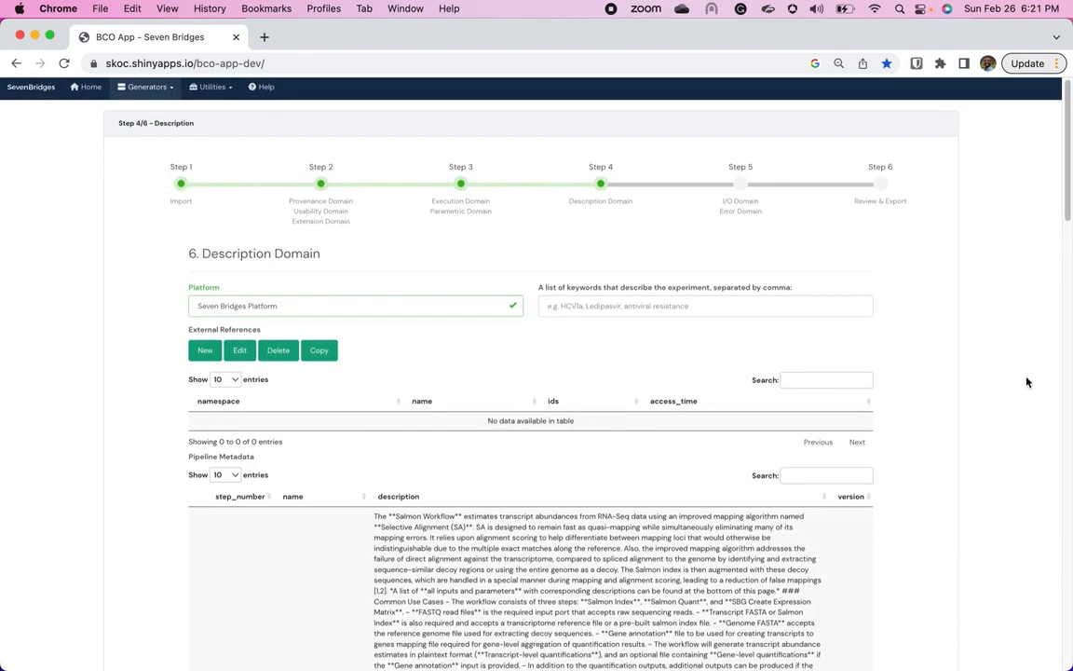
Step: Scroll through the prefilled pipeline metadata table in the Description Domain
scroll(down, 3)
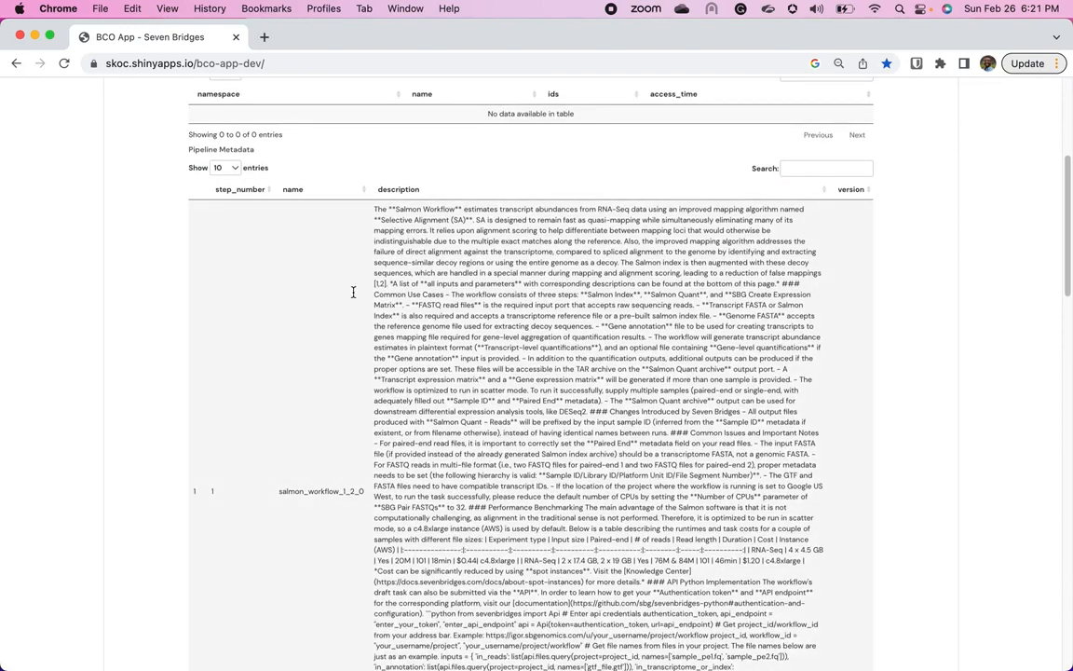
scroll(down, 3)
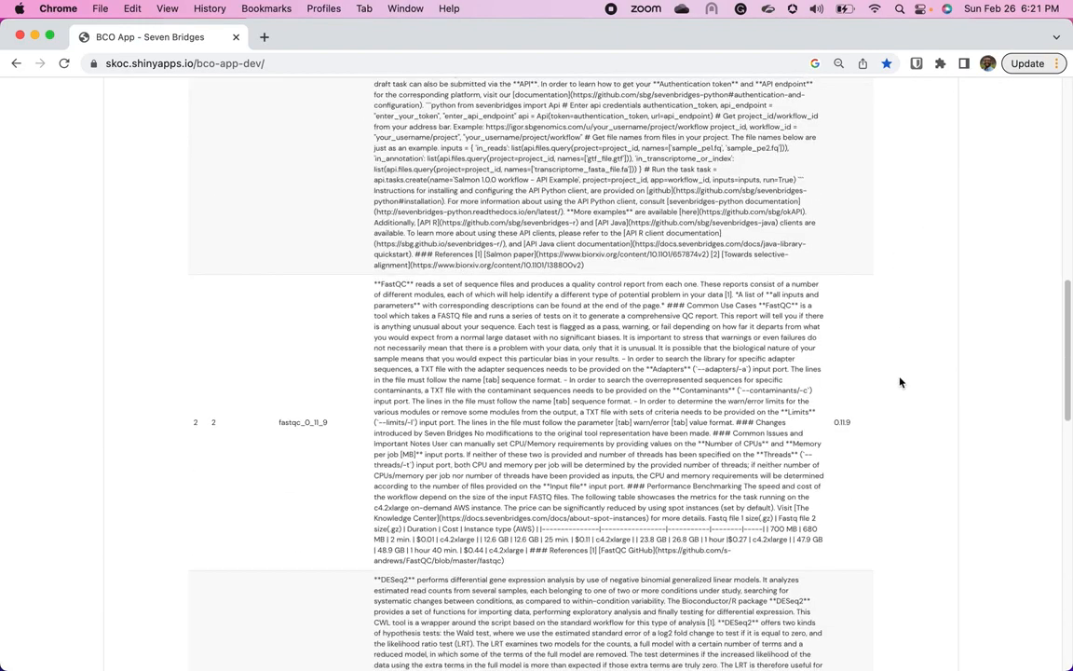
mouse_move(362, 303)
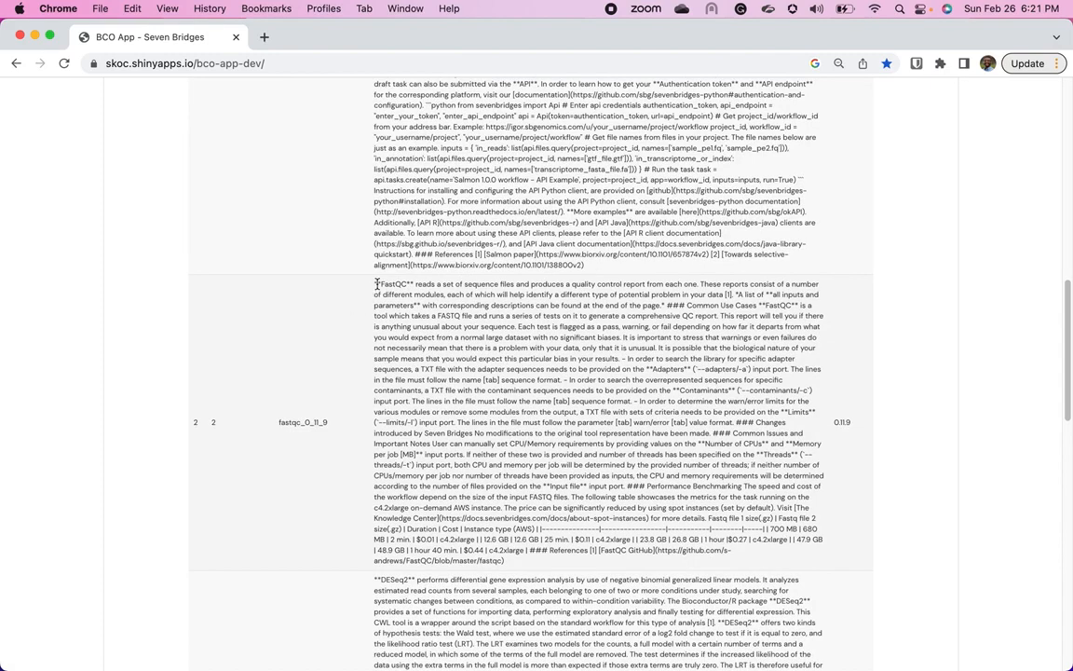
mouse_move(907, 378)
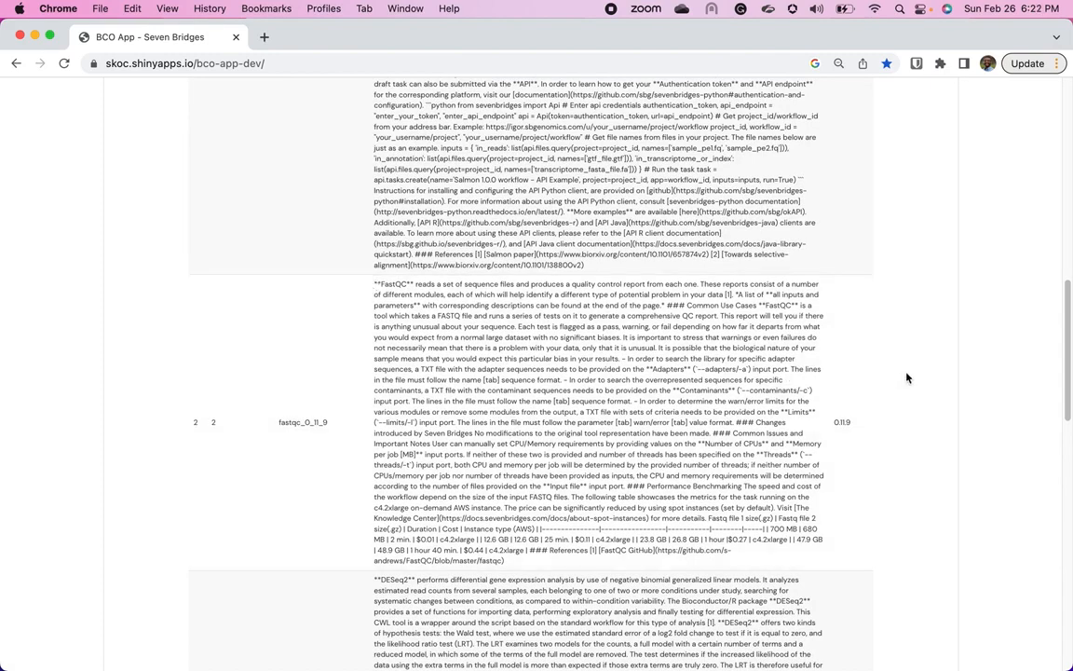
scroll(down, 3)
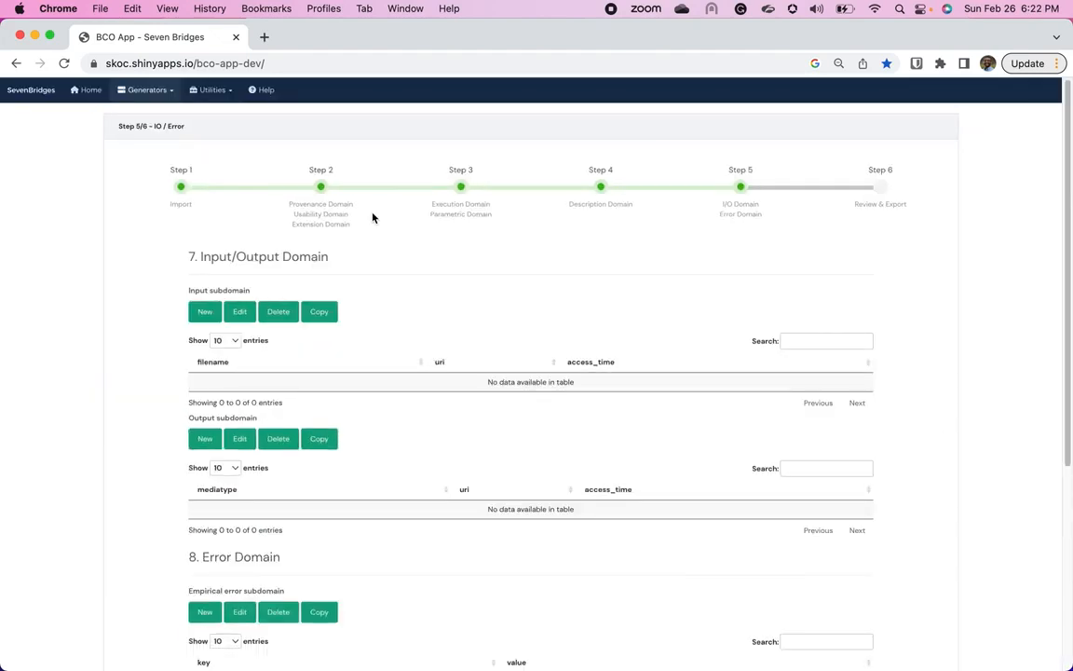
mouse_move(269, 541)
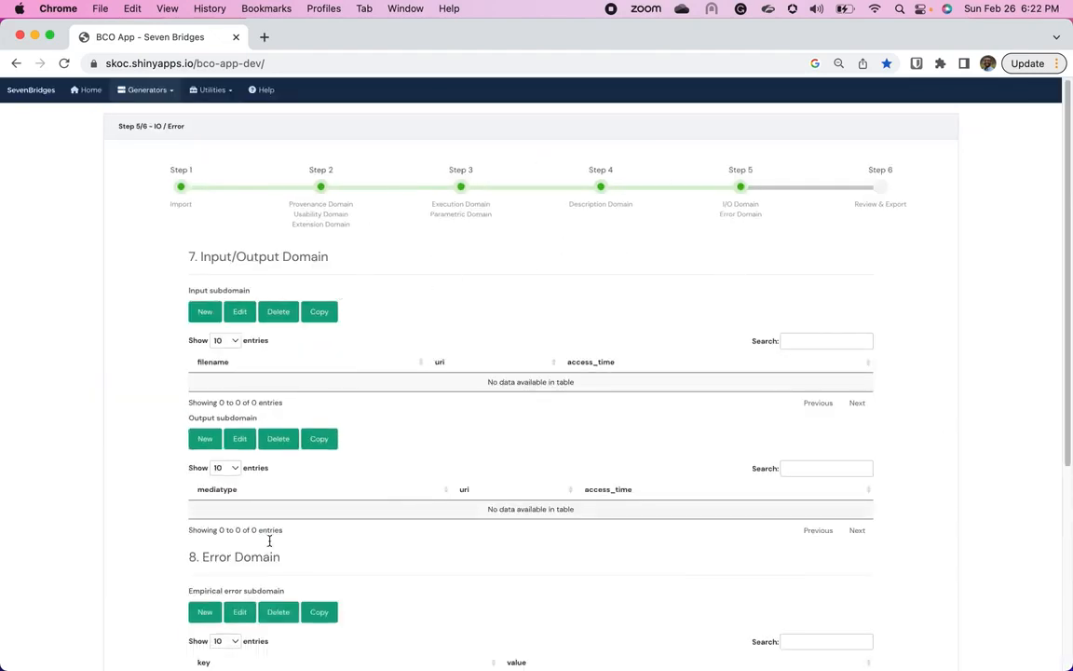
mouse_move(329, 361)
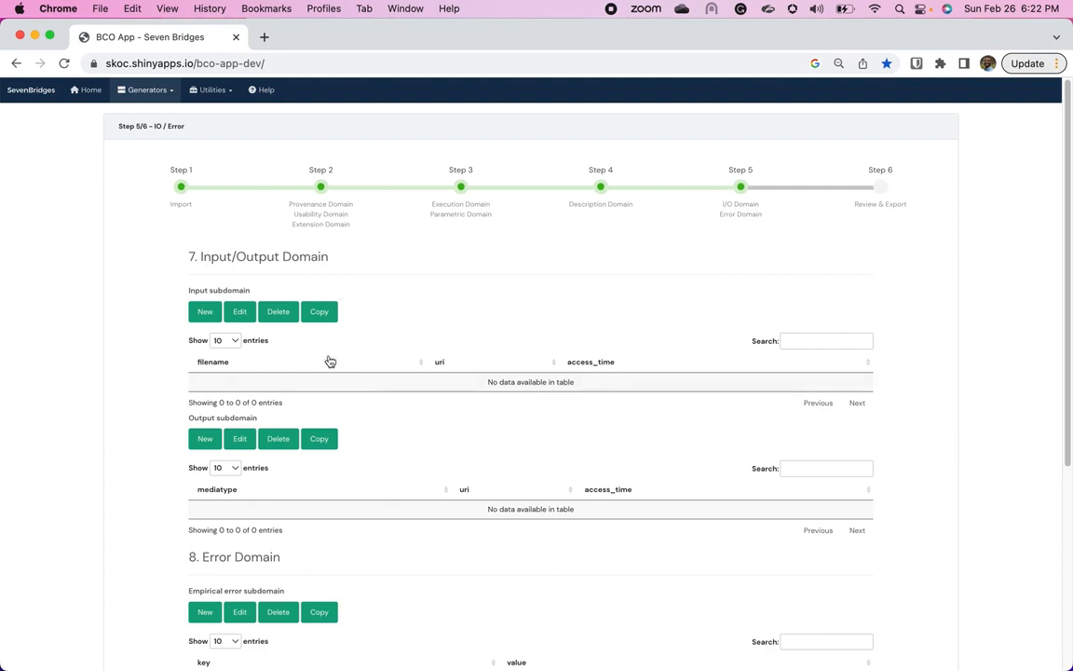
Step: Keep the Input/Output and Error Domain tables empty and advance to Review & Export
scroll(up, 3)
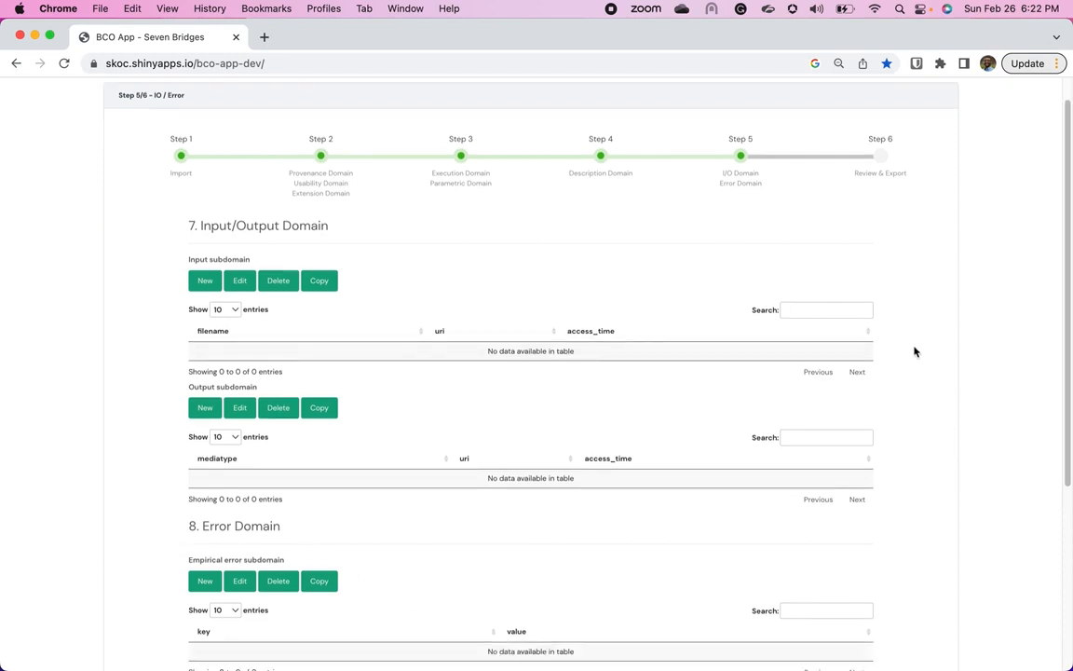
mouse_move(142, 533)
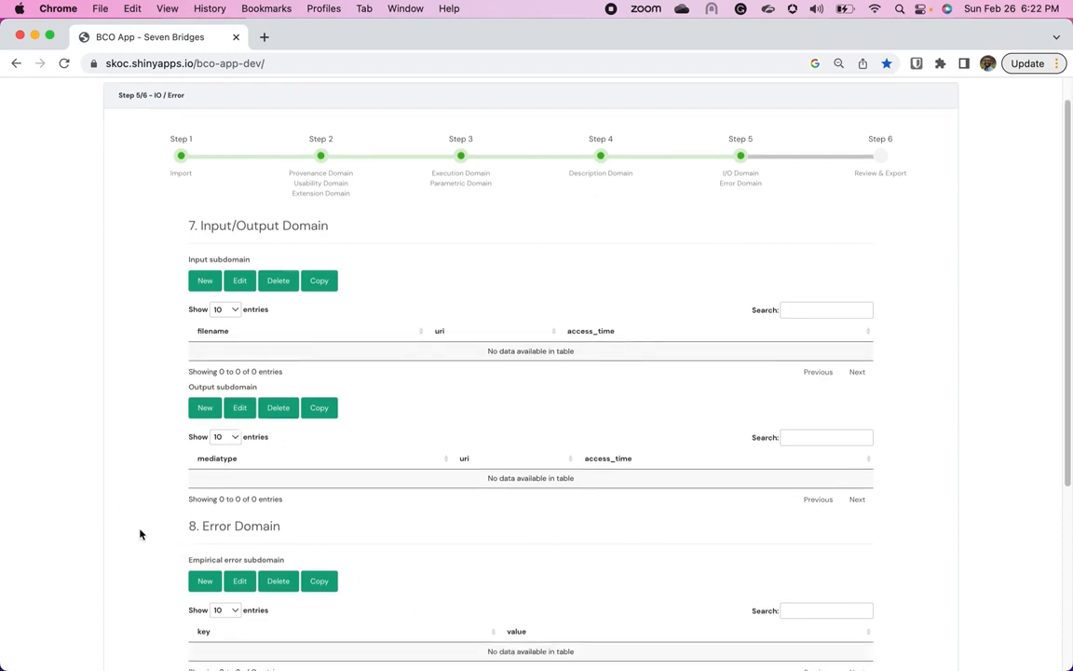
scroll(down, 3)
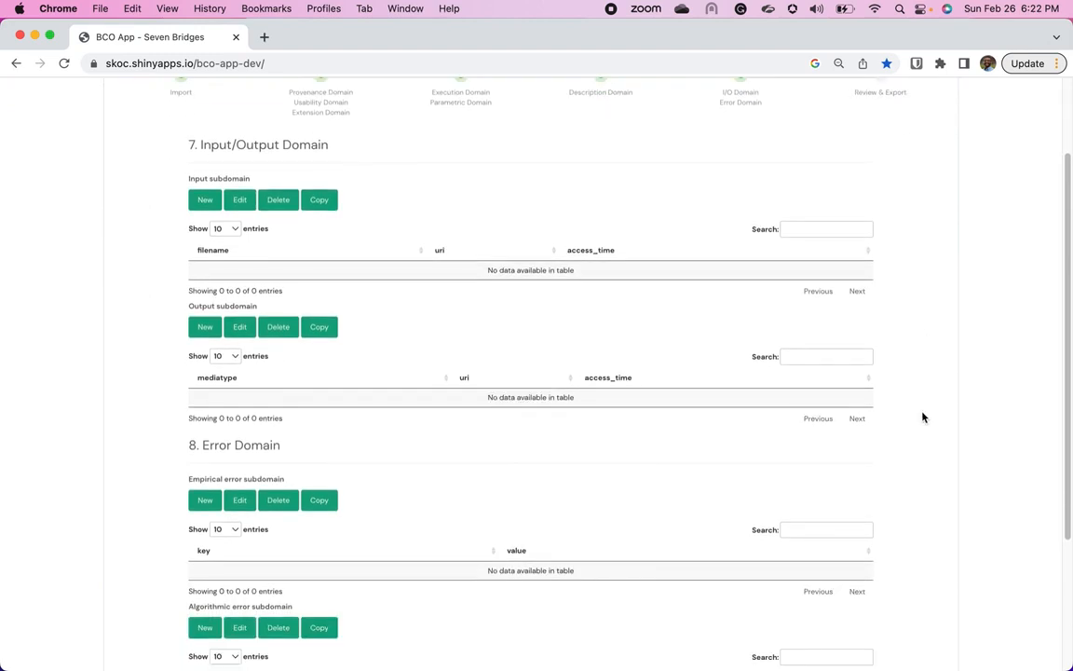
scroll(down, 3)
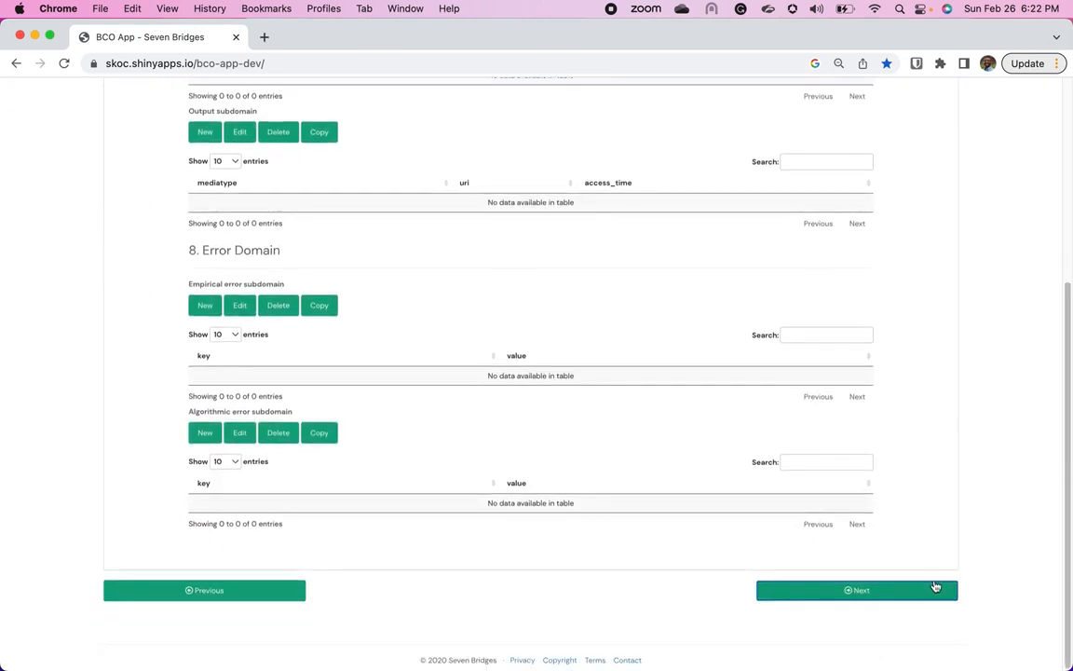
mouse_move(965, 457)
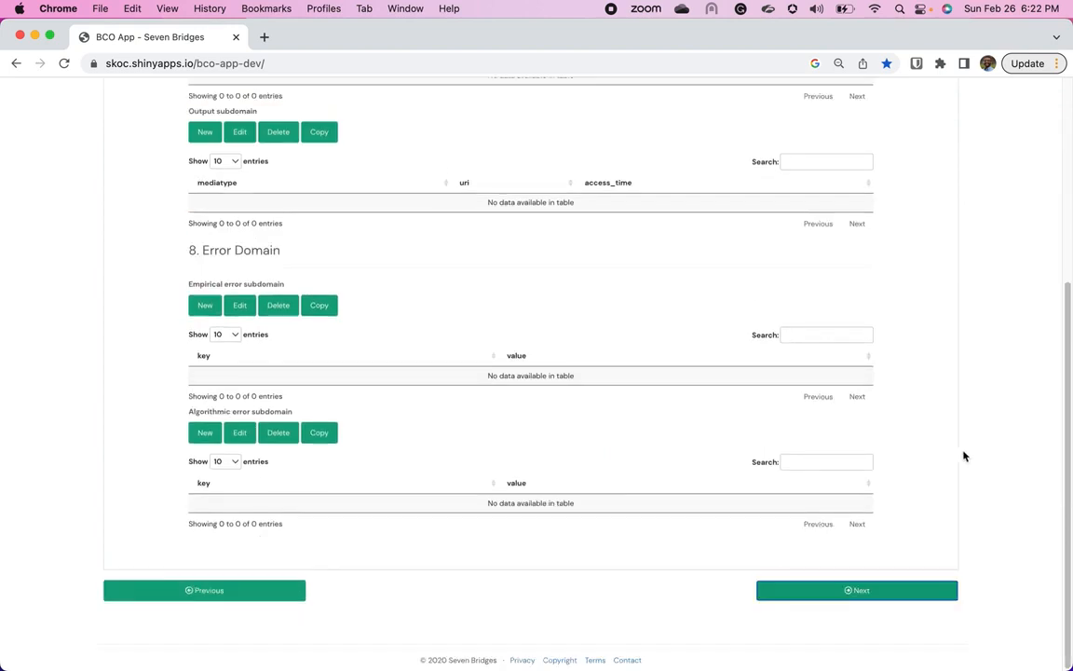
click(857, 588)
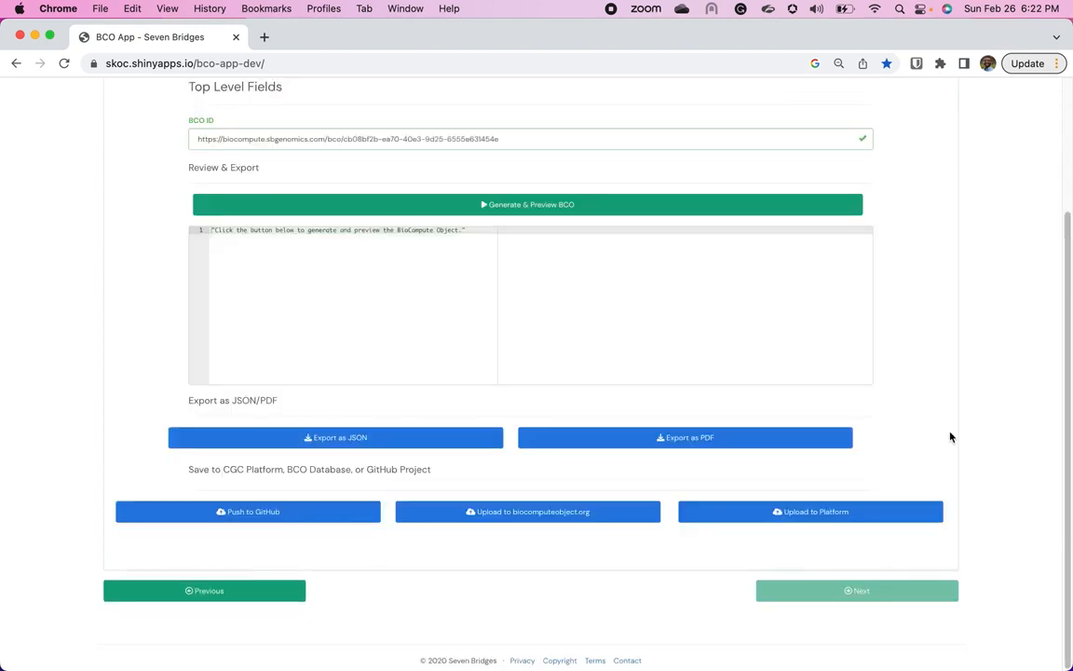
Step: Generate the BioCompute Object and display its JSON preview
scroll(up, 3)
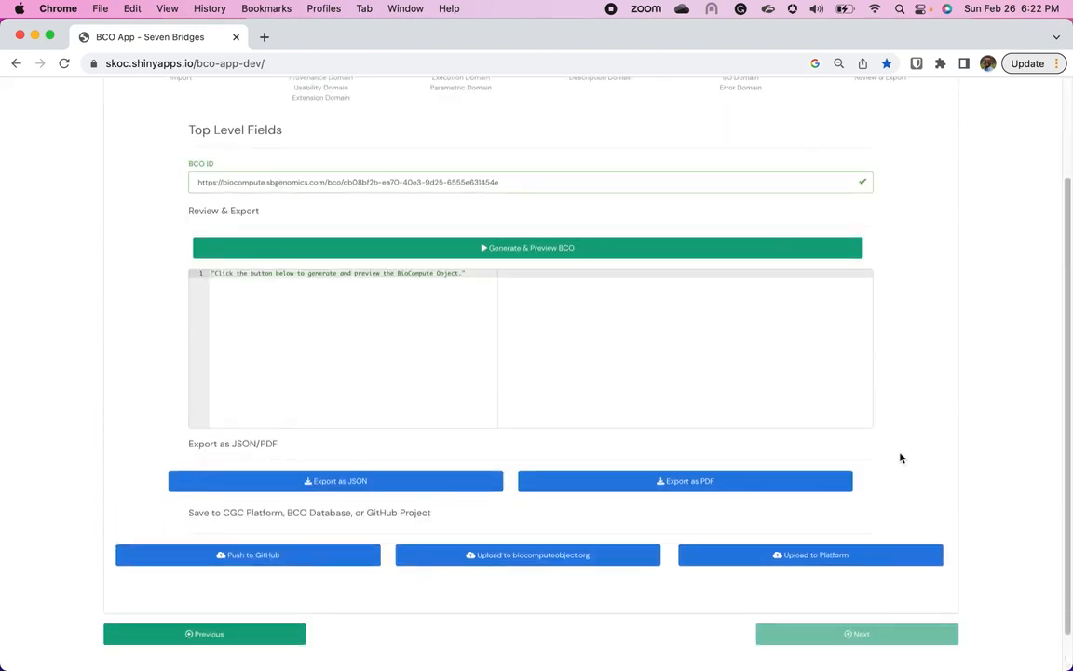
scroll(up, 3)
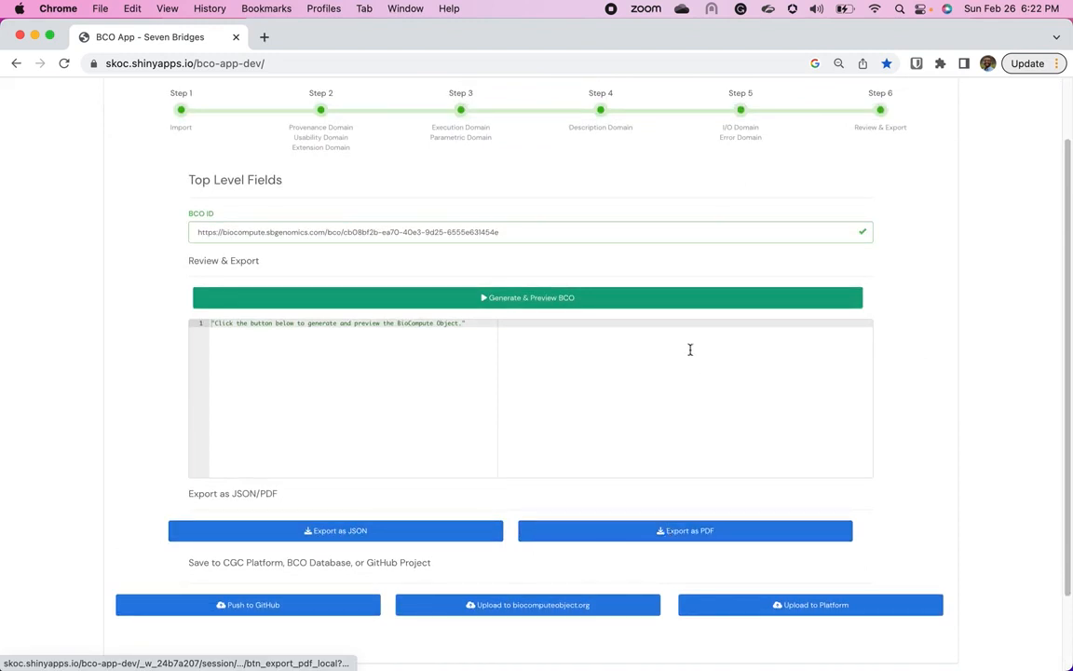
click(526, 298)
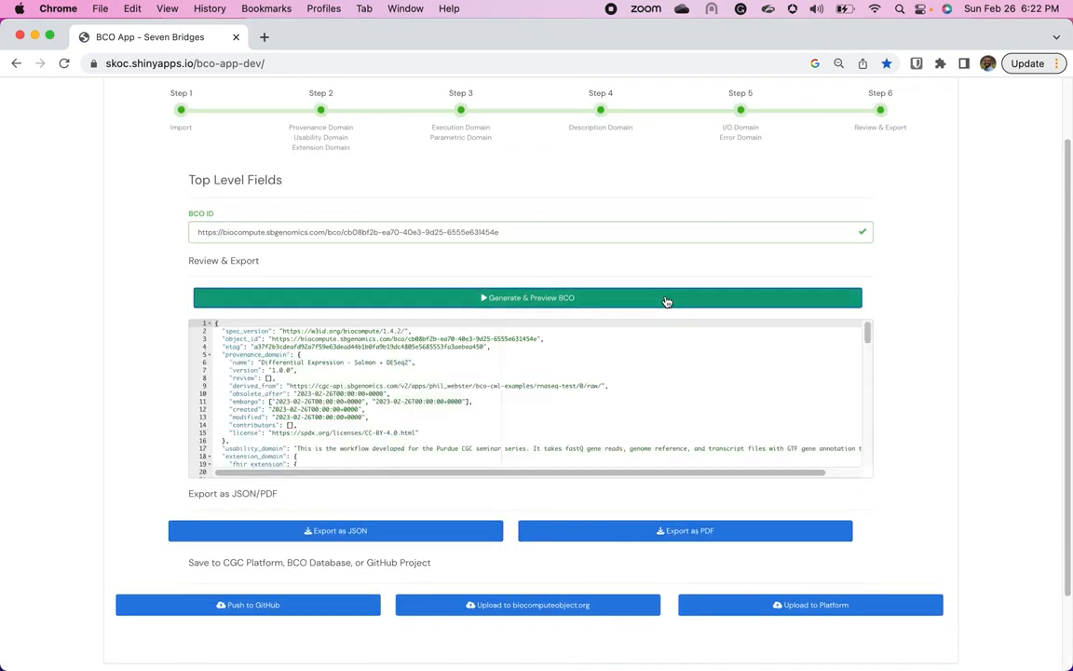
mouse_move(372, 516)
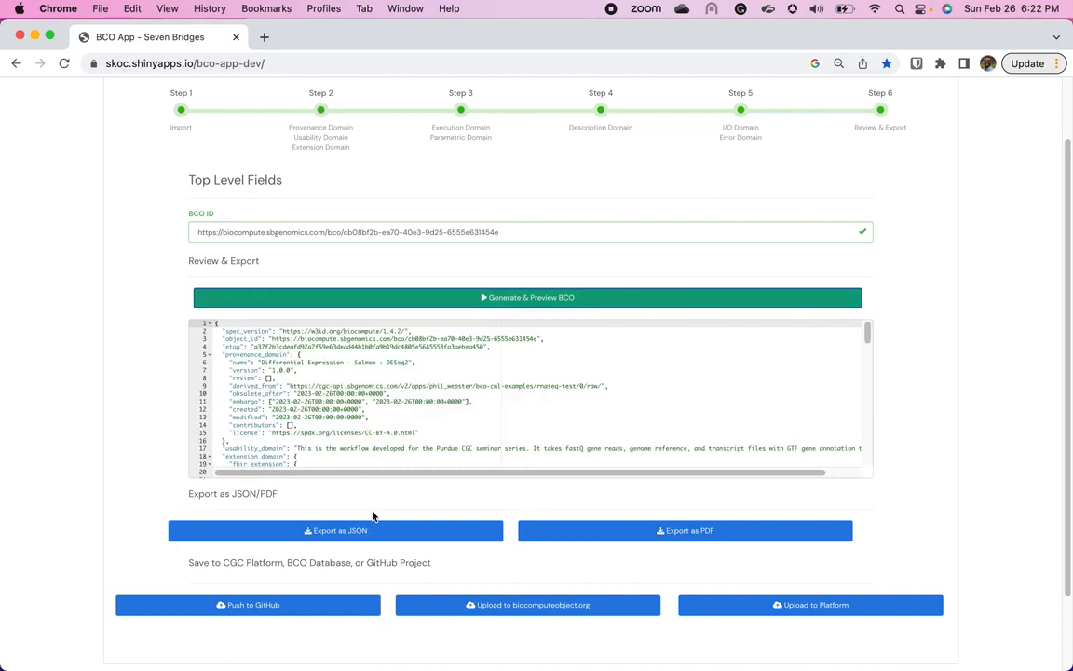
Step: Export the BCO as a JSON file saved into the test_outputs folder
click(335, 529)
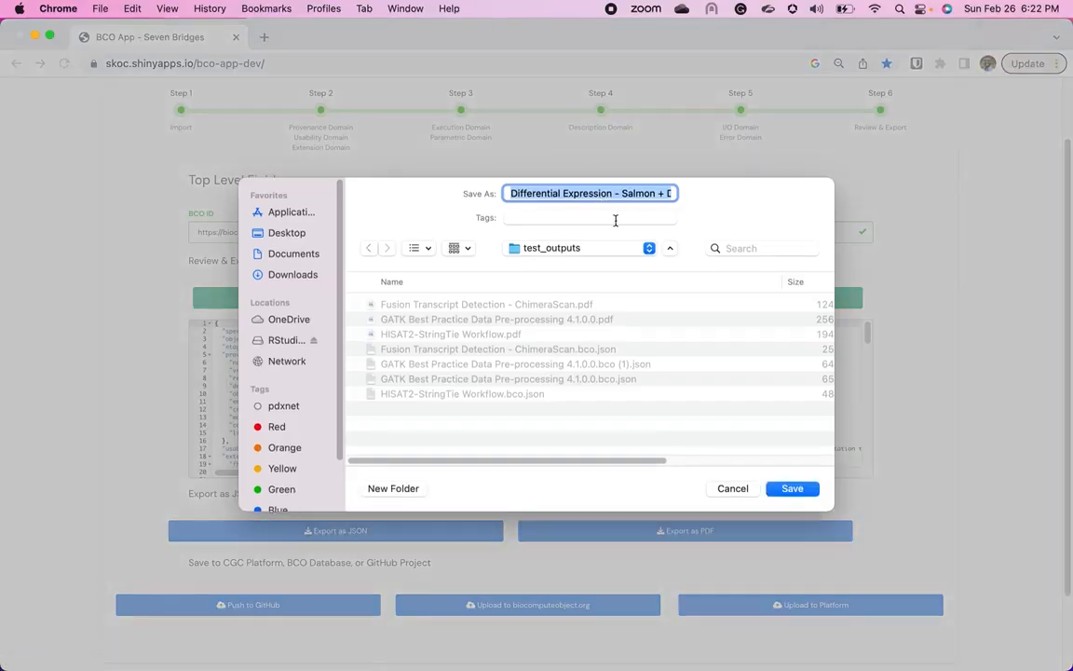
click(790, 488)
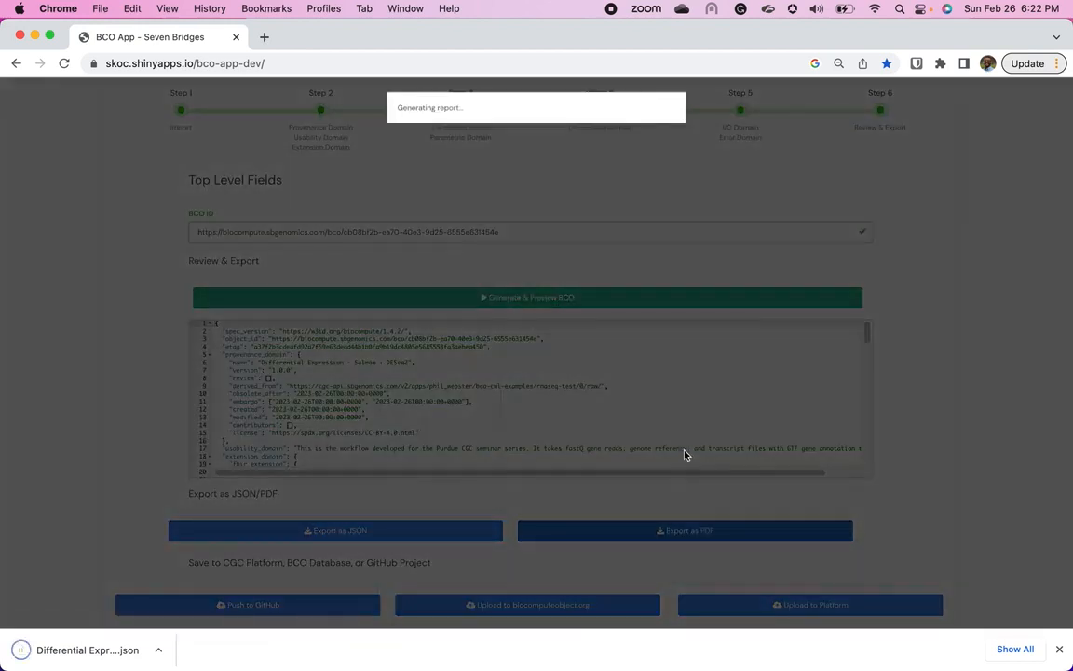
mouse_move(667, 342)
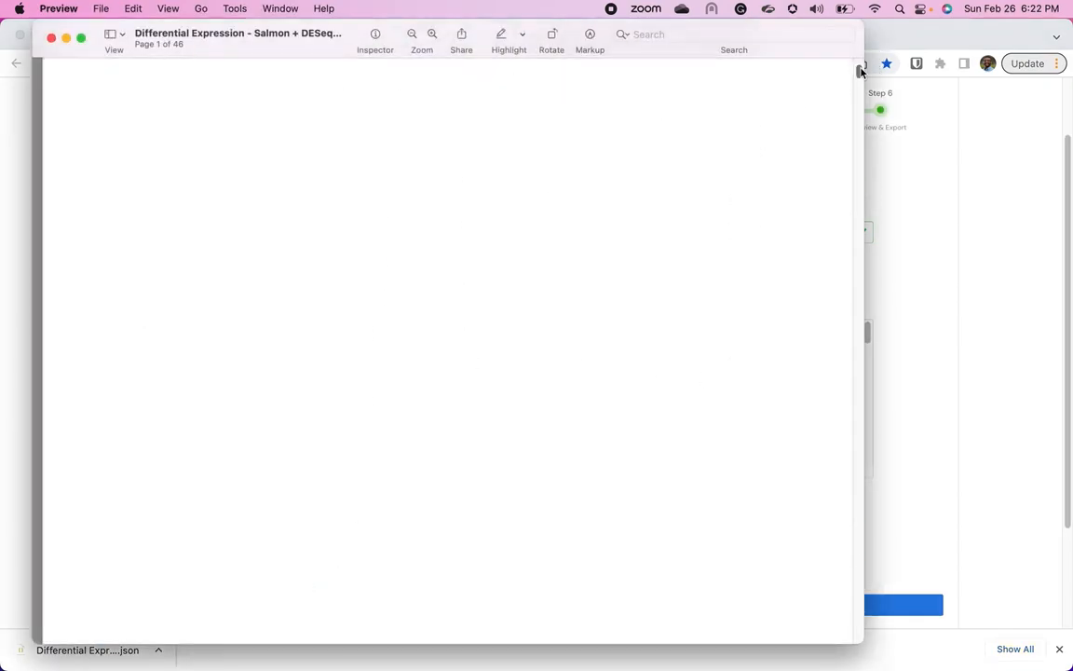
Step: Page down through the Differential Expression - Salmon + DESeq2 PDF report in Preview
scroll(down, 3)
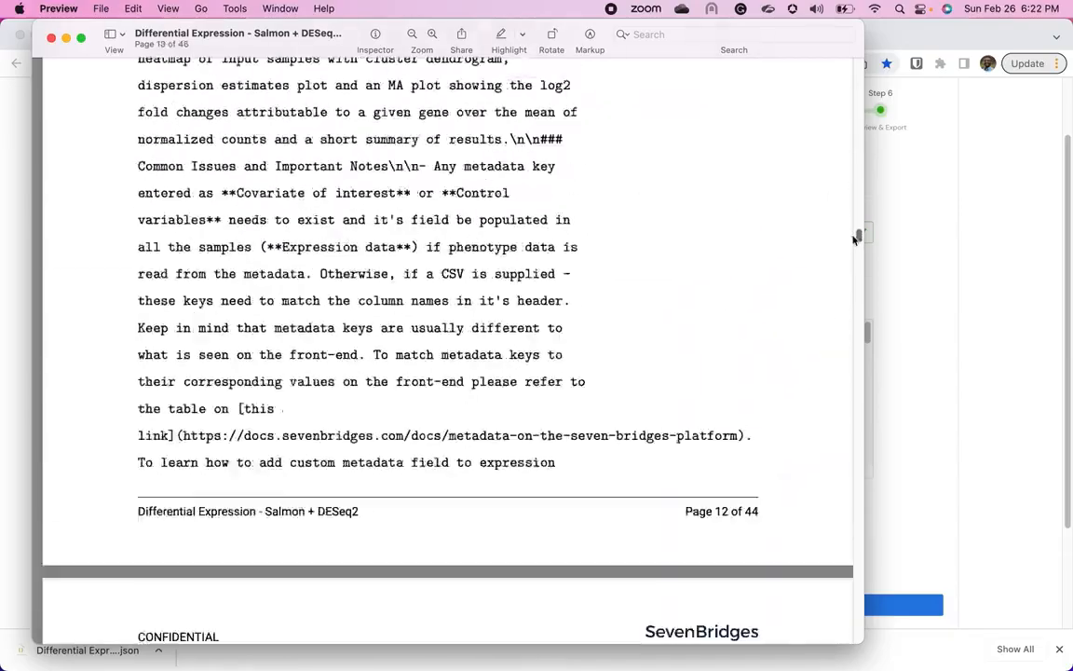
scroll(down, 3)
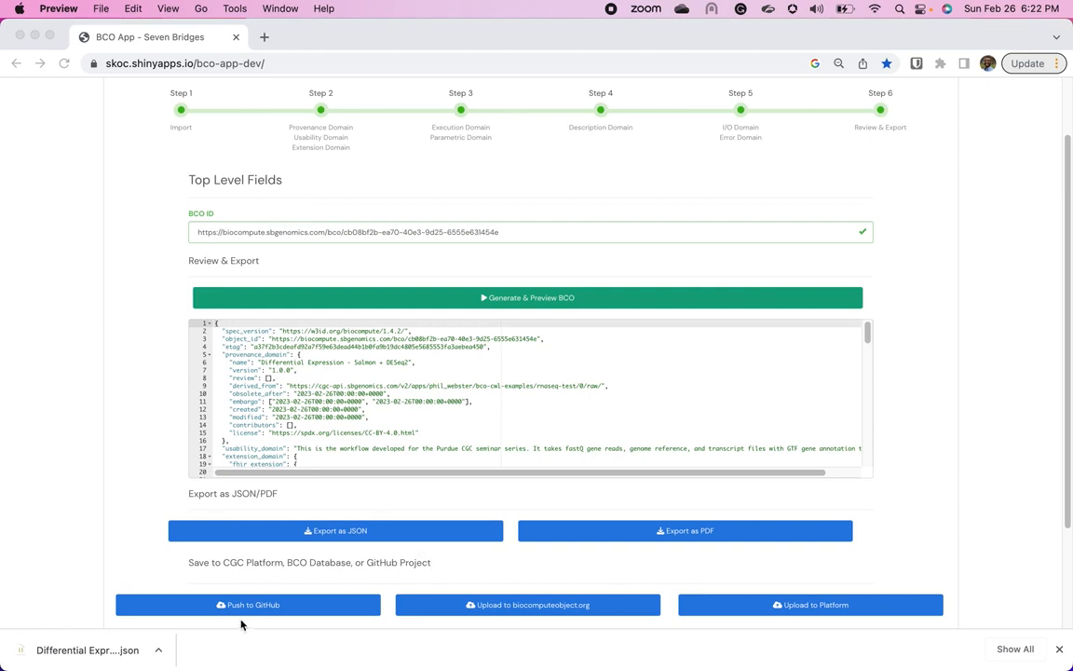
mouse_move(764, 646)
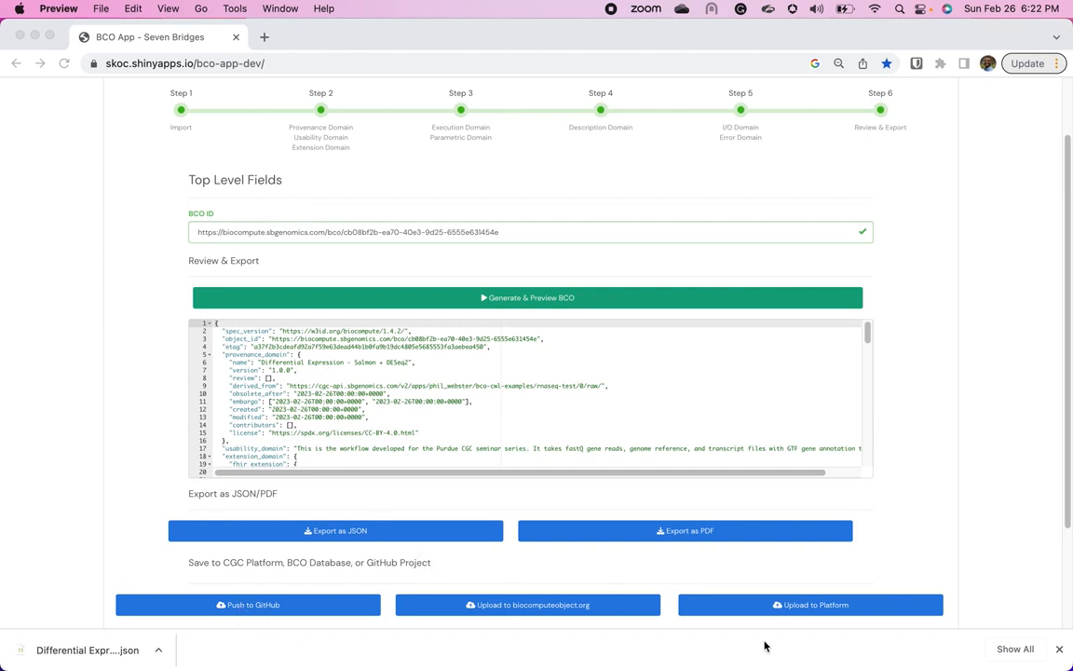
scroll(down, 3)
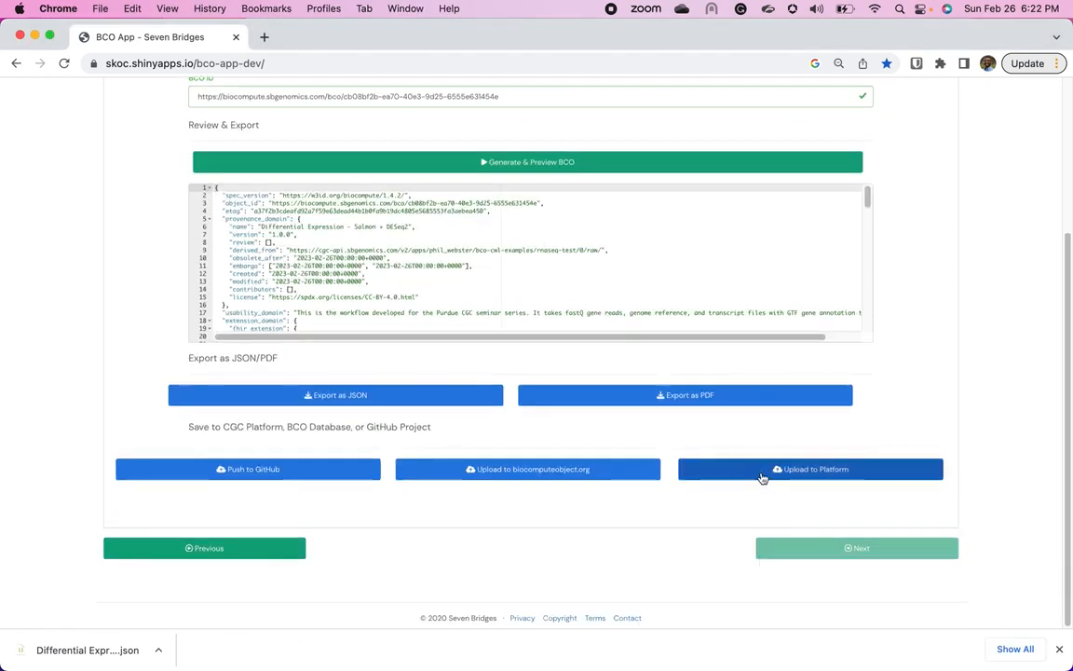
mouse_move(723, 484)
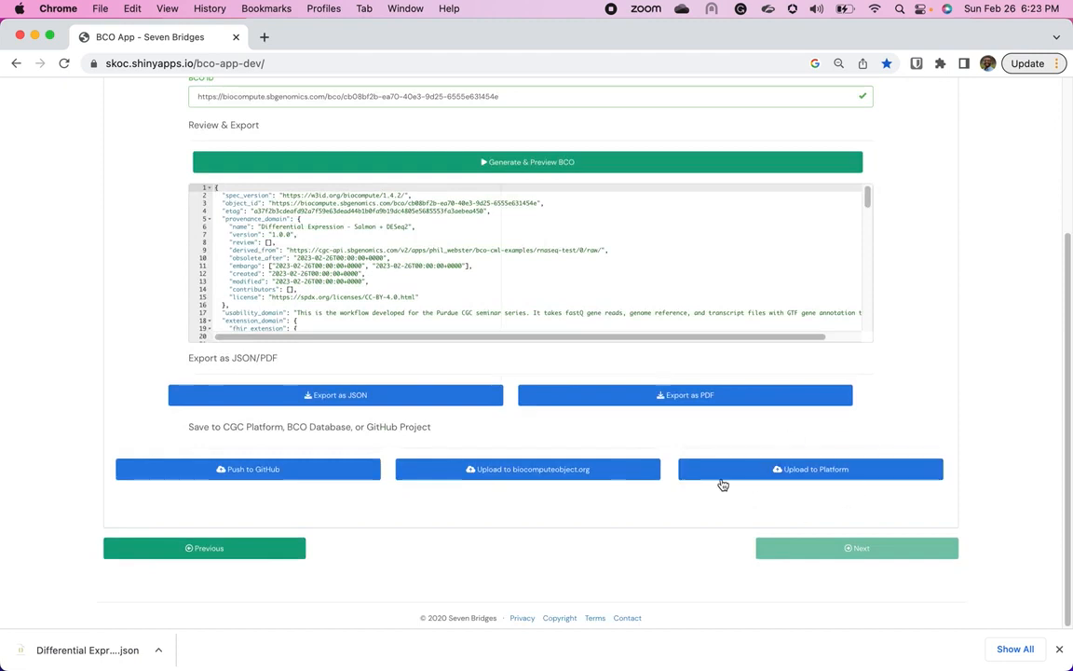
mouse_move(898, 507)
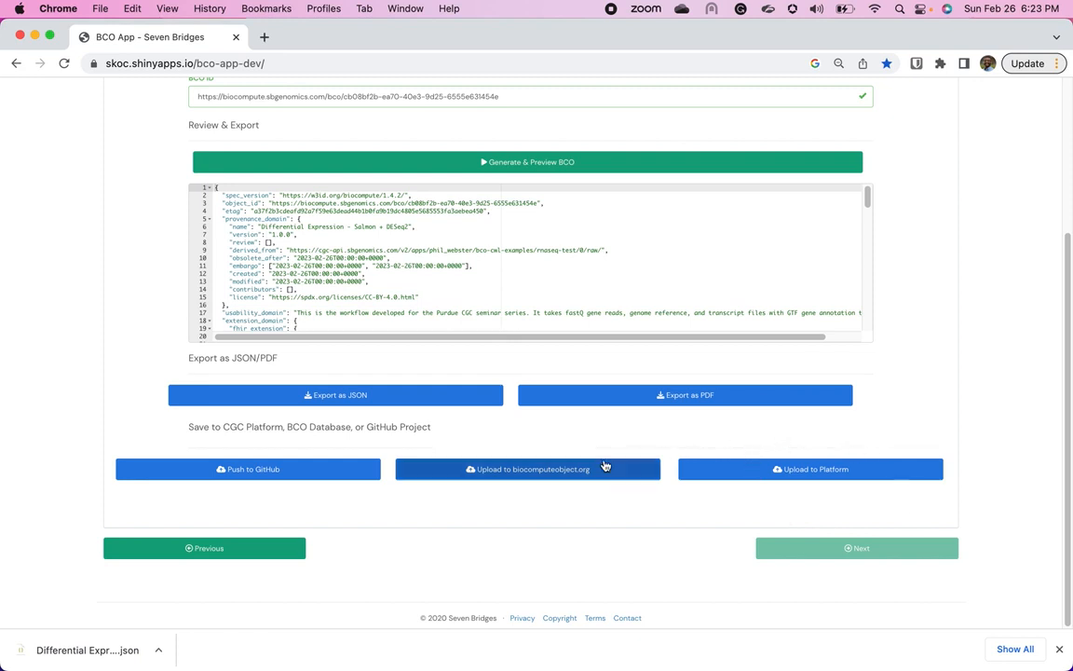
mouse_move(593, 481)
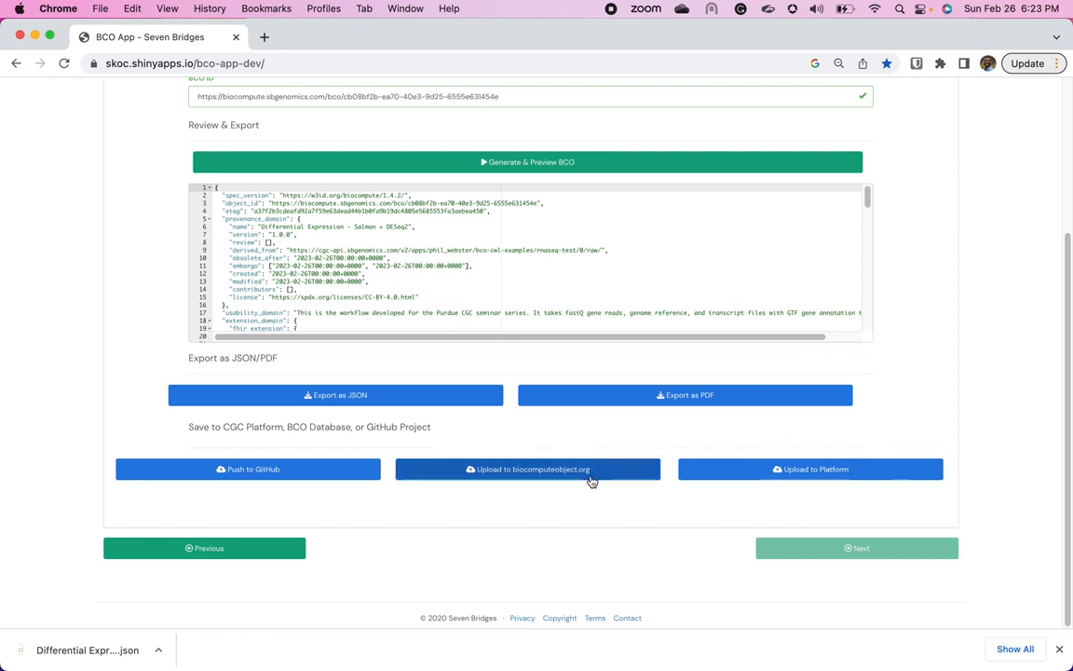
mouse_move(529, 469)
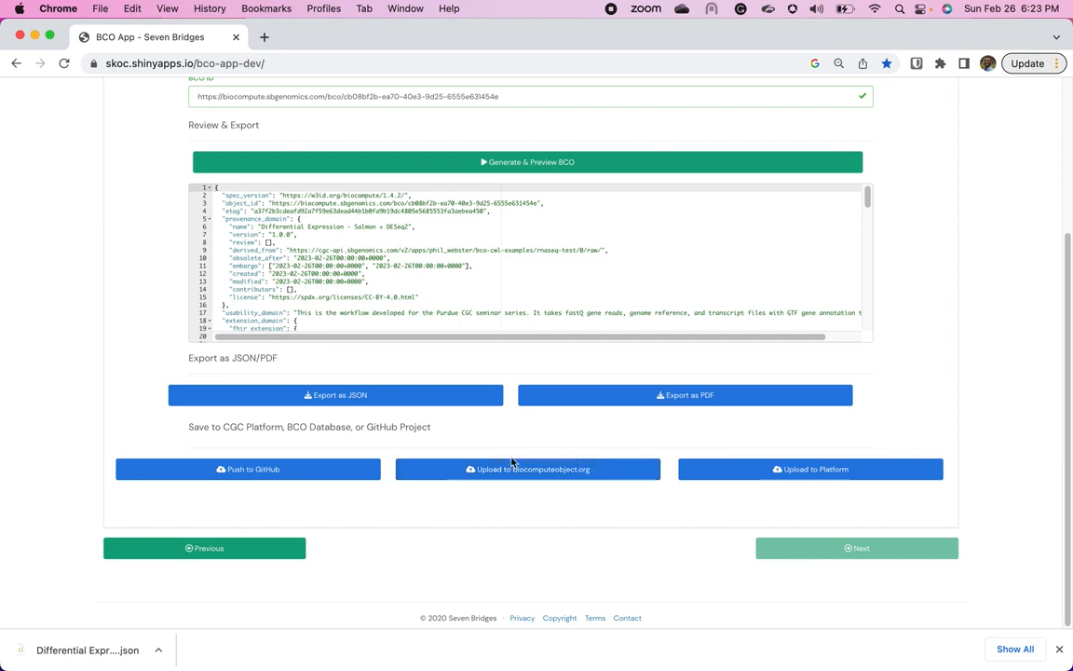
mouse_move(611, 505)
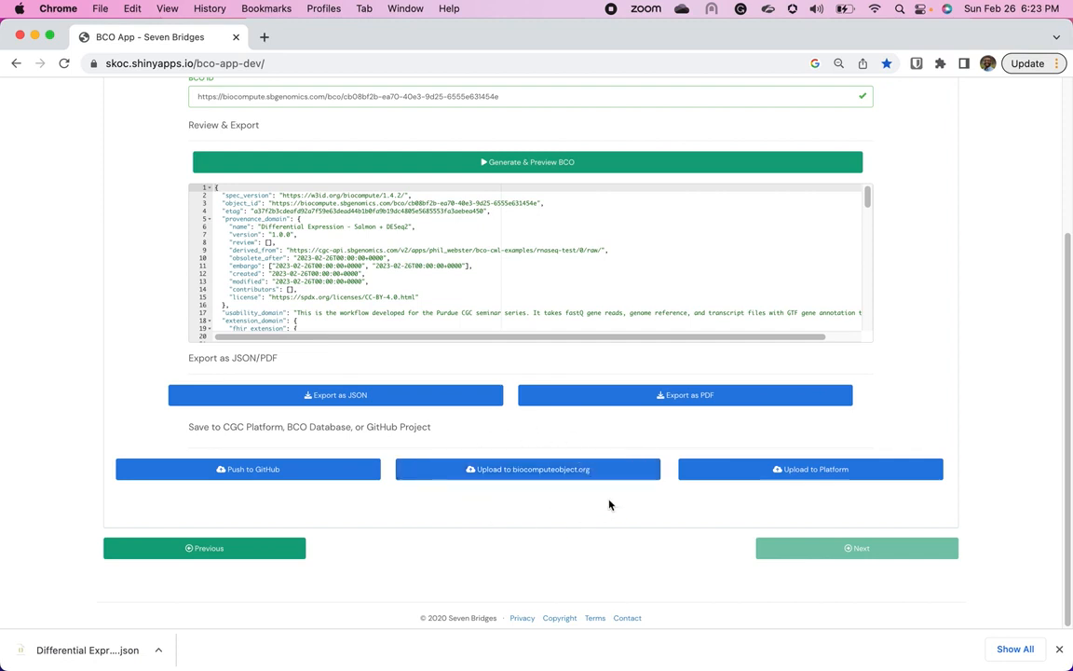
Step: Fill the biocomputeobject.org upload form with the access token and bco_drafter owner group
click(526, 469)
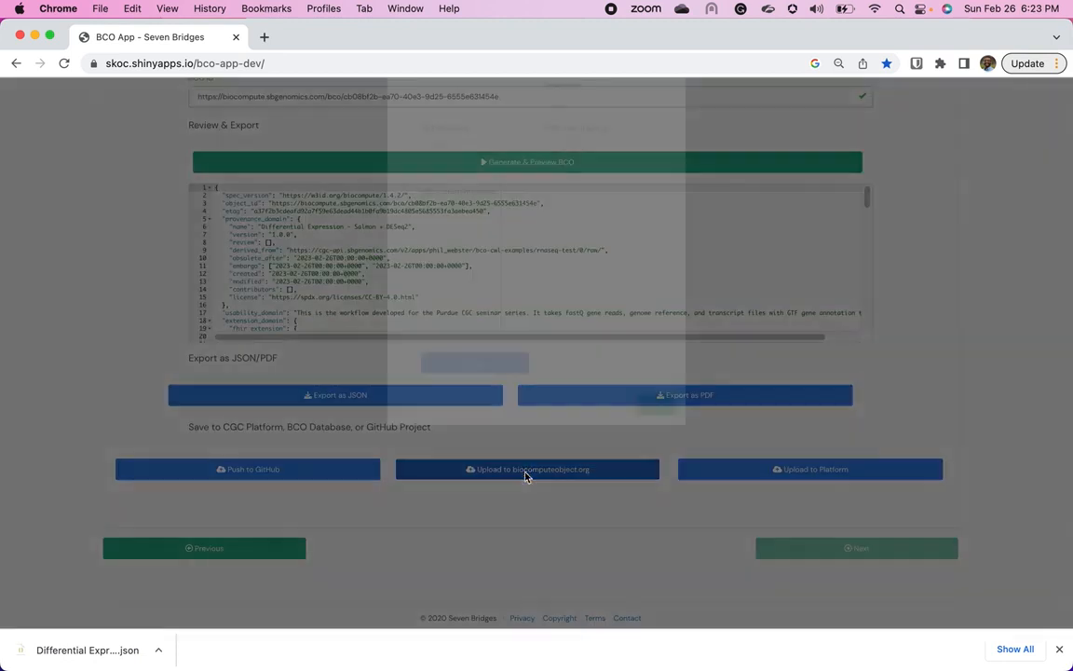
click(526, 469)
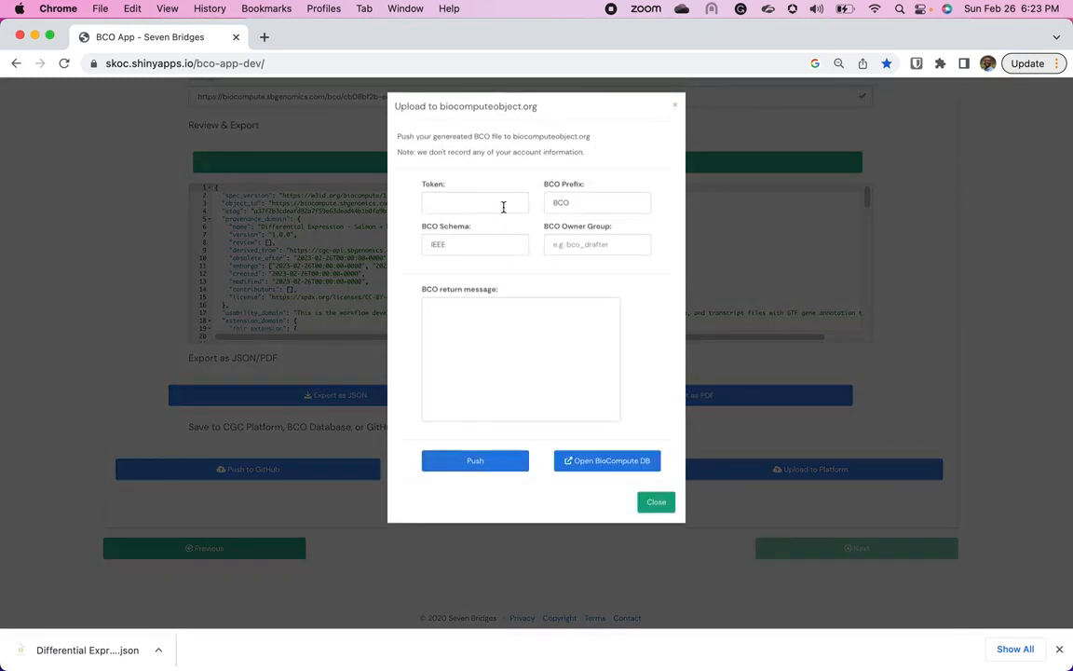
click(475, 203)
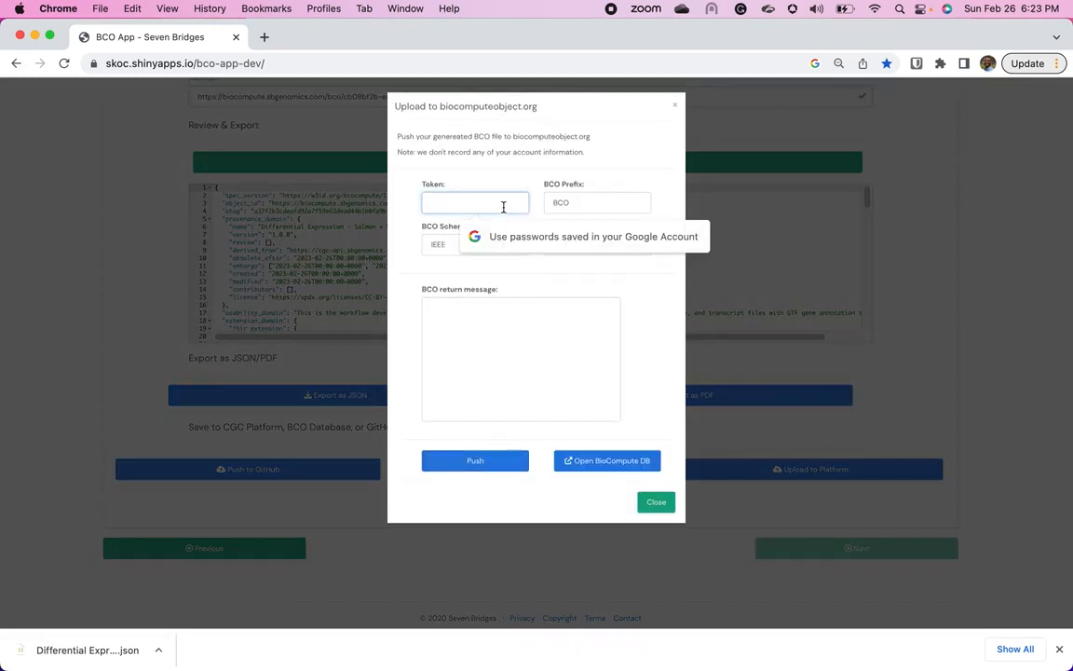
click(596, 244)
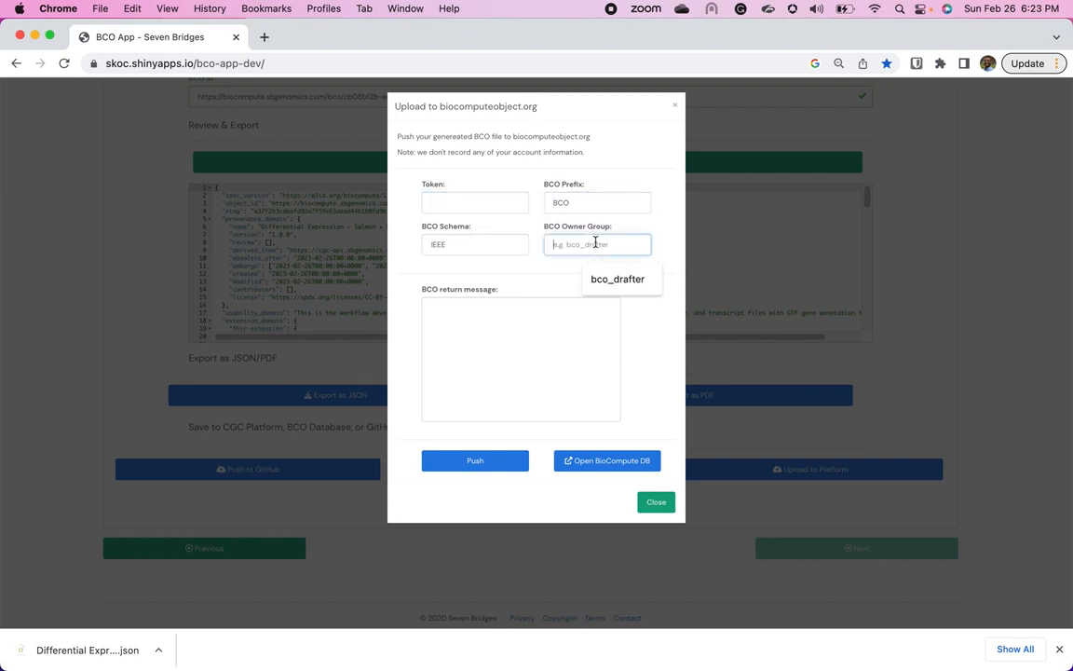
click(617, 280)
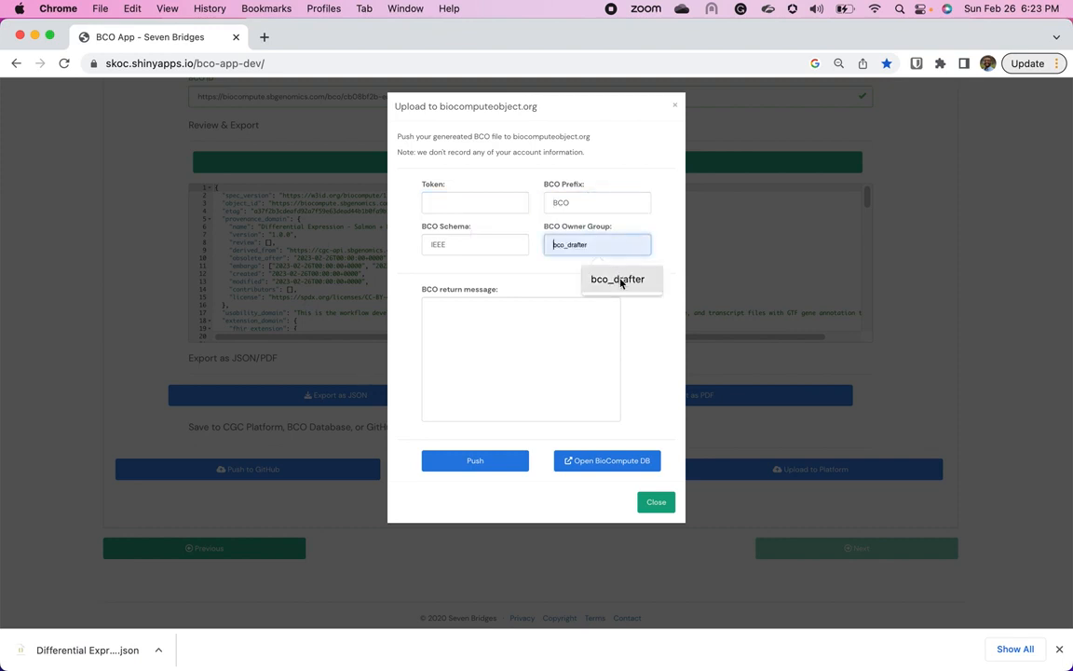
click(617, 279)
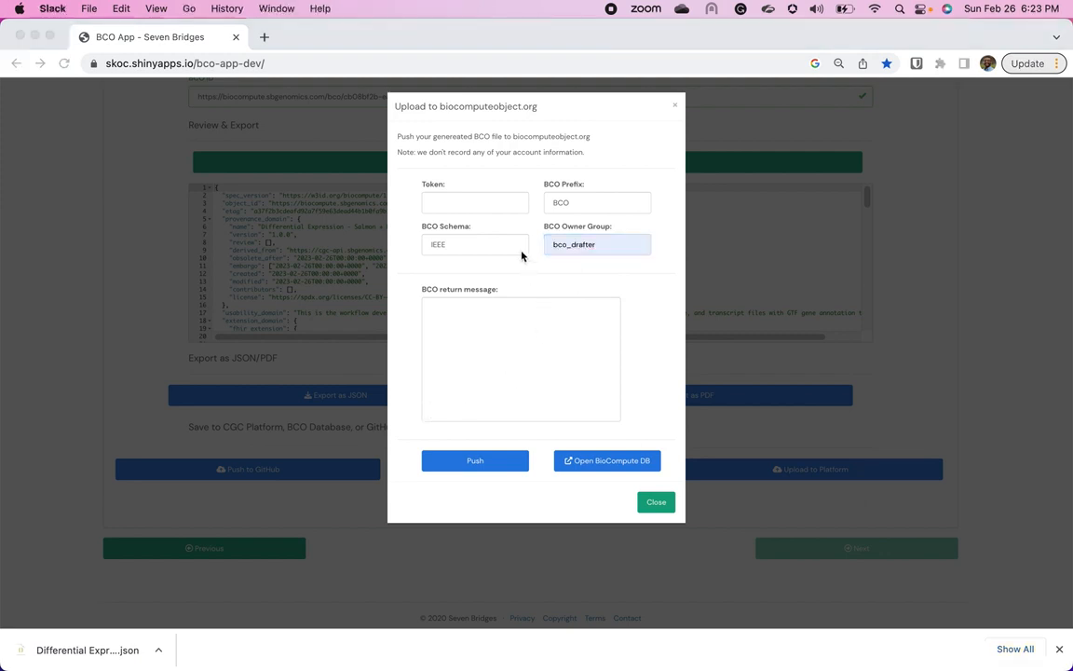
click(475, 201)
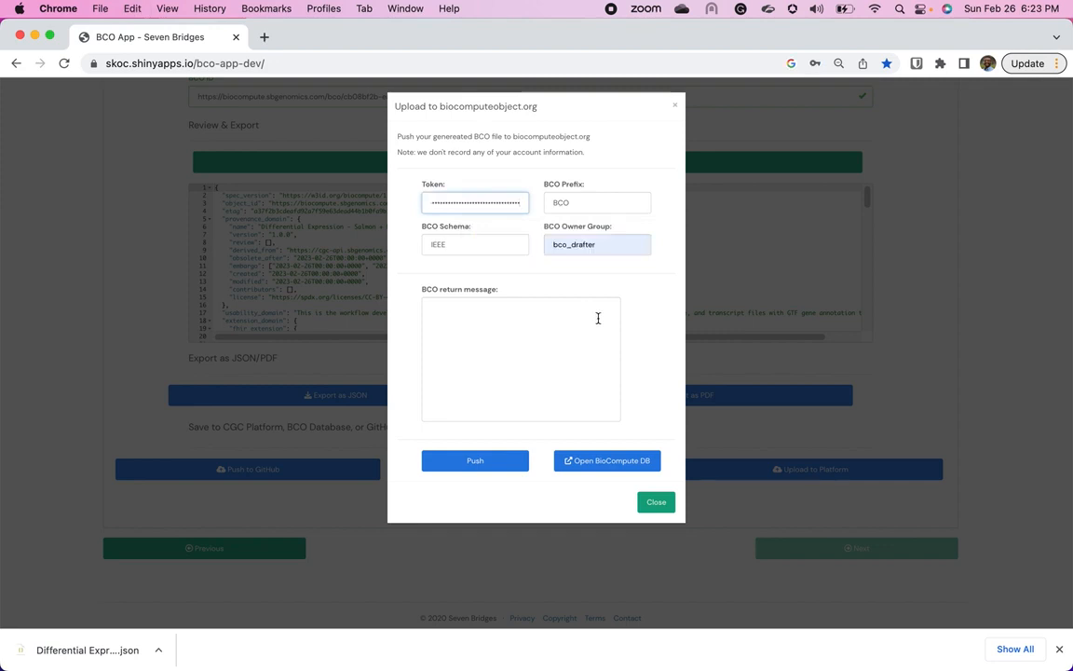
mouse_move(441, 484)
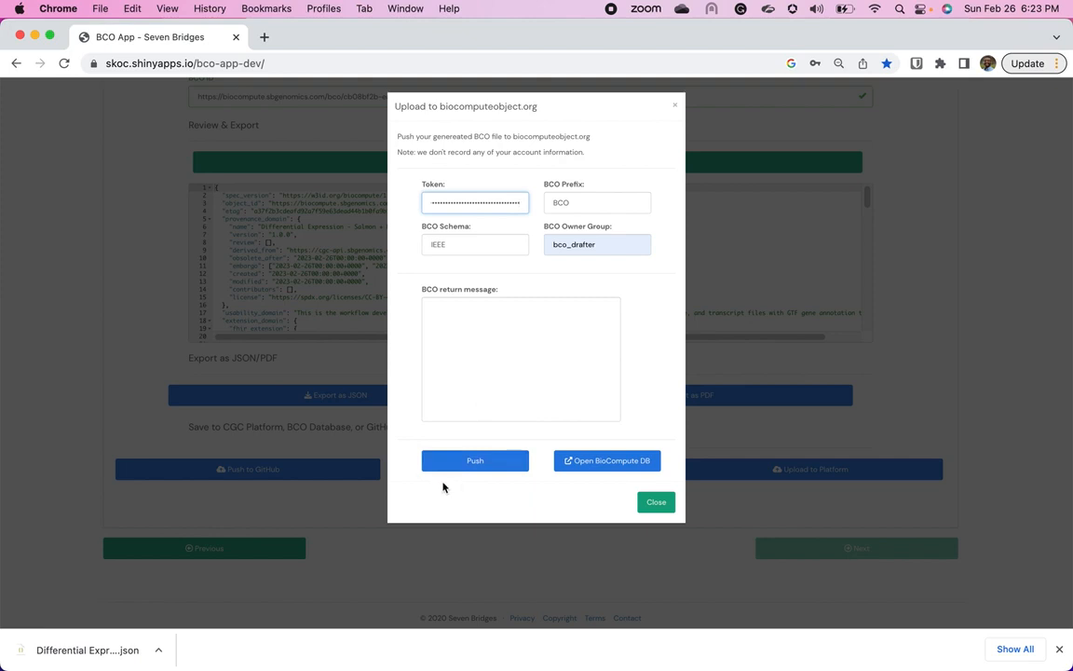
mouse_move(503, 480)
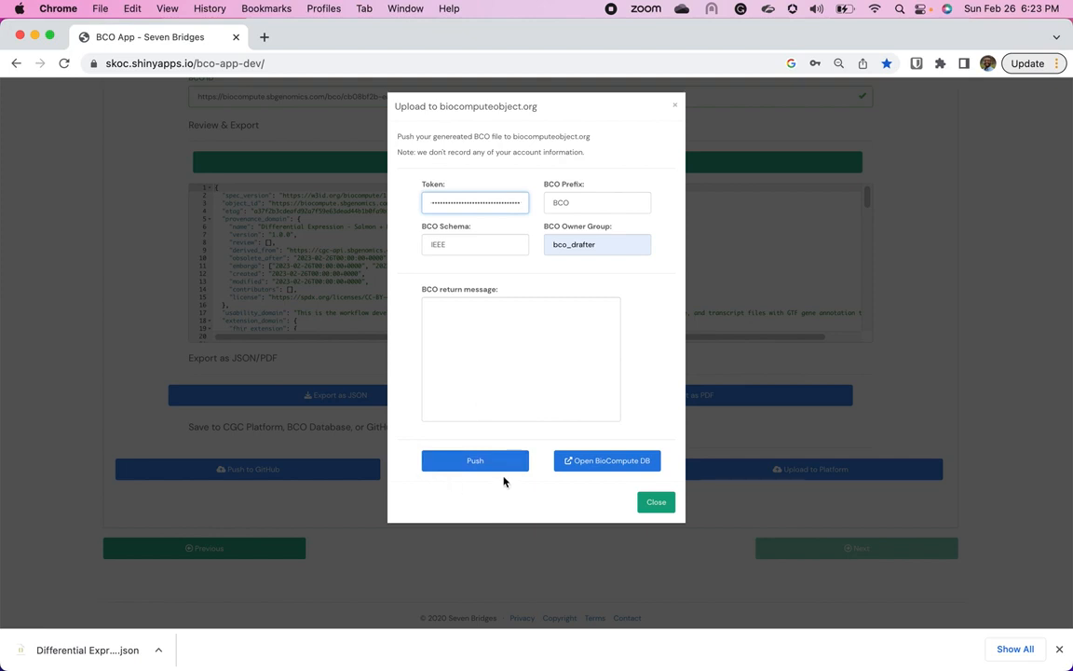
Step: Push the BCO to biocomputeobject.org, get a status 200 reply, and dismiss the form
click(475, 460)
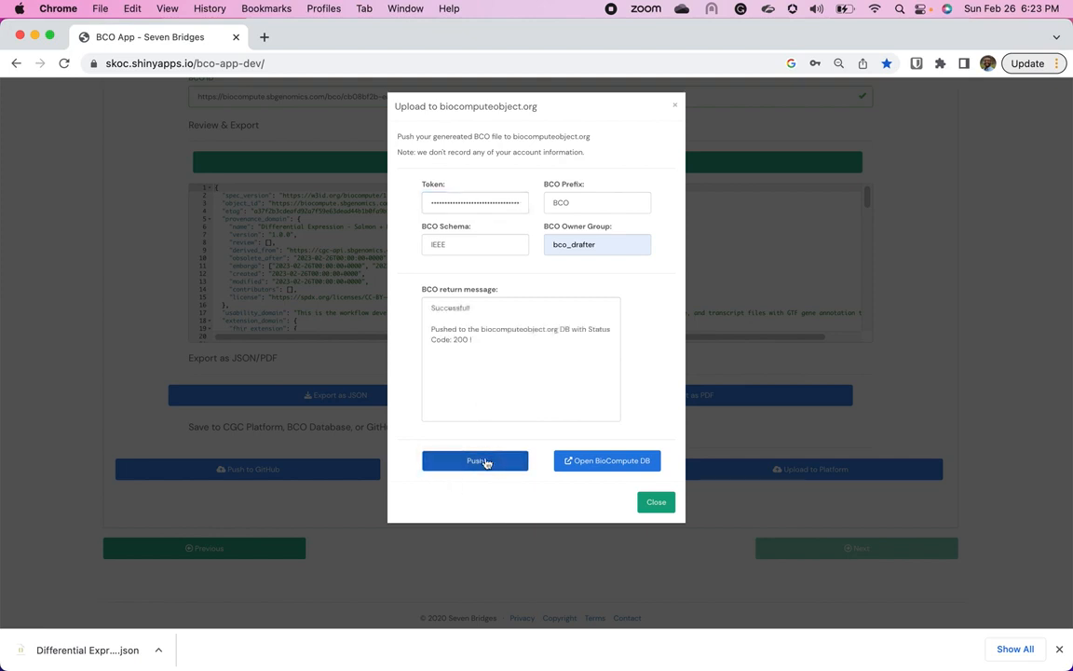
mouse_move(473, 461)
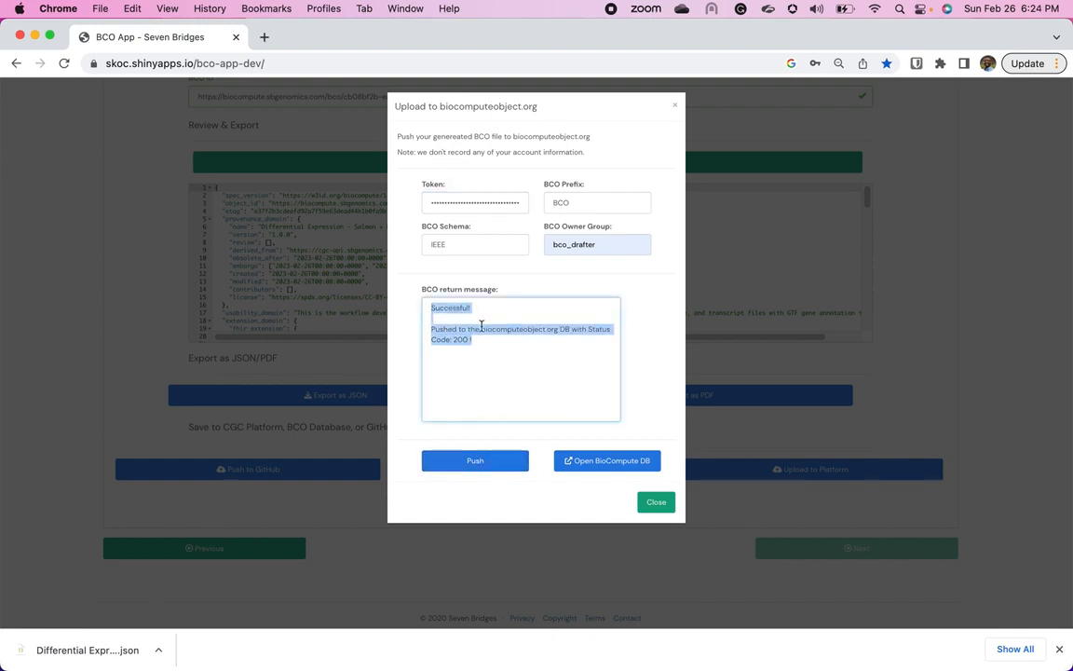
mouse_move(531, 351)
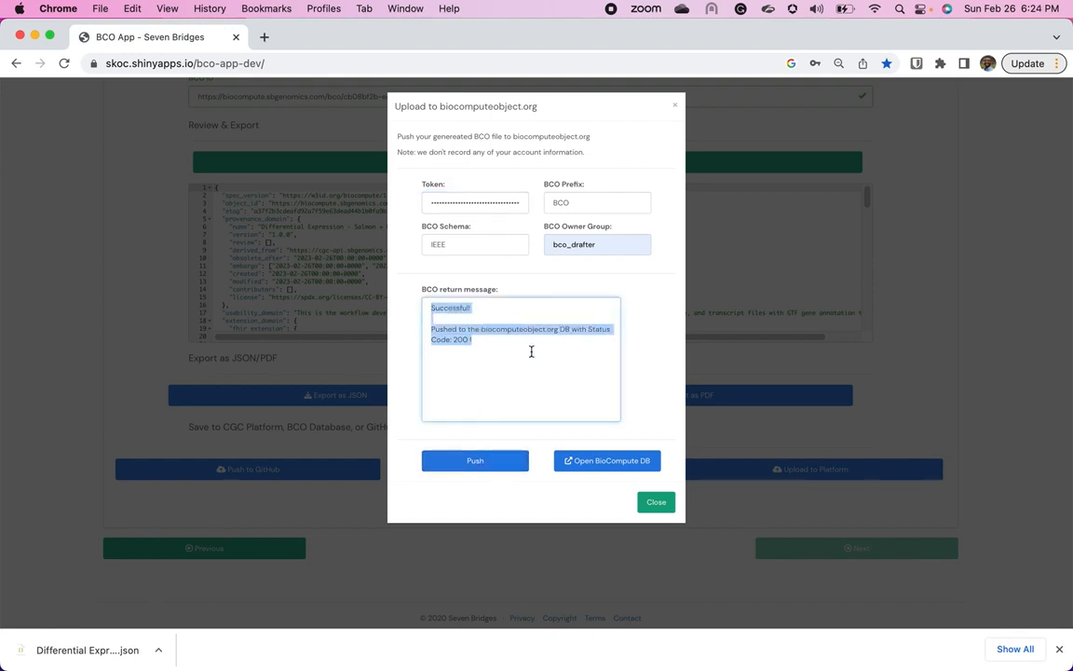
click(540, 352)
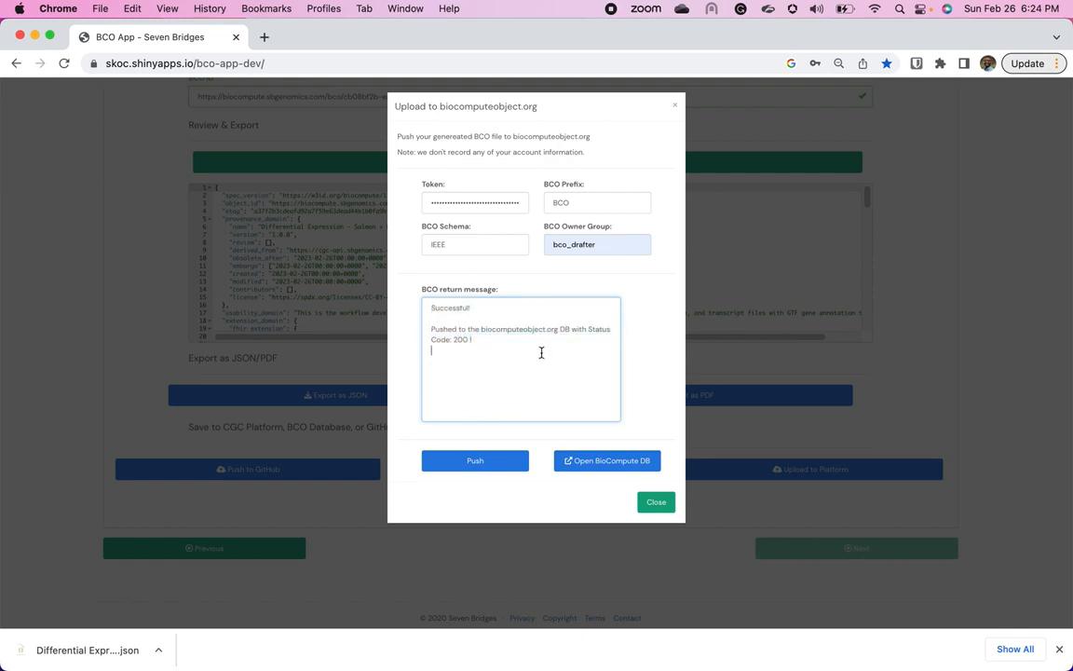
mouse_move(484, 279)
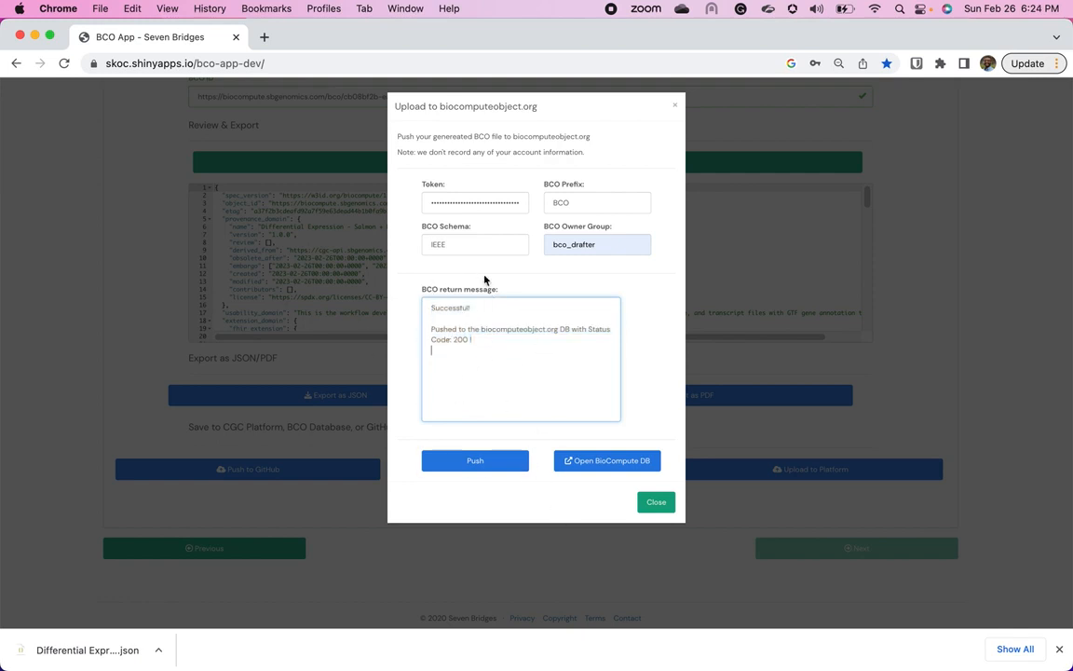
mouse_move(421, 276)
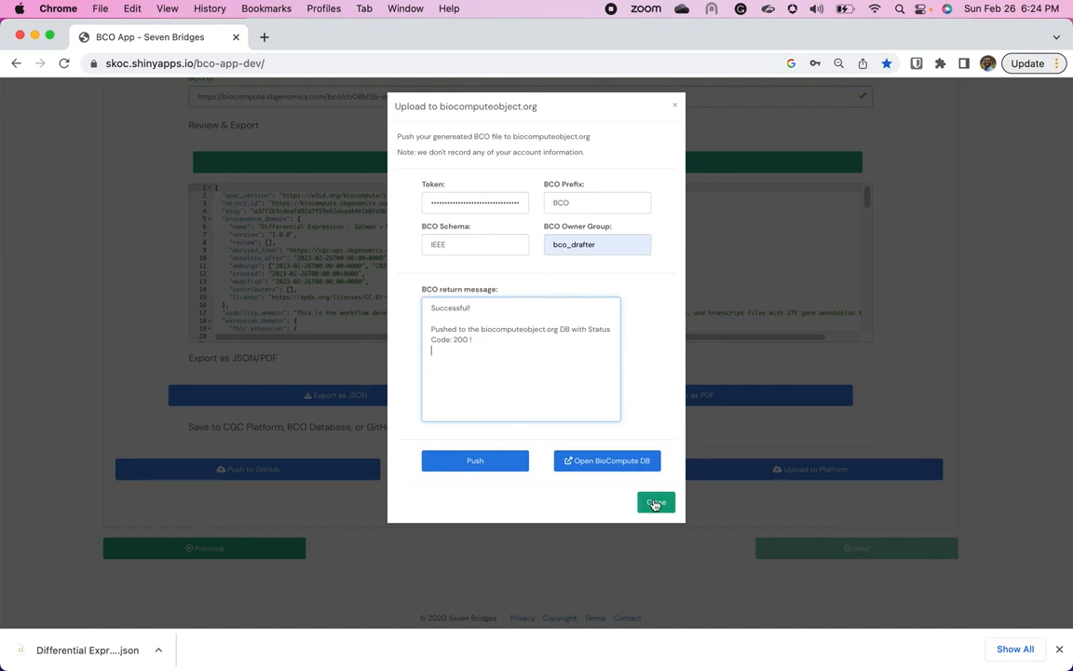
click(656, 503)
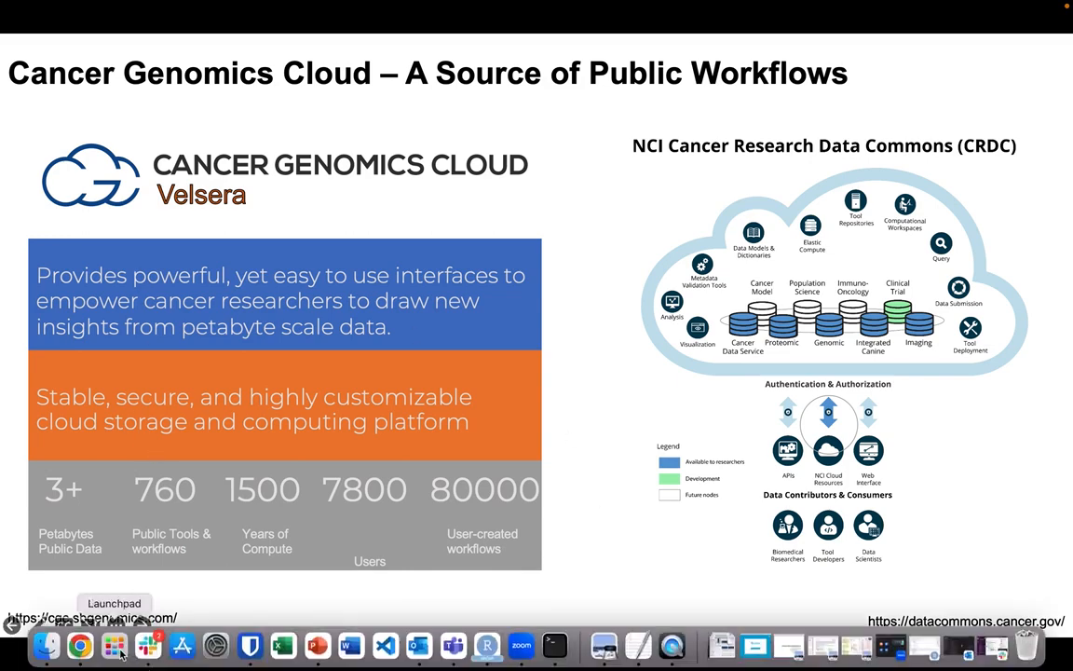
Step: Start a new BCO from a platform workflow and choose the bco-cwl-examples CGC project
click(79, 644)
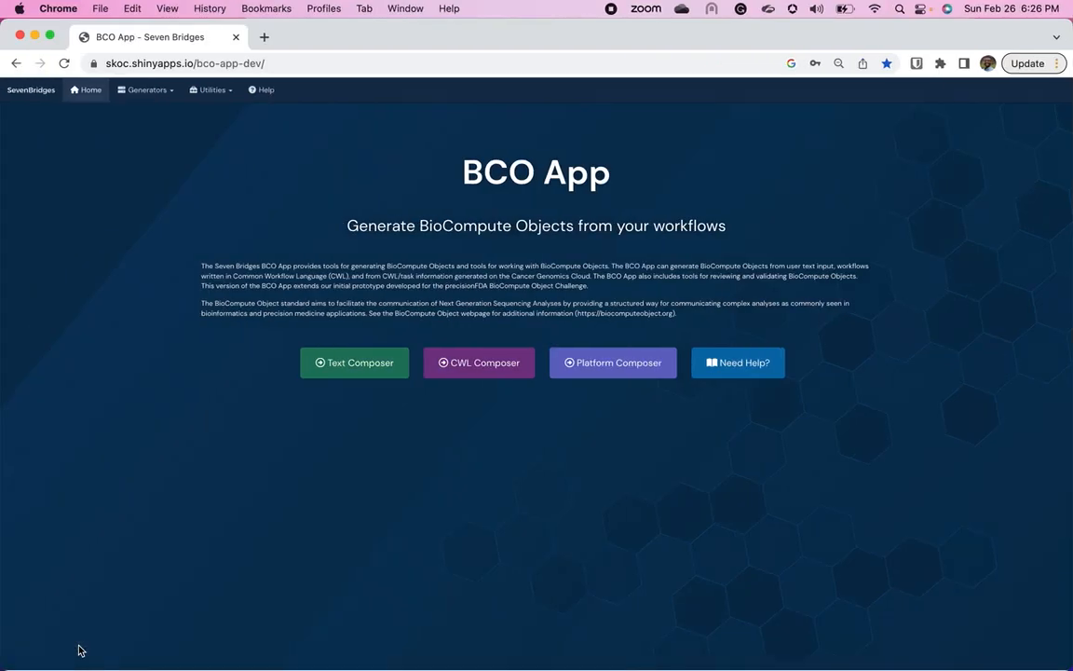
mouse_move(619, 361)
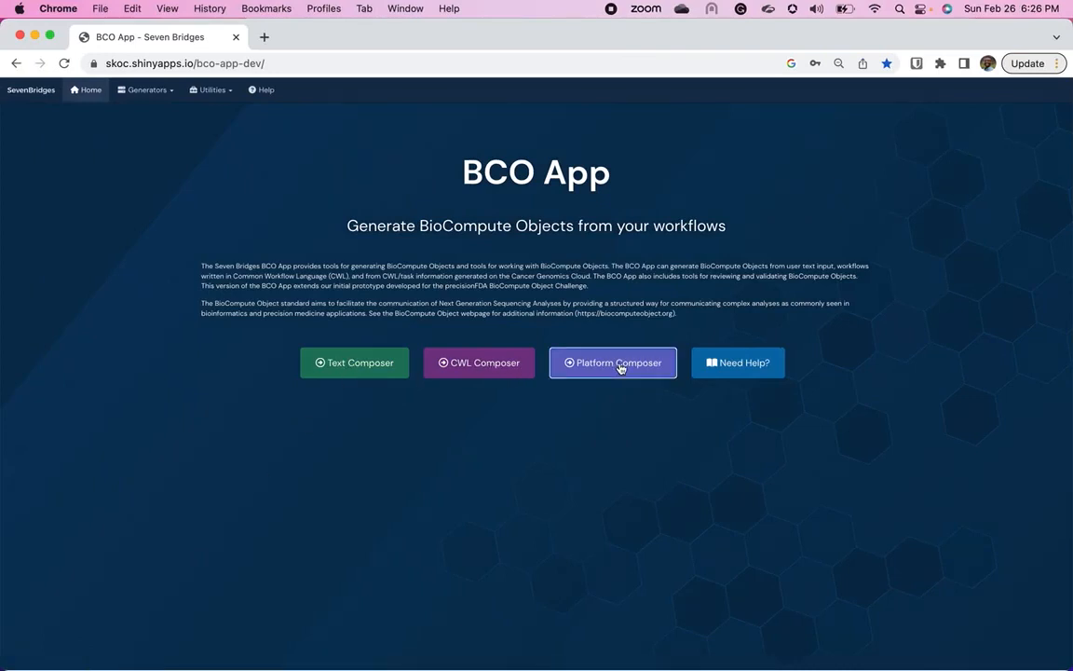
click(611, 361)
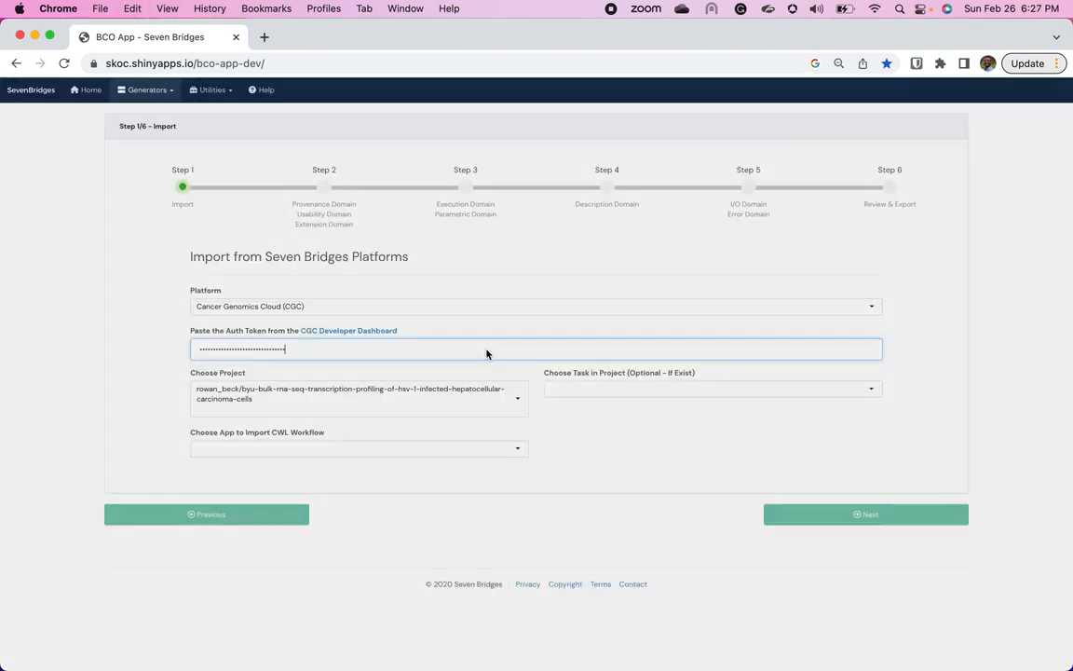
click(358, 447)
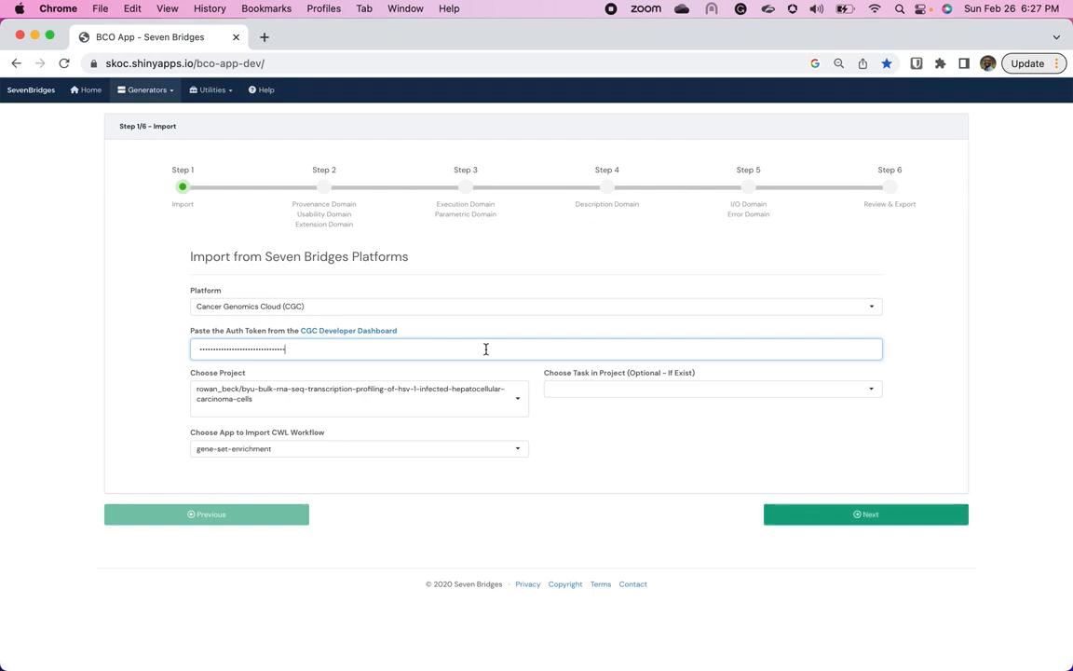
click(357, 395)
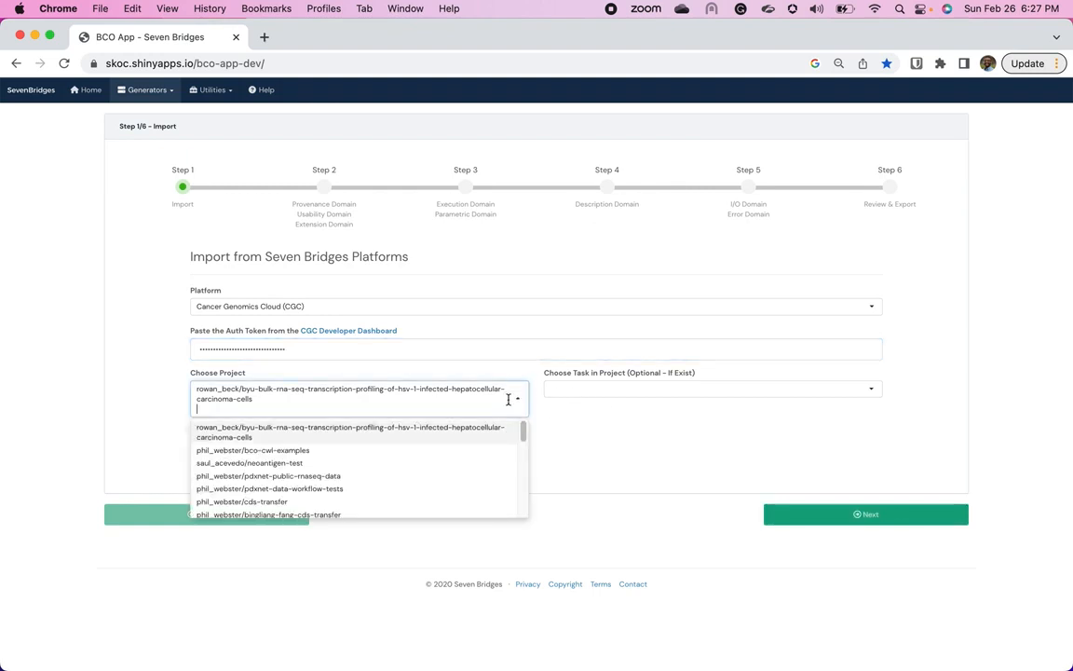
click(253, 449)
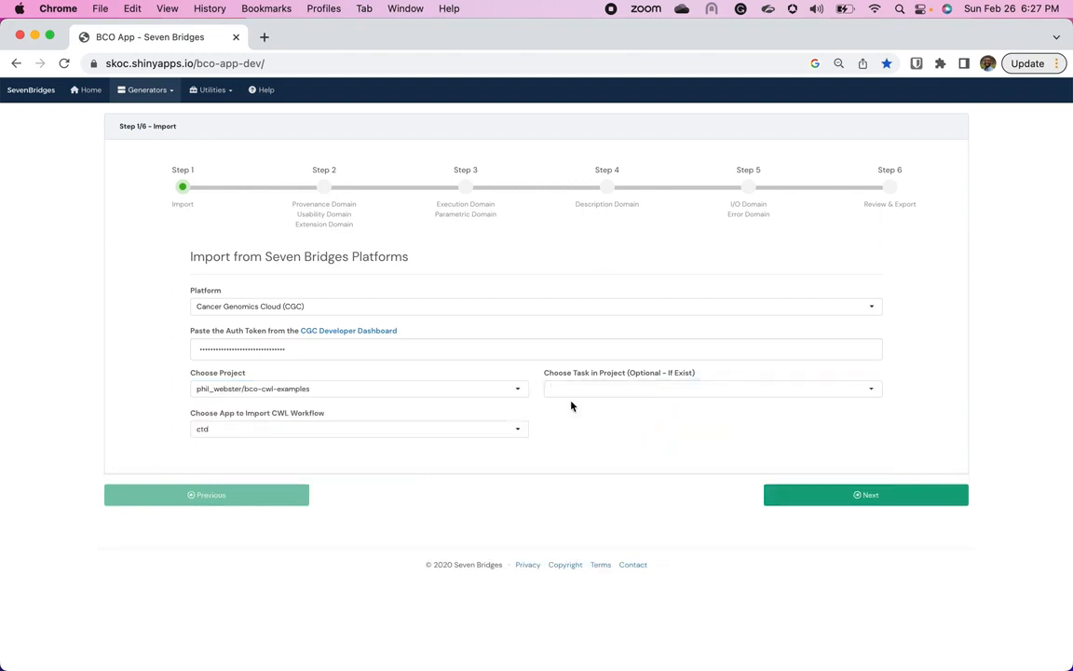
Step: Select the broad-best-practices-rna-seq-variant-calling-4-1-0-0 workflow and continue to the provenance step
click(357, 428)
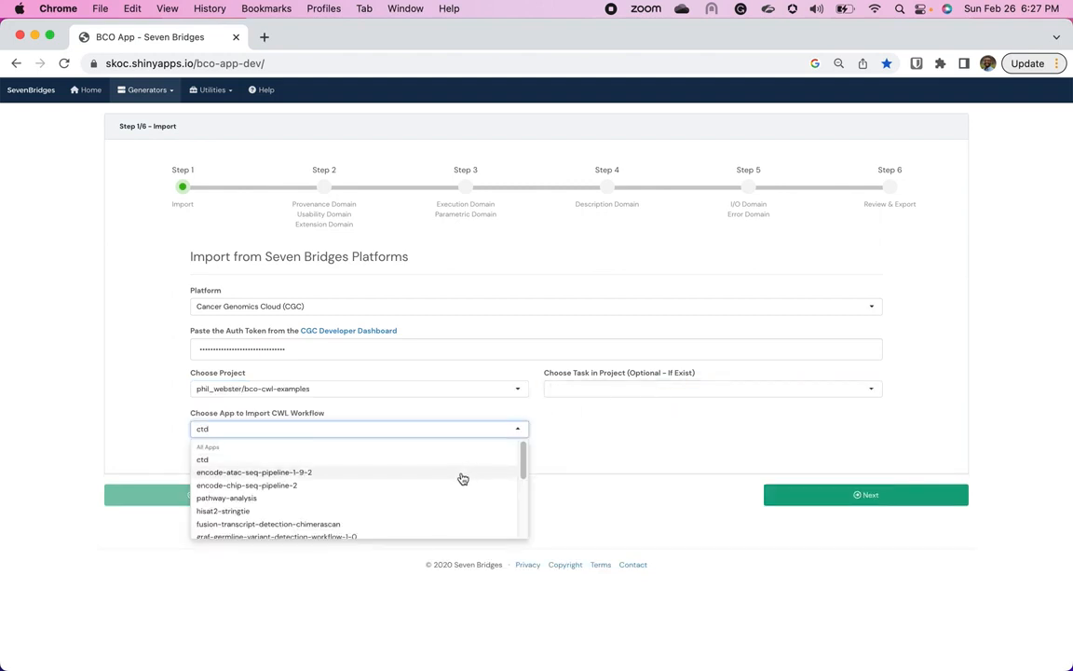
scroll(down, 3)
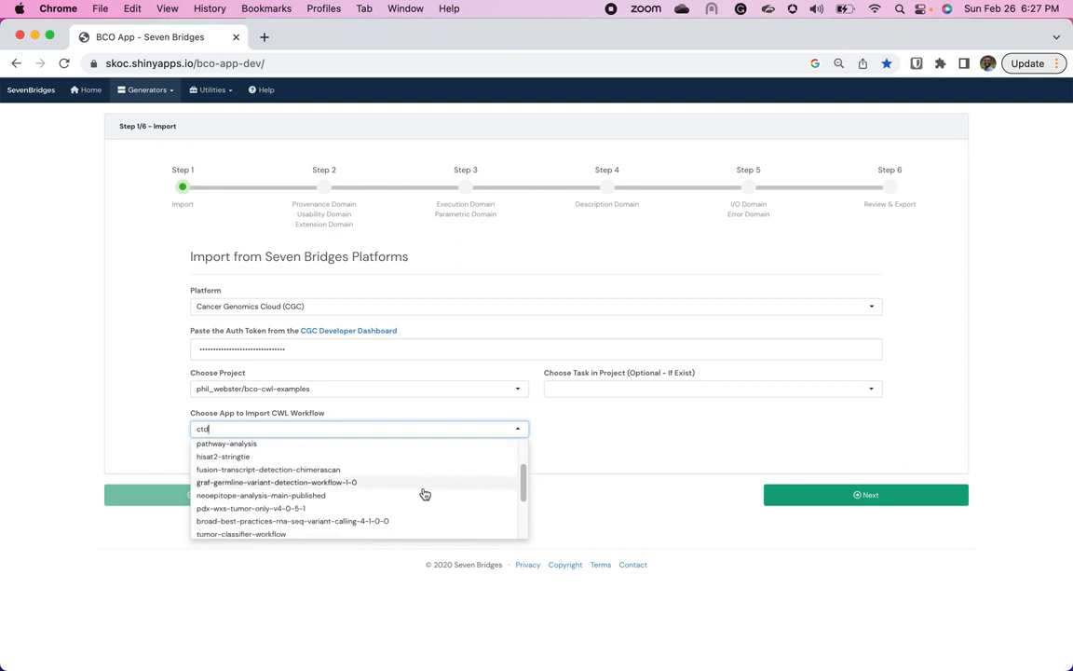
scroll(down, 3)
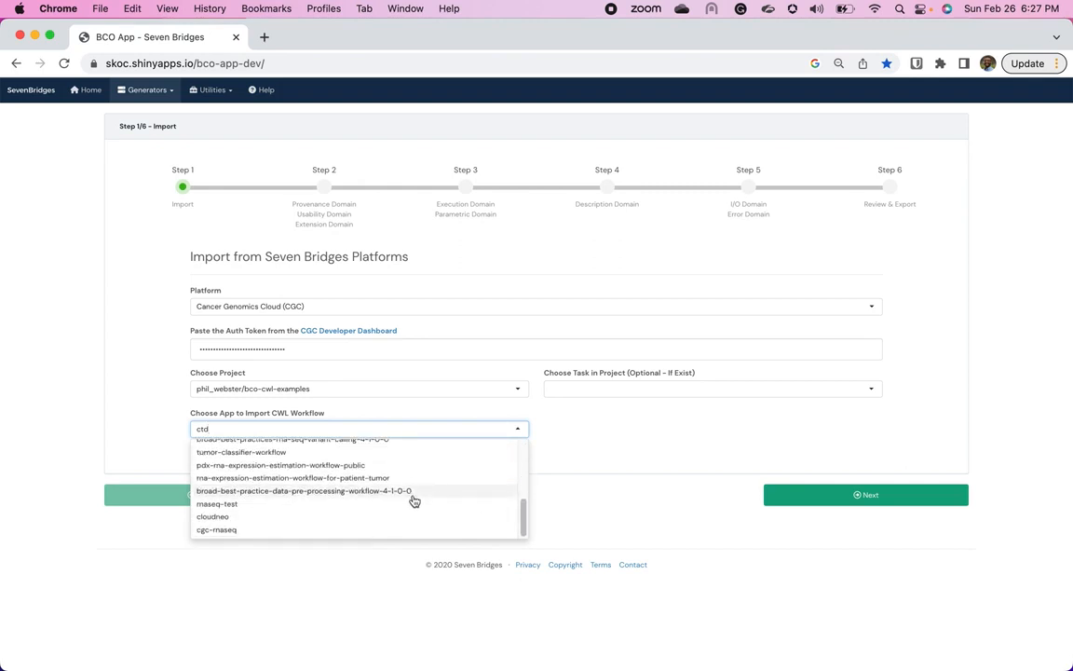
scroll(up, 3)
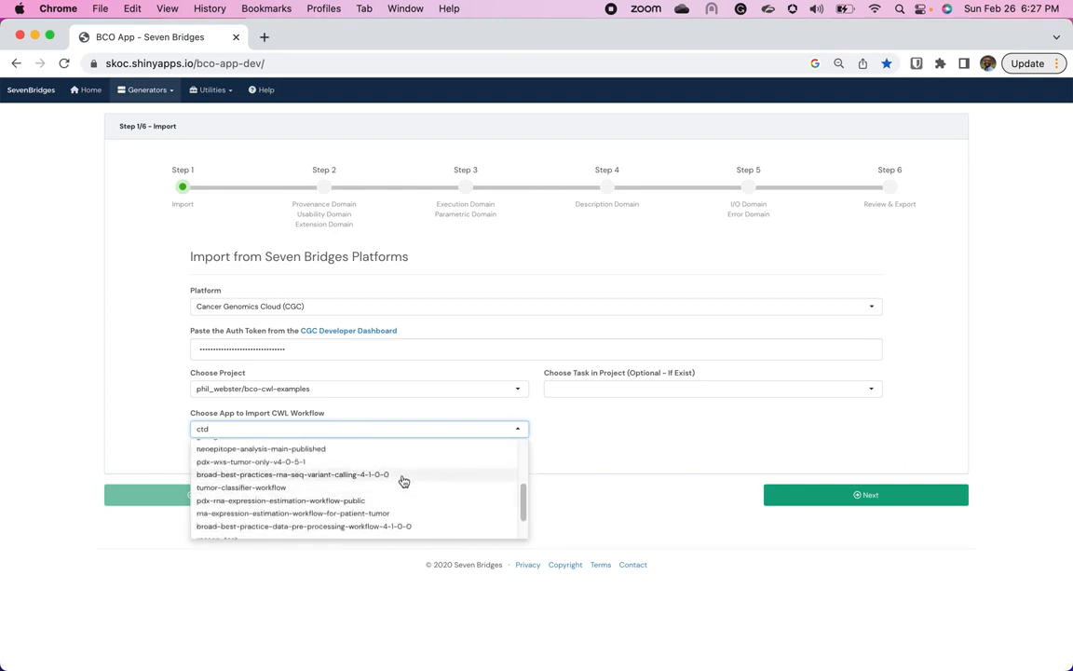
click(290, 475)
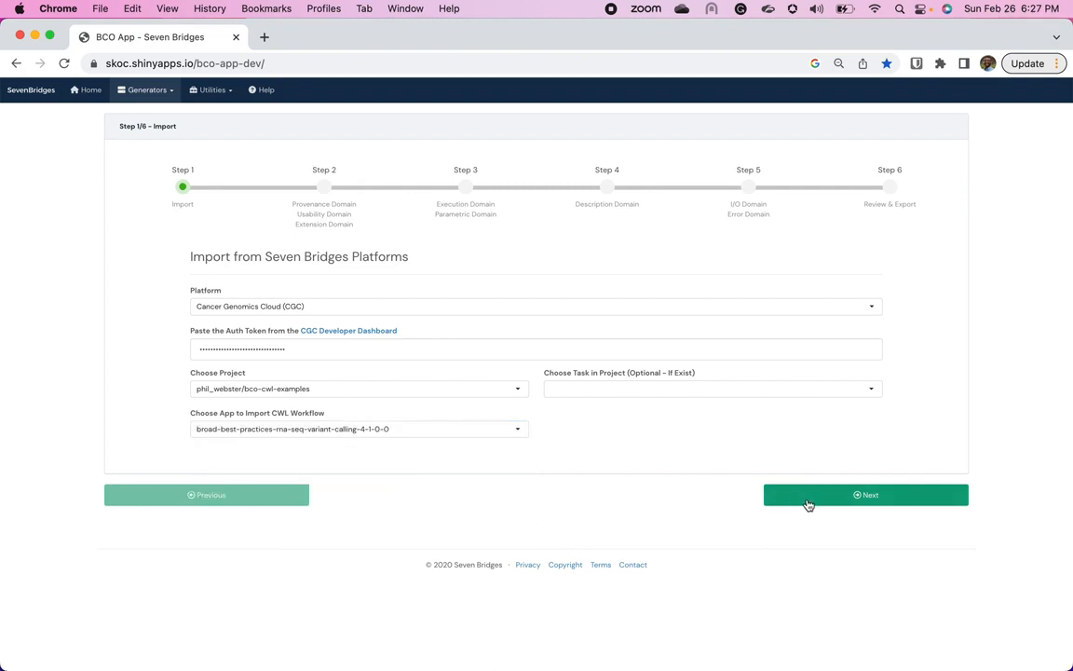
click(865, 496)
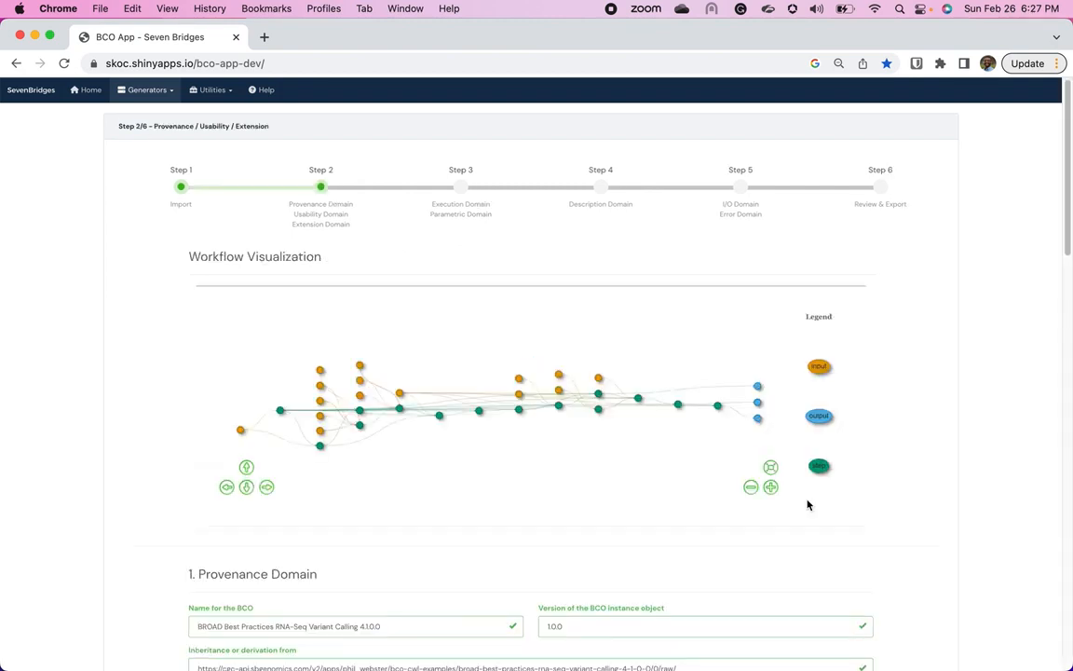
Step: Accept the Execution, Description and IO/Error domains as-is to reach the Review & Export step
scroll(down, 3)
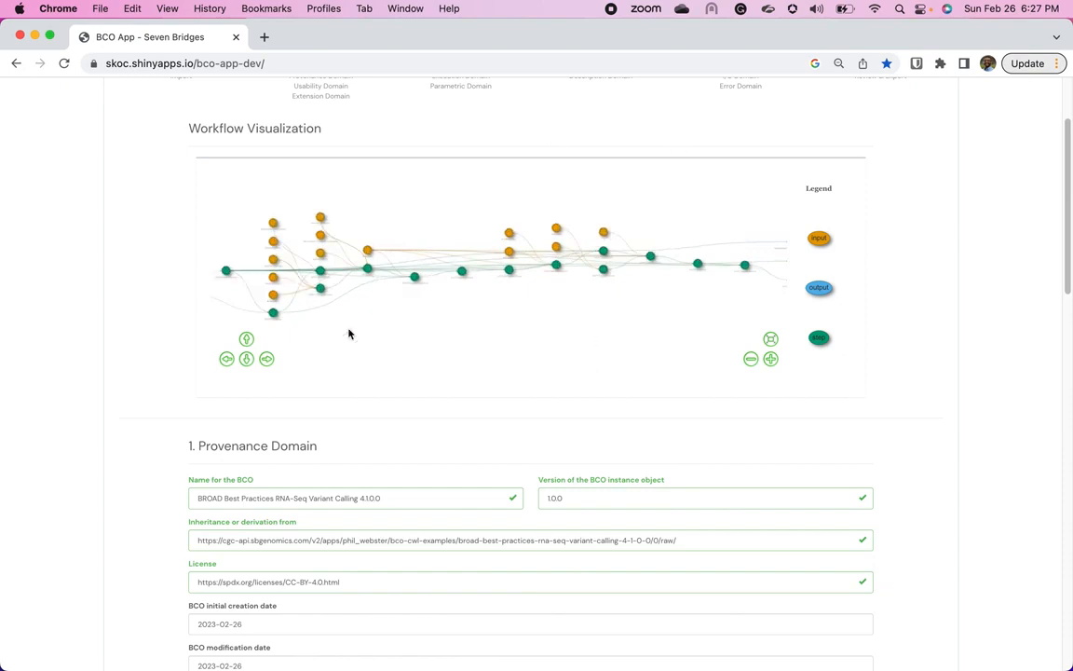
scroll(down, 3)
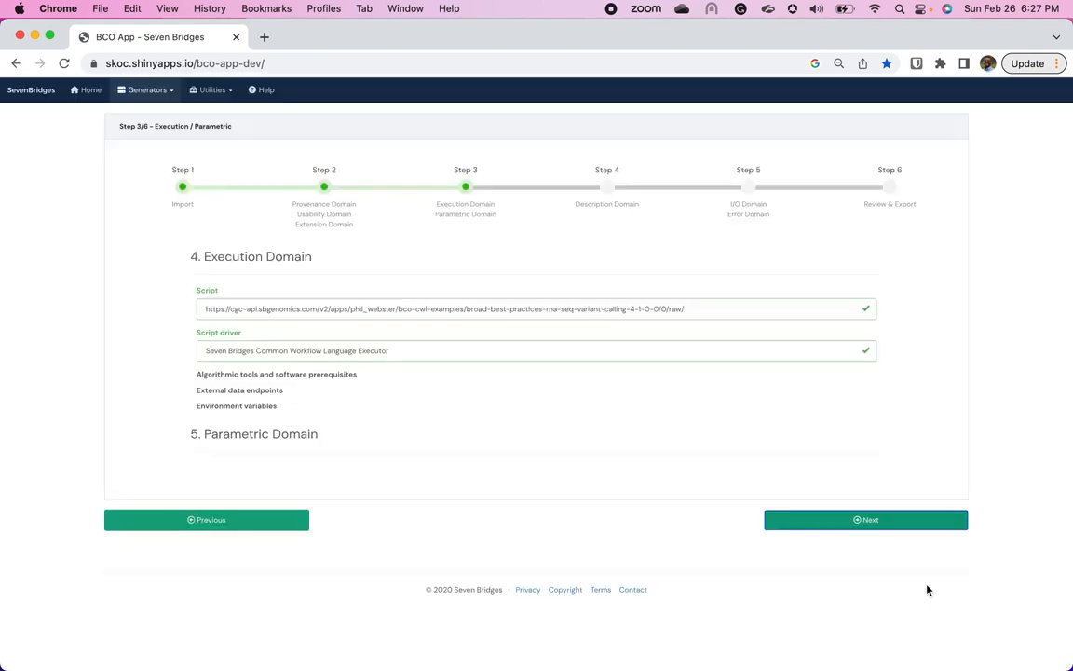
scroll(down, 3)
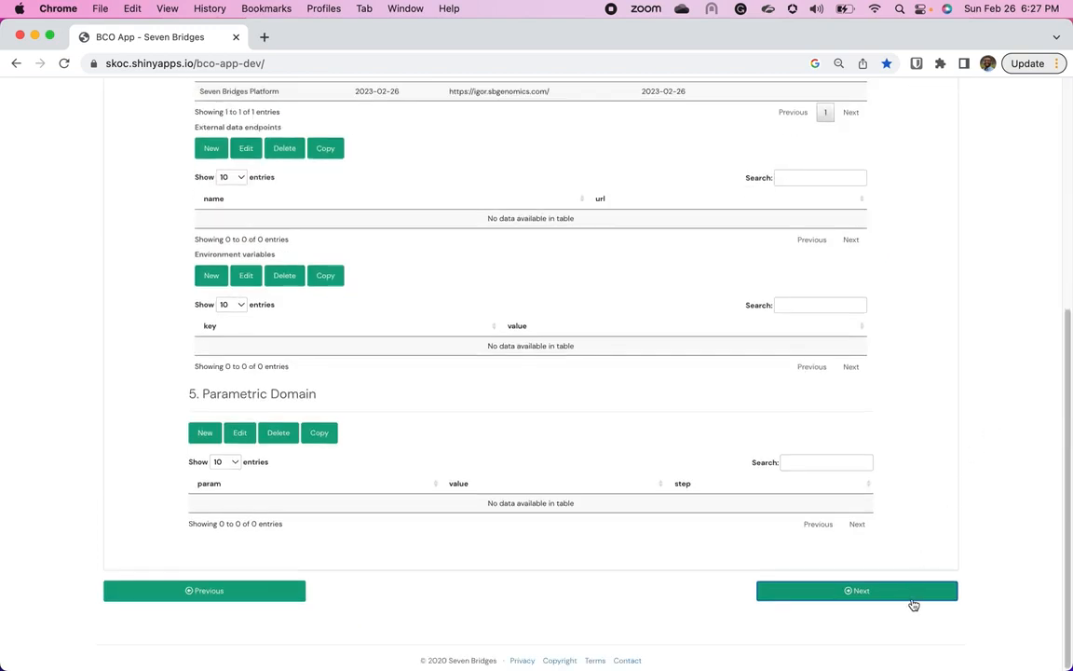
click(857, 588)
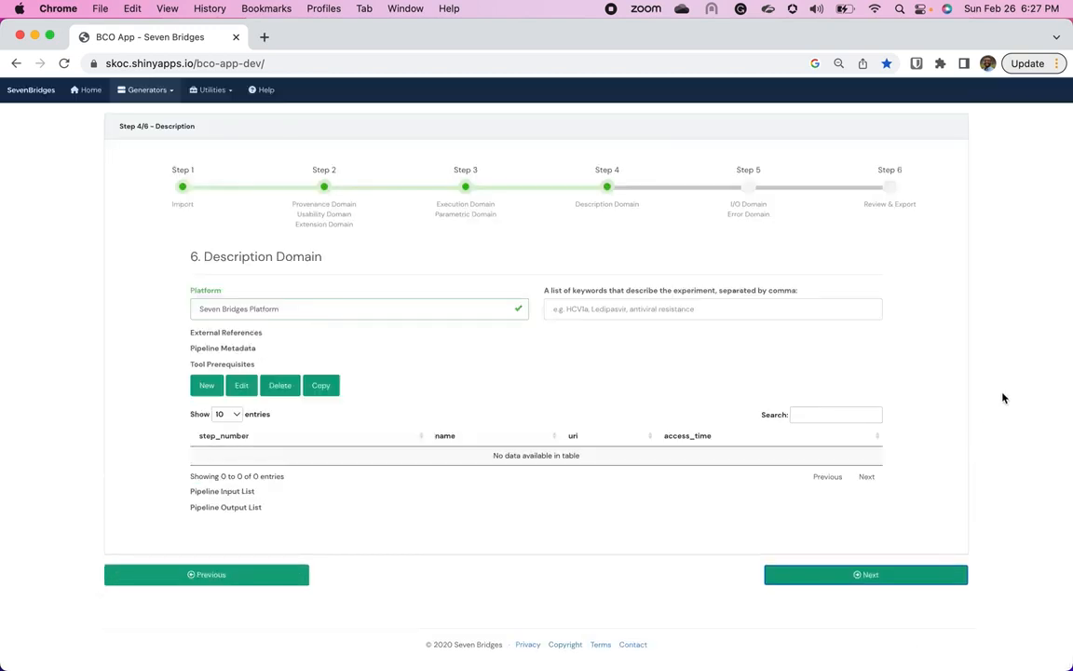
mouse_move(898, 574)
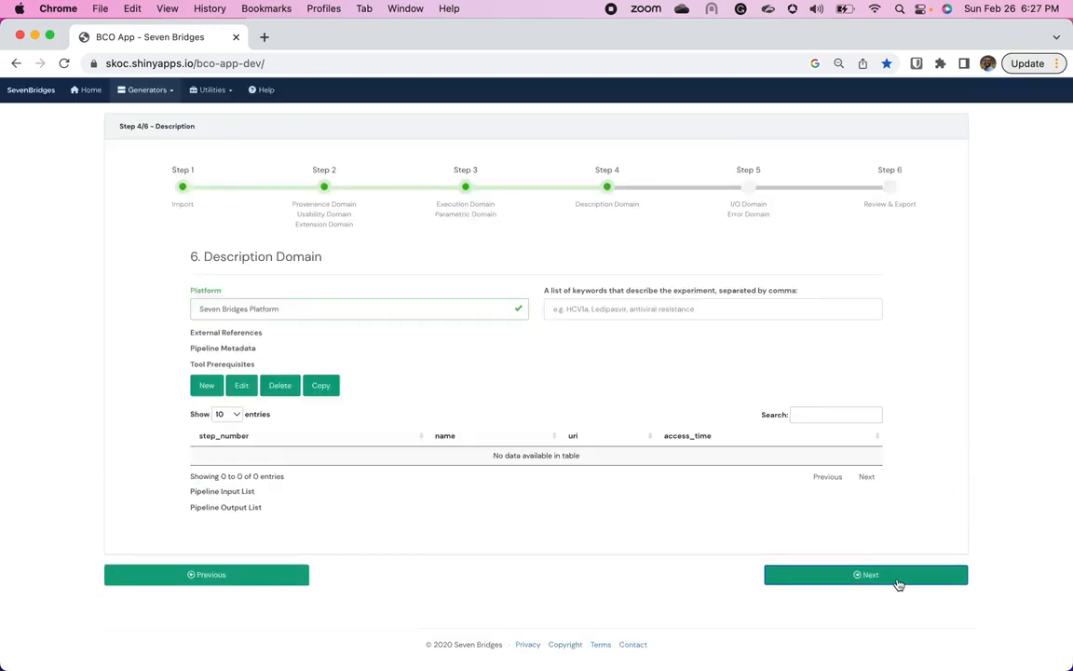
click(864, 573)
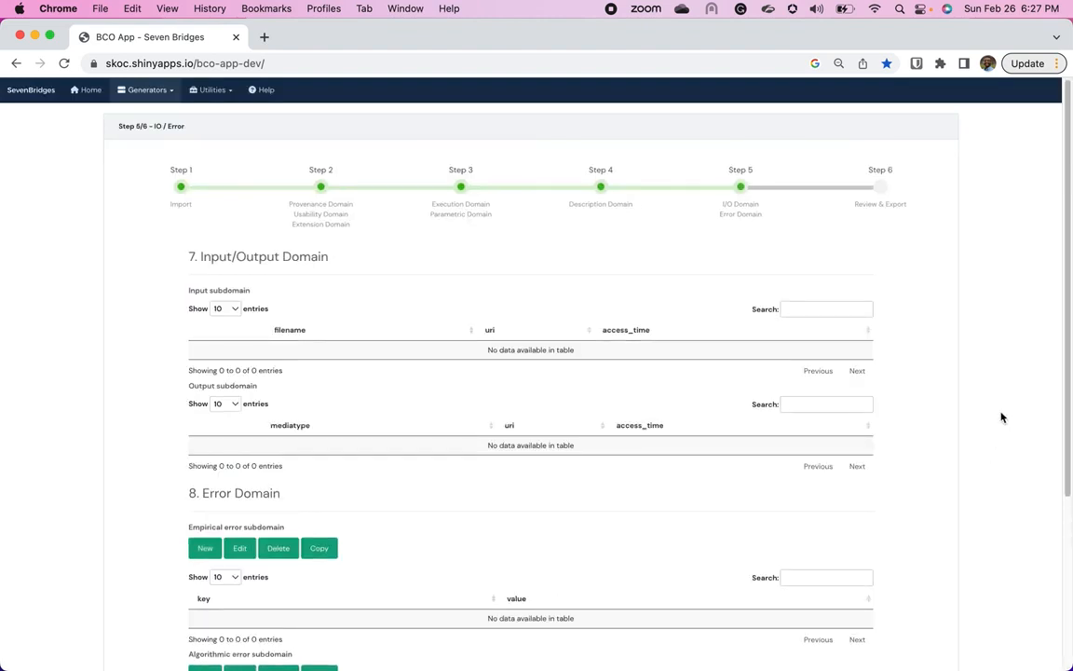
scroll(down, 3)
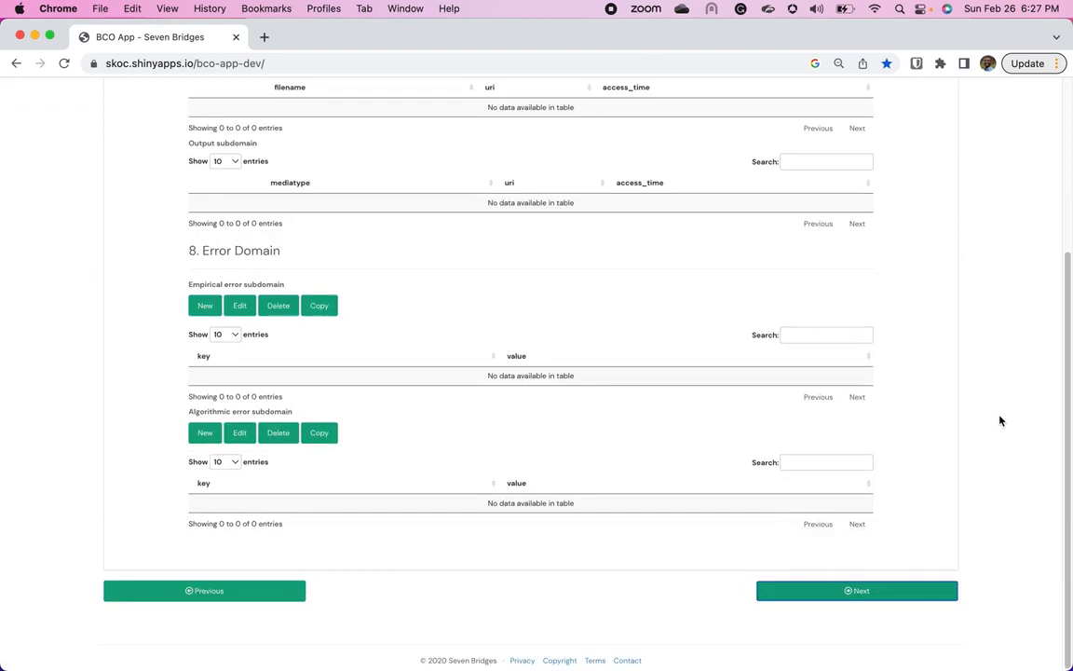
mouse_move(927, 600)
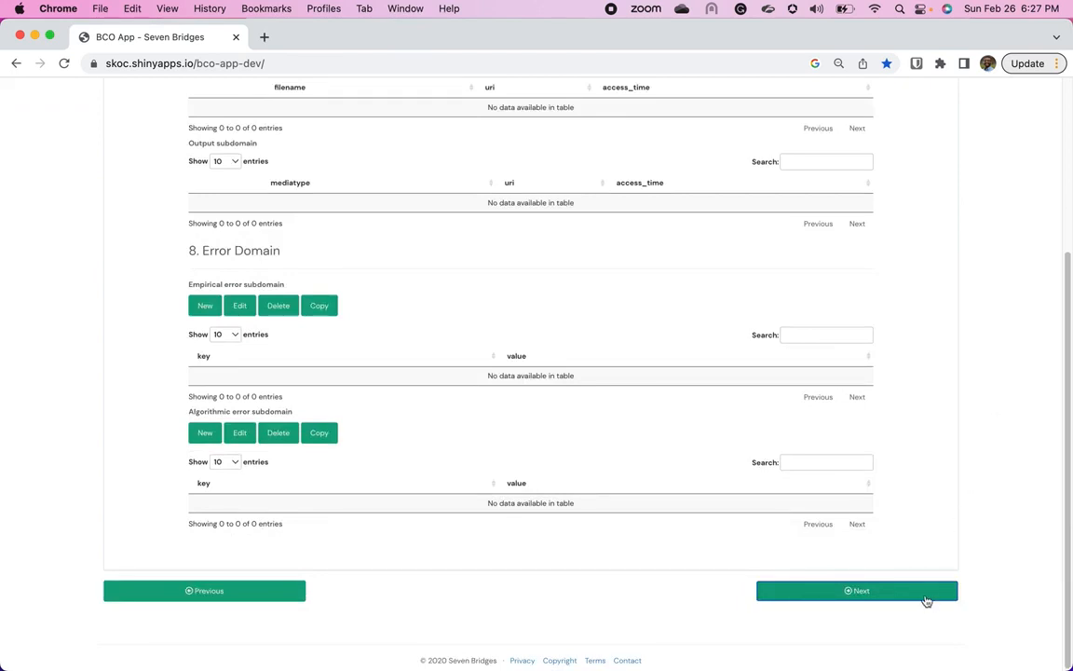
click(857, 591)
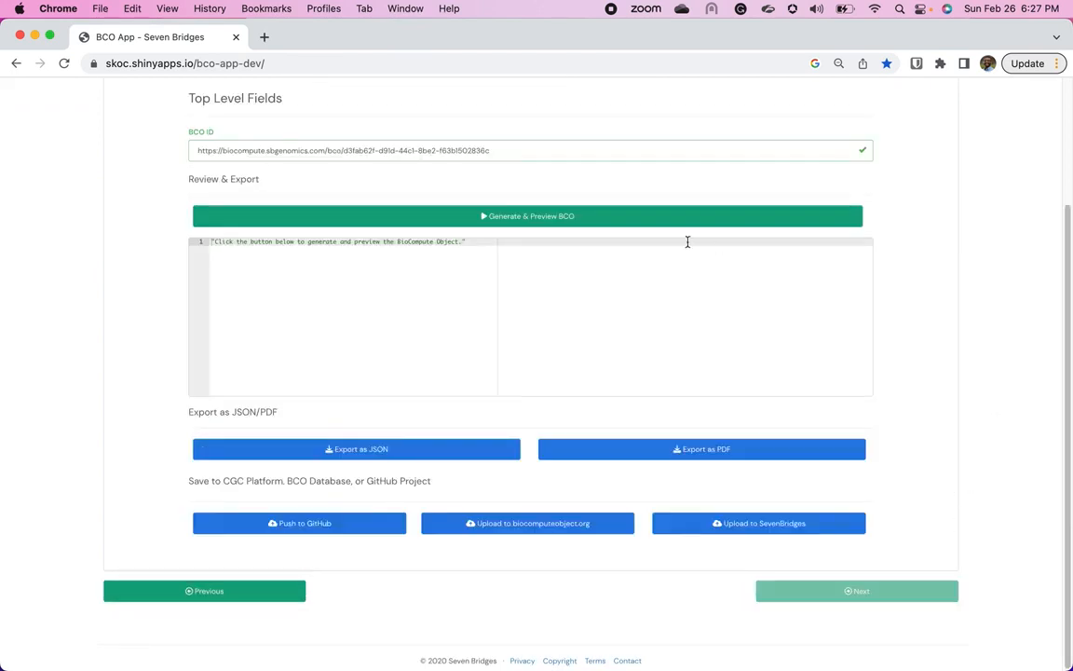
Step: Generate the RNA-seq variant calling BCO, export and view it as a PDF report, then return to the slides
click(529, 216)
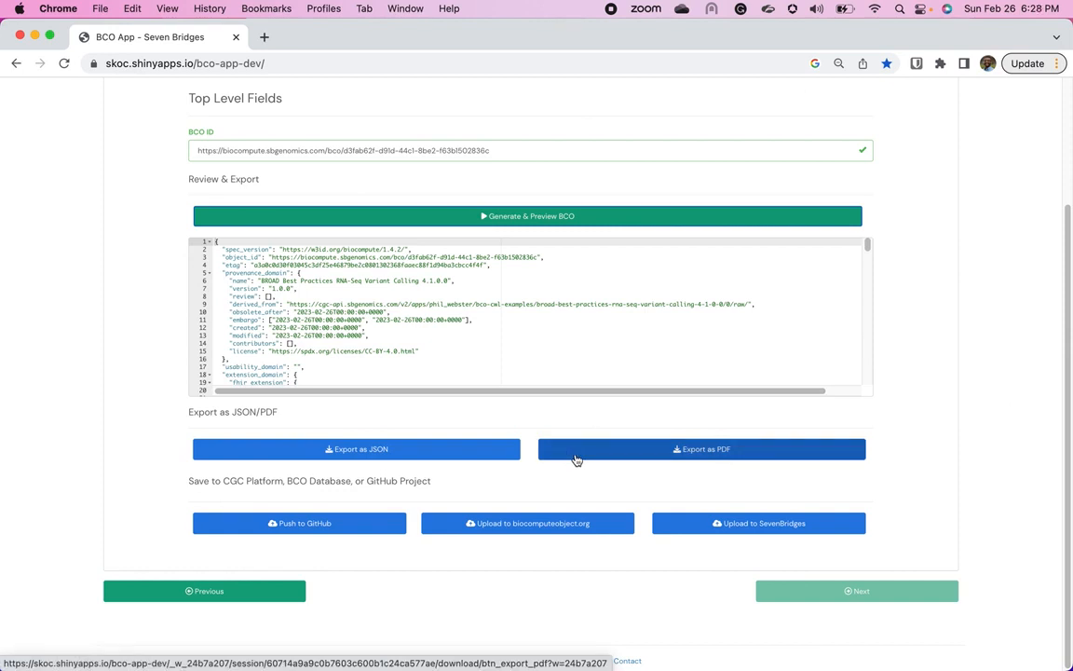
click(700, 449)
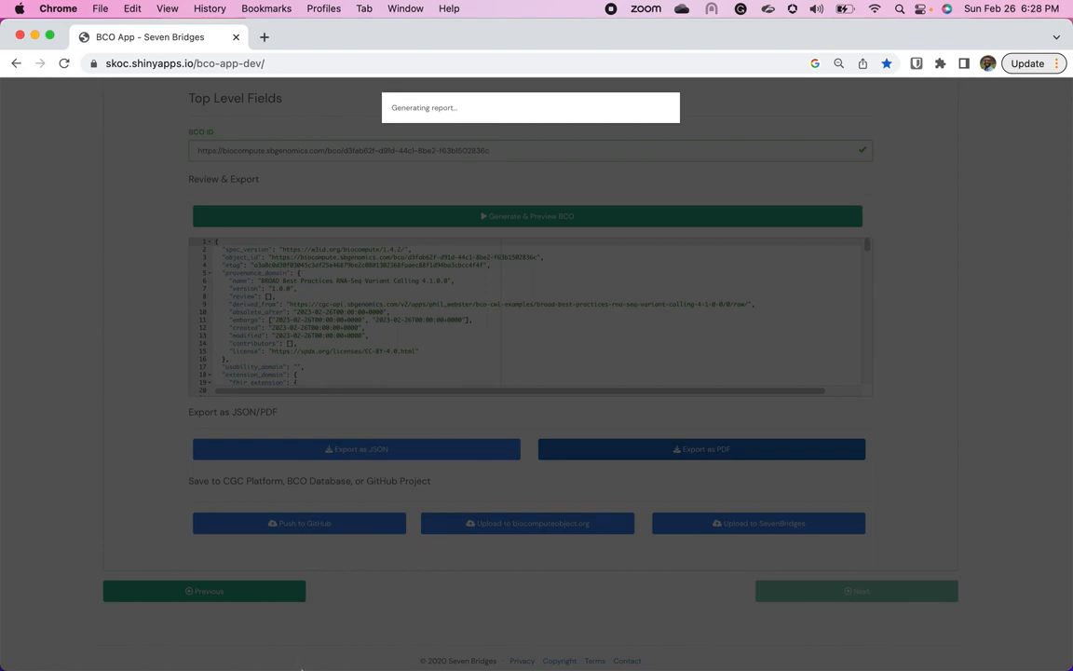
click(700, 448)
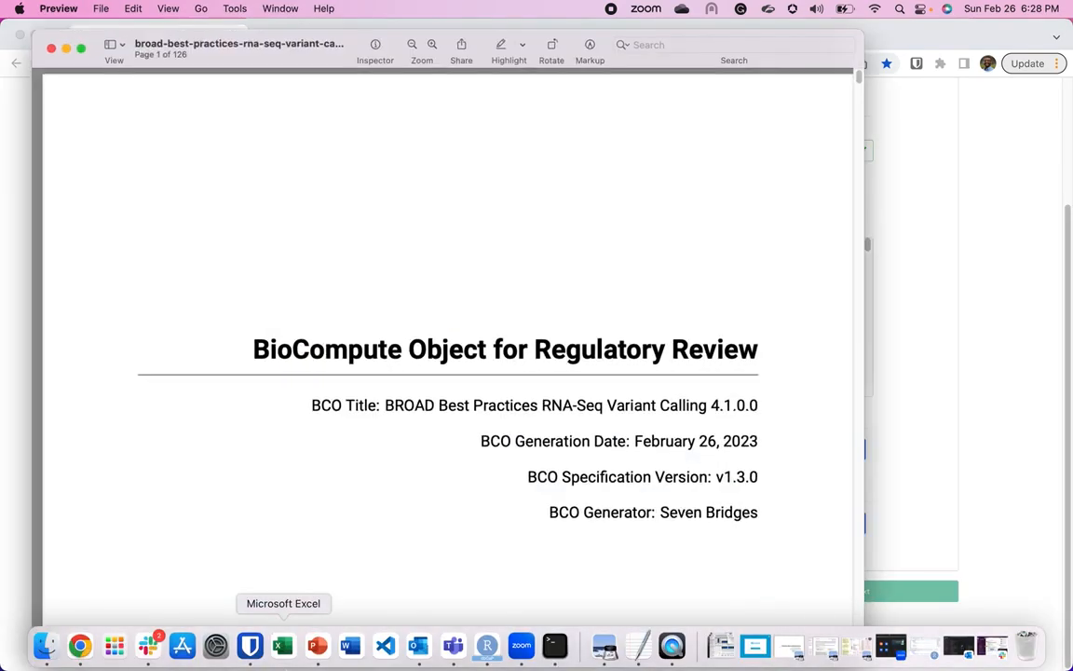
mouse_move(317, 644)
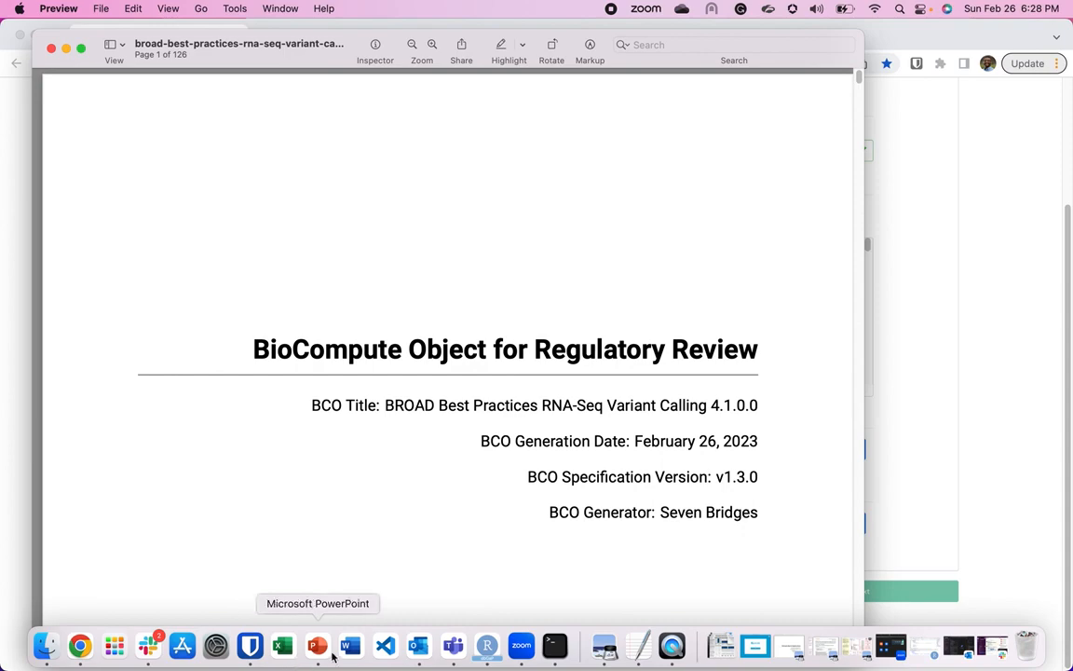
click(317, 644)
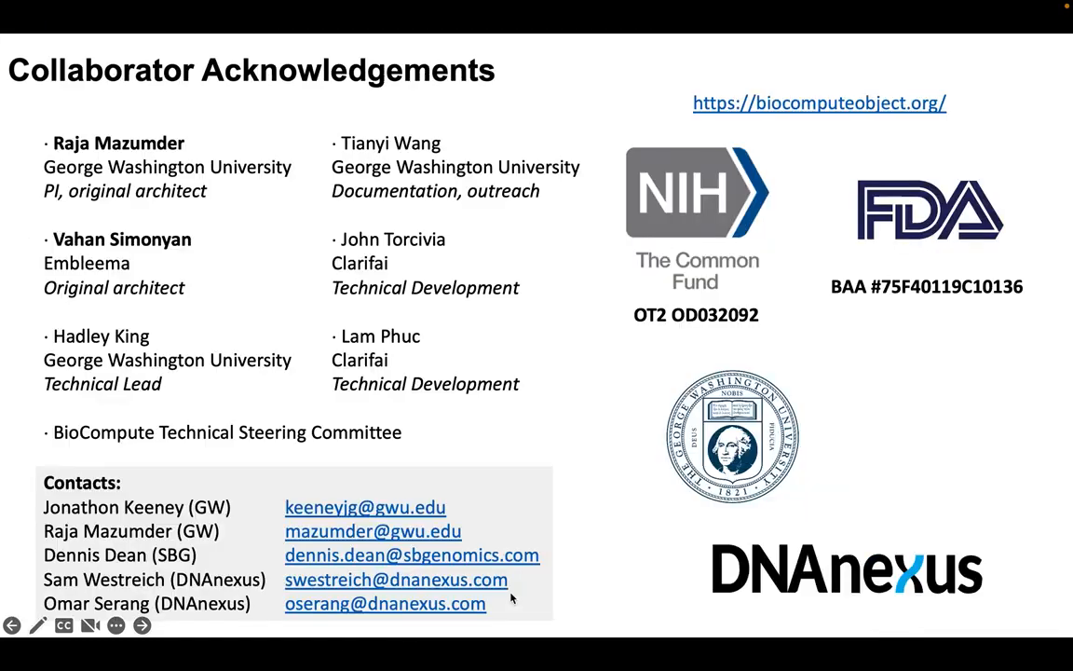